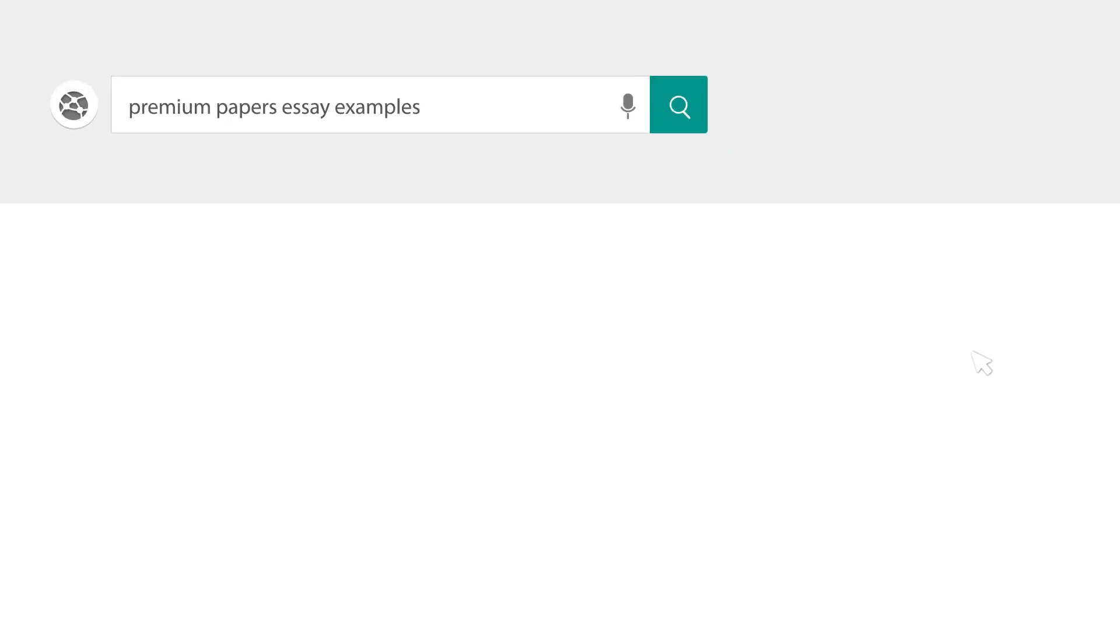
# Type the heading title 'Threats to a Company's Information System and Their Mitigation'.
pyautogui.click(678, 104)
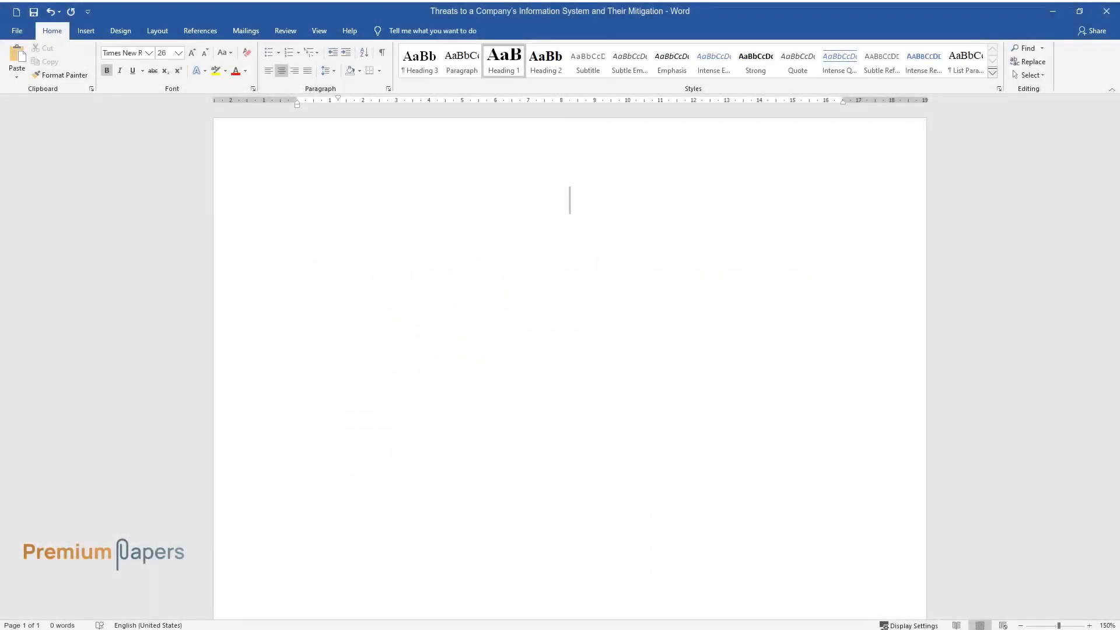
pyautogui.write('Threats to a C')
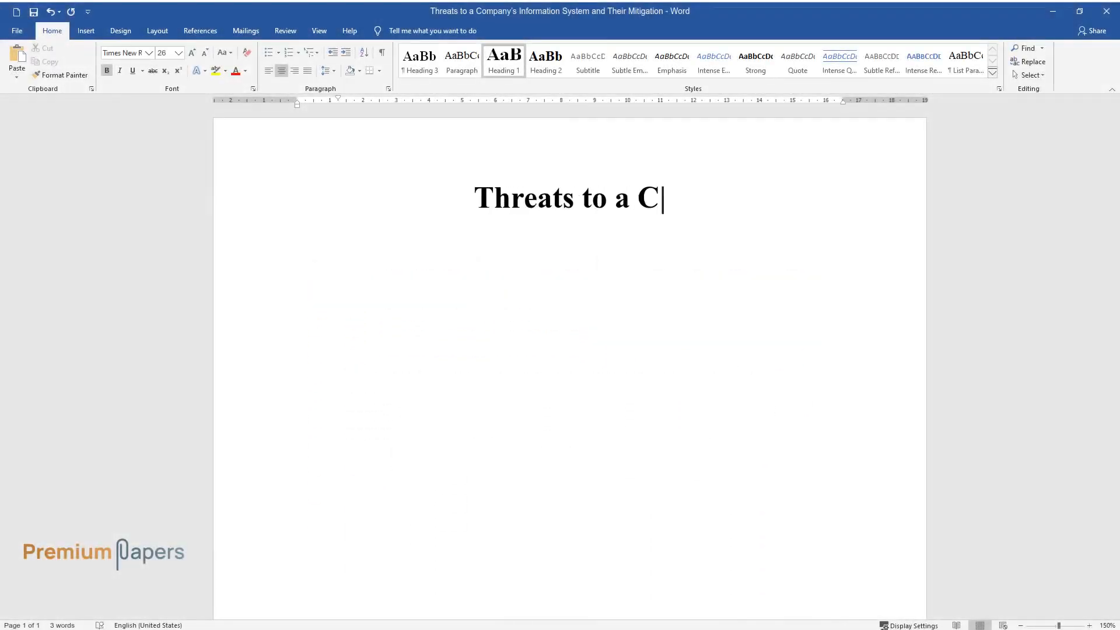
pyautogui.write("ompany's Information System and")
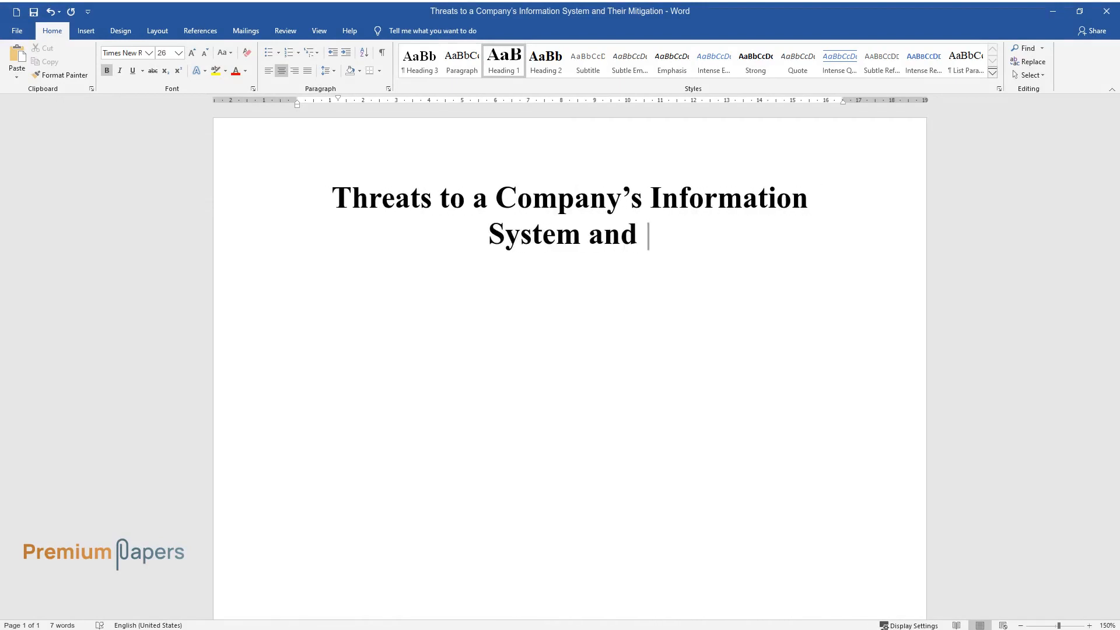
pyautogui.write('Their Mitigation')
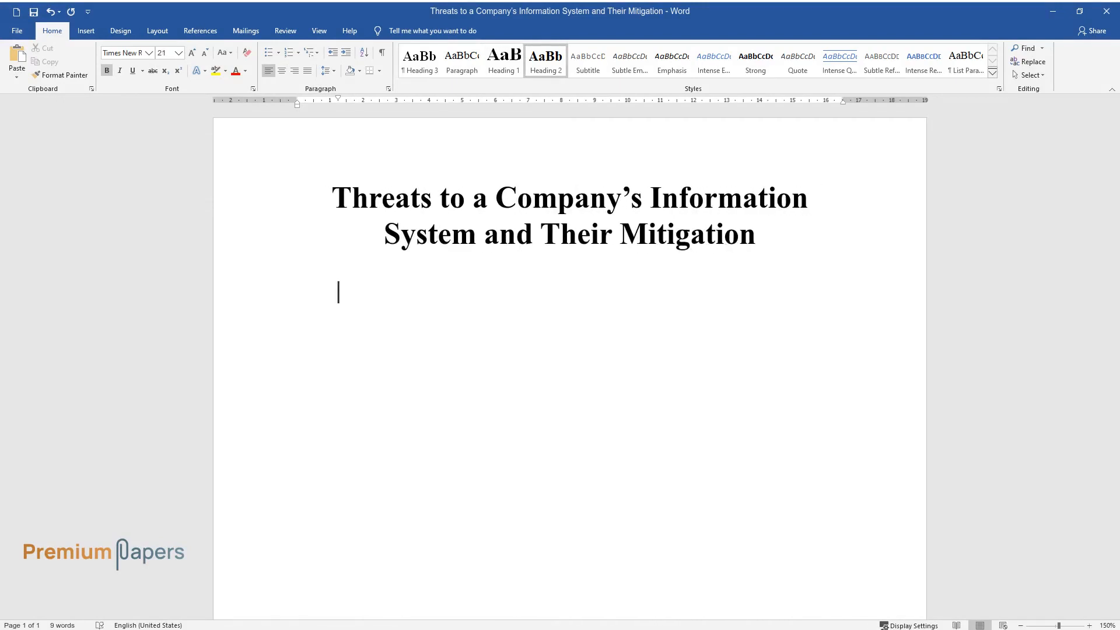
# Add the Introduction heading and begin the paragraph on data breaches and system damage.
pyautogui.write('Introduction')
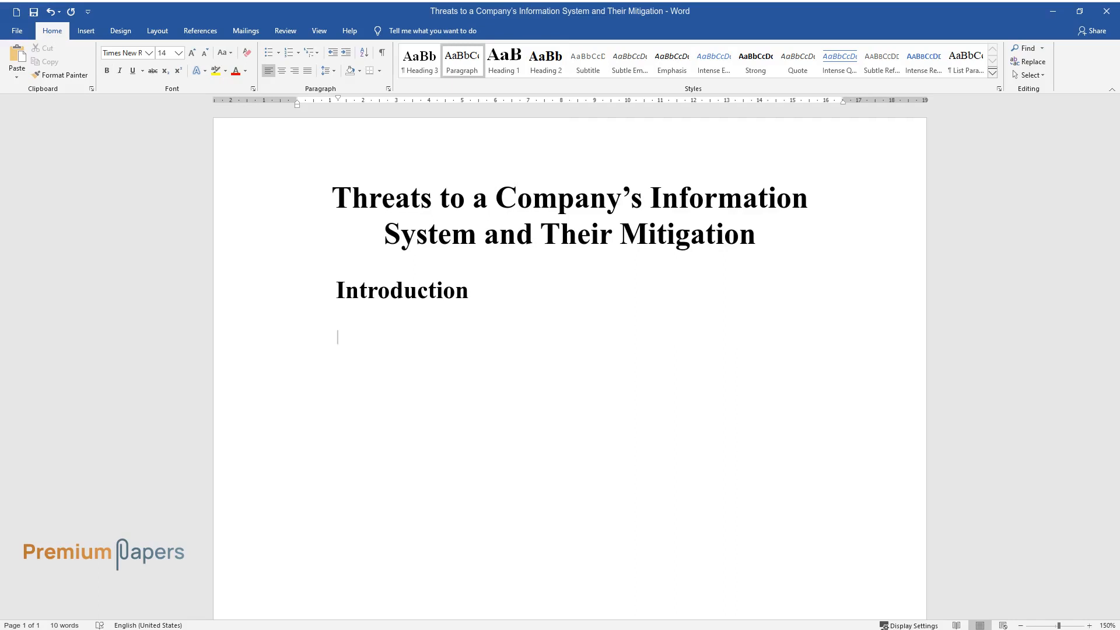
pyautogui.write('Information systems')
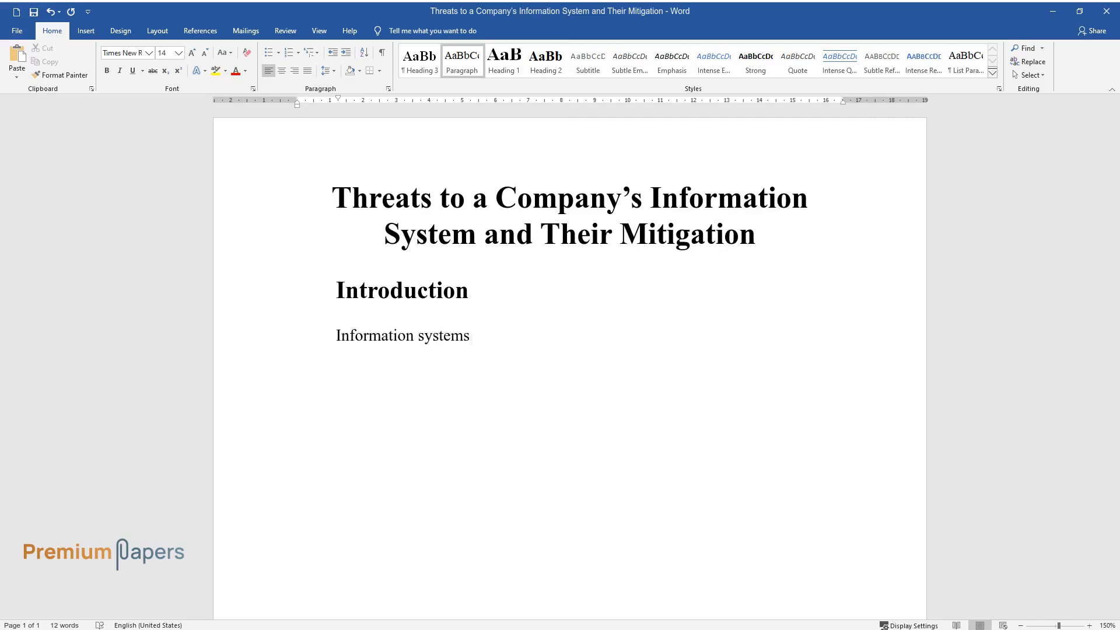
pyautogui.write('are frequently exposed to different types of threats that')
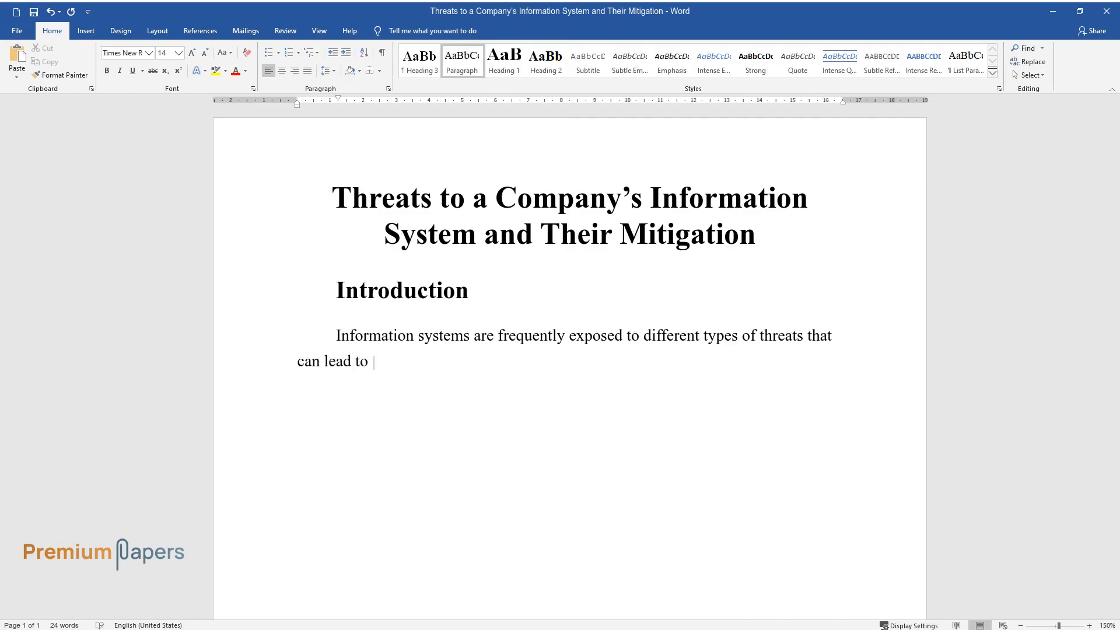
pyautogui.write('data breaches, loss, and financial i')
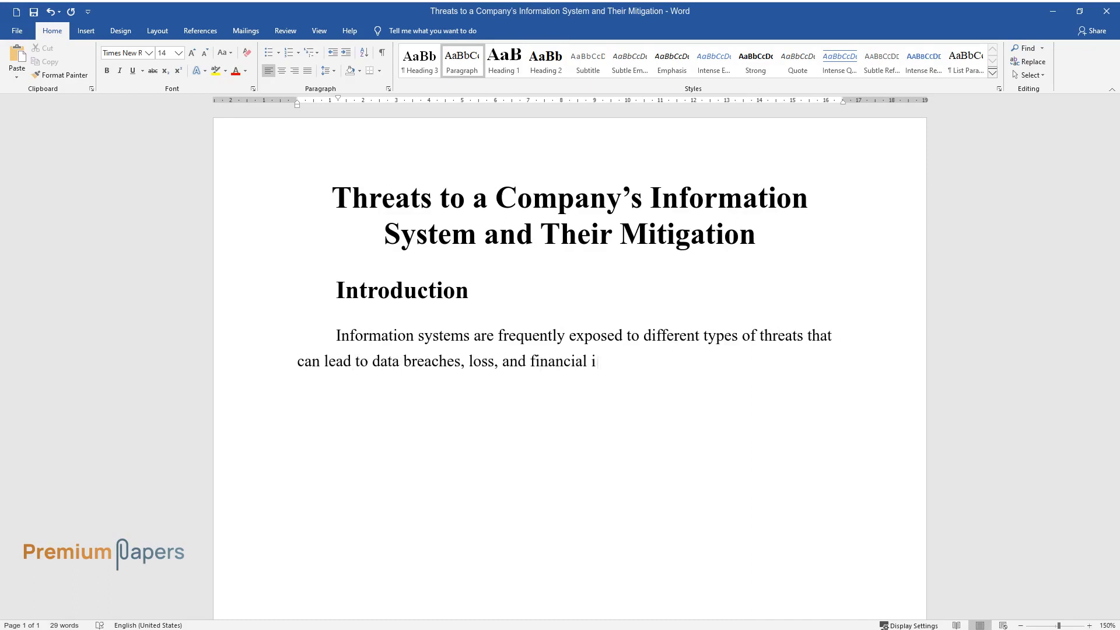
pyautogui.write('mplications. The damage to an inform')
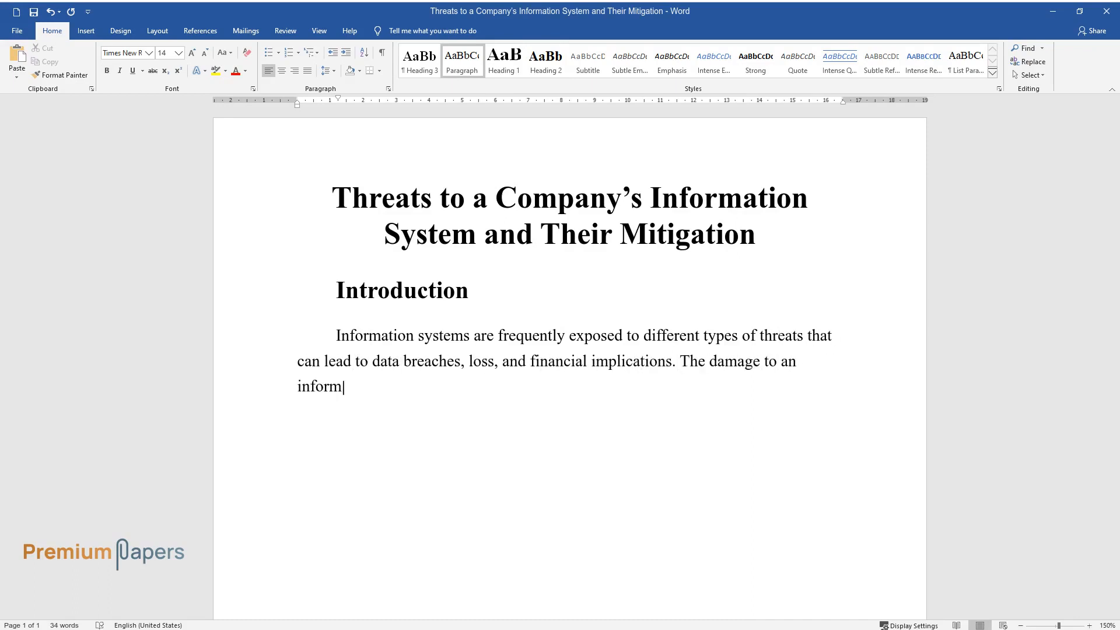
pyautogui.write('ation system can range from a small')
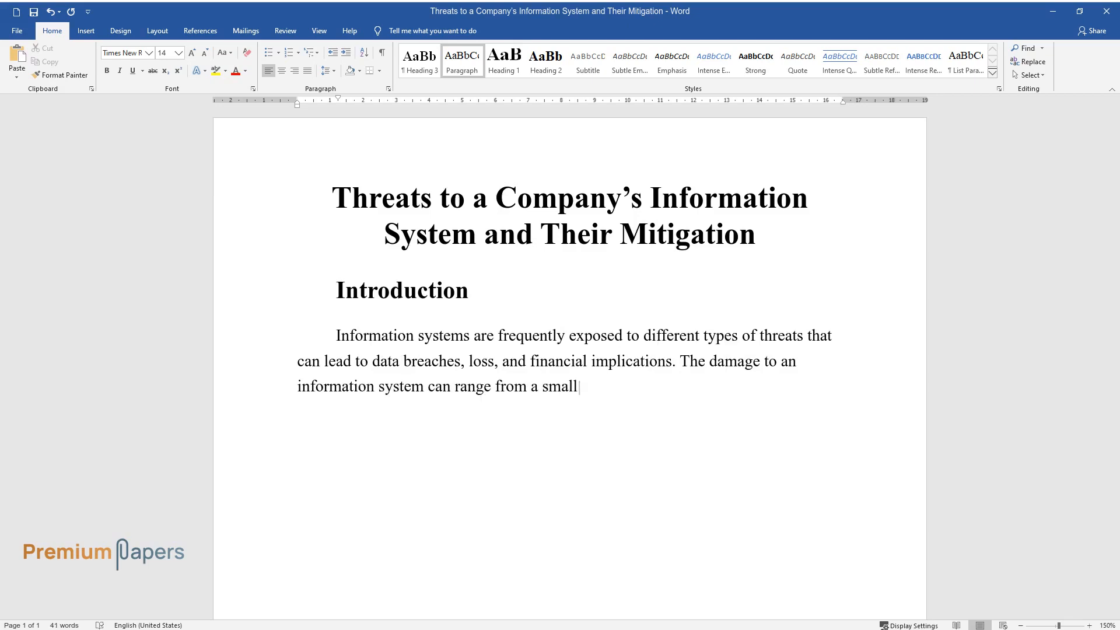
pyautogui.write('breach to the entire destruction o')
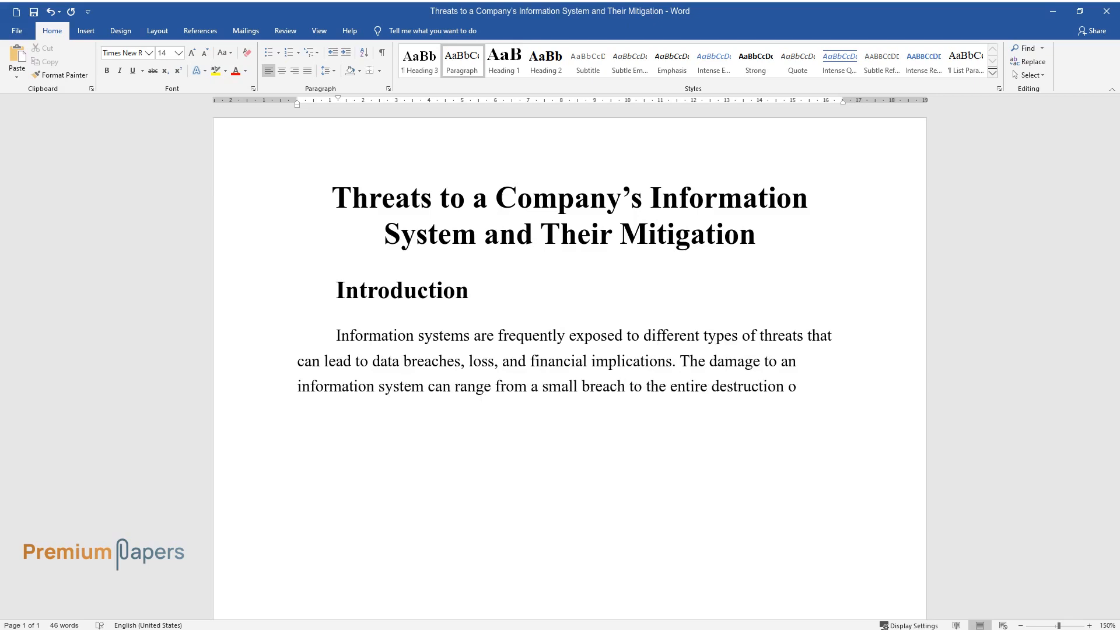
pyautogui.write('f the system. However, the effect of')
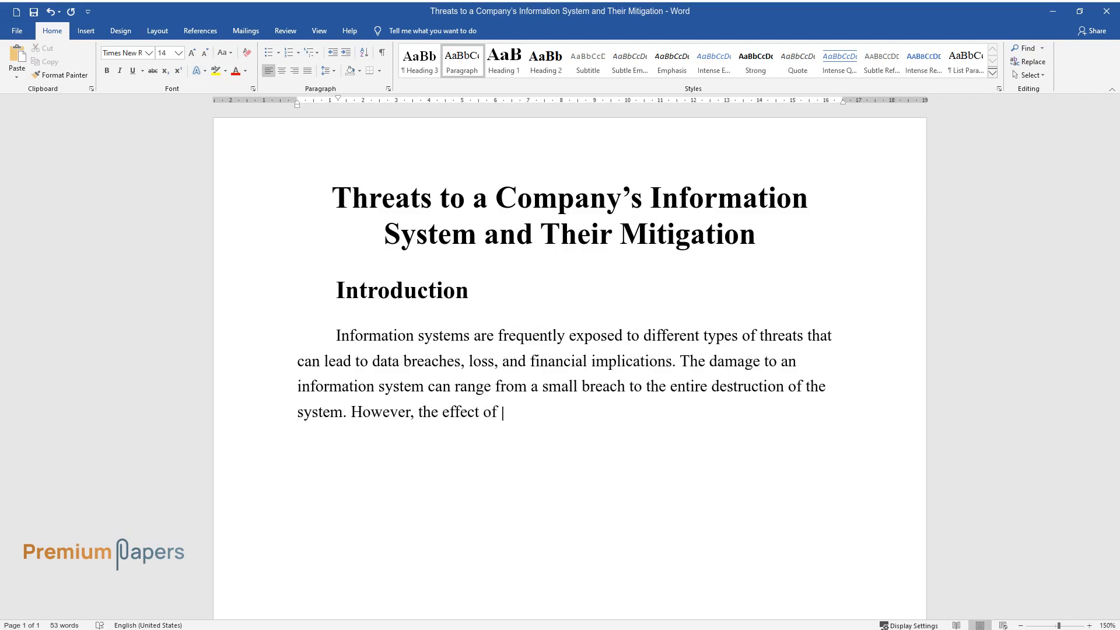
# Finish the introduction, then add the heading 'A Comprehensive Outline of the Threats and Mitigation Plan'.
pyautogui.write('various threats may vary considerably according to')
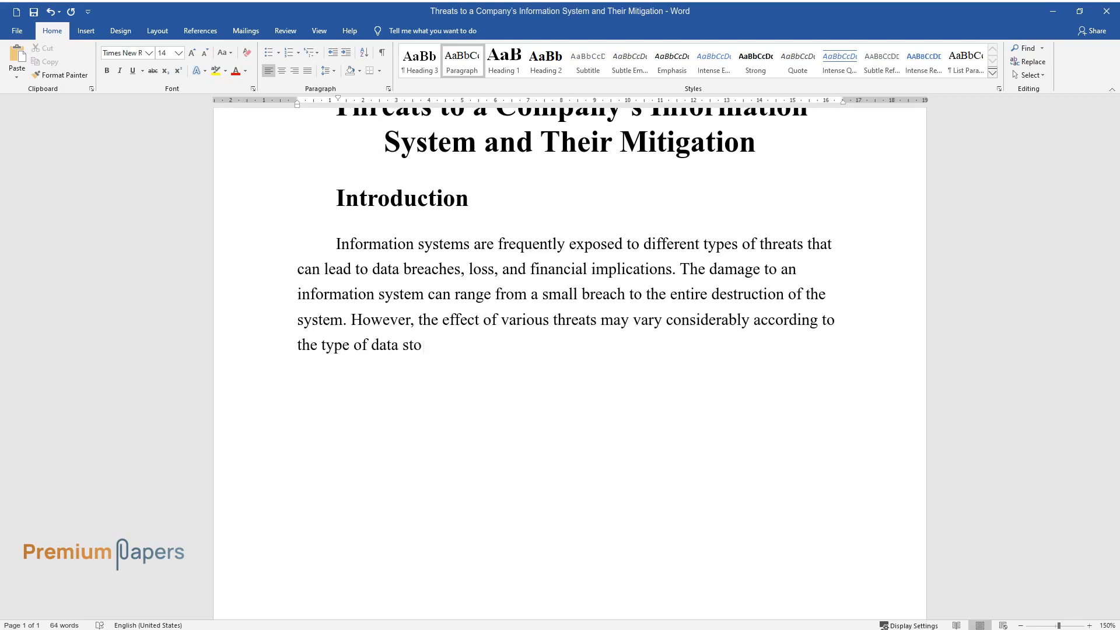
pyautogui.write('red or stolen. Currently, many organ')
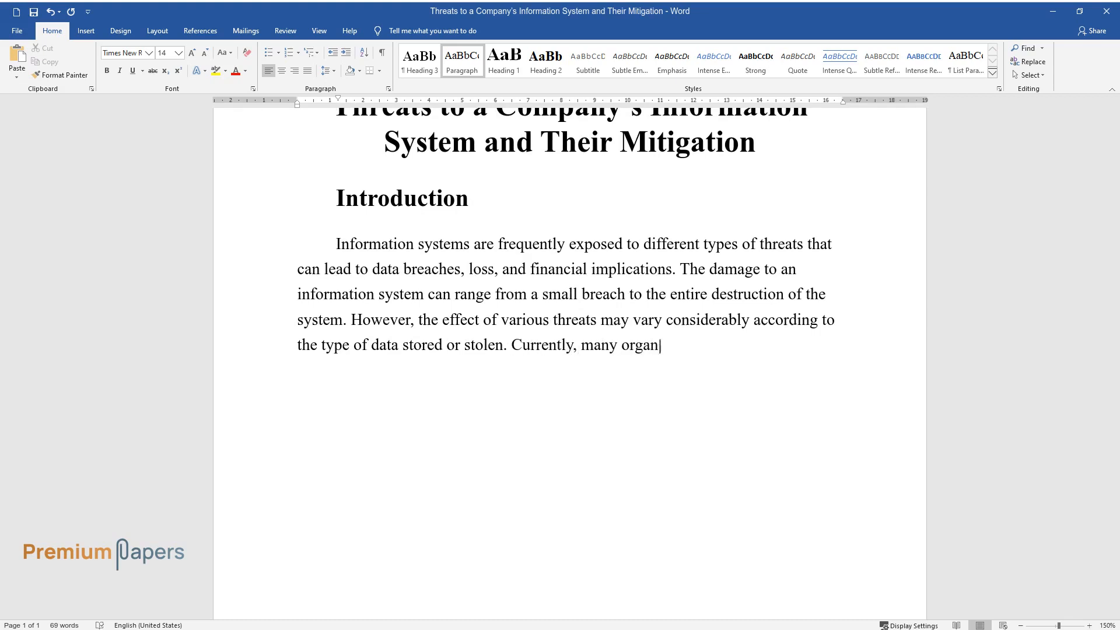
pyautogui.write('izations are struggling to understan')
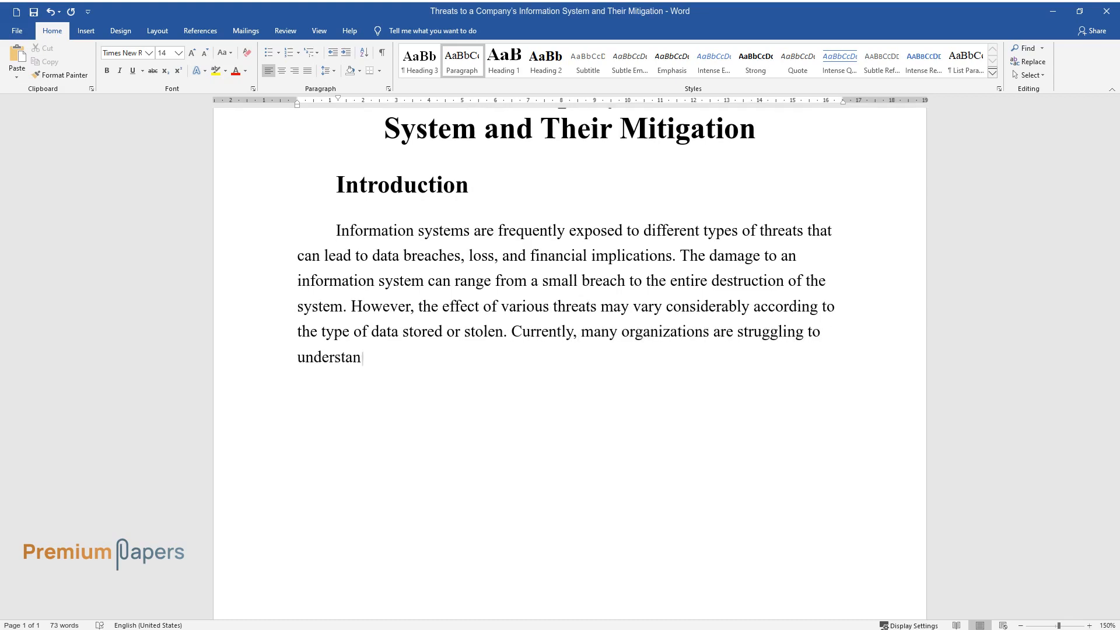
pyautogui.write('d the types of threats their information systems are facing and how to')
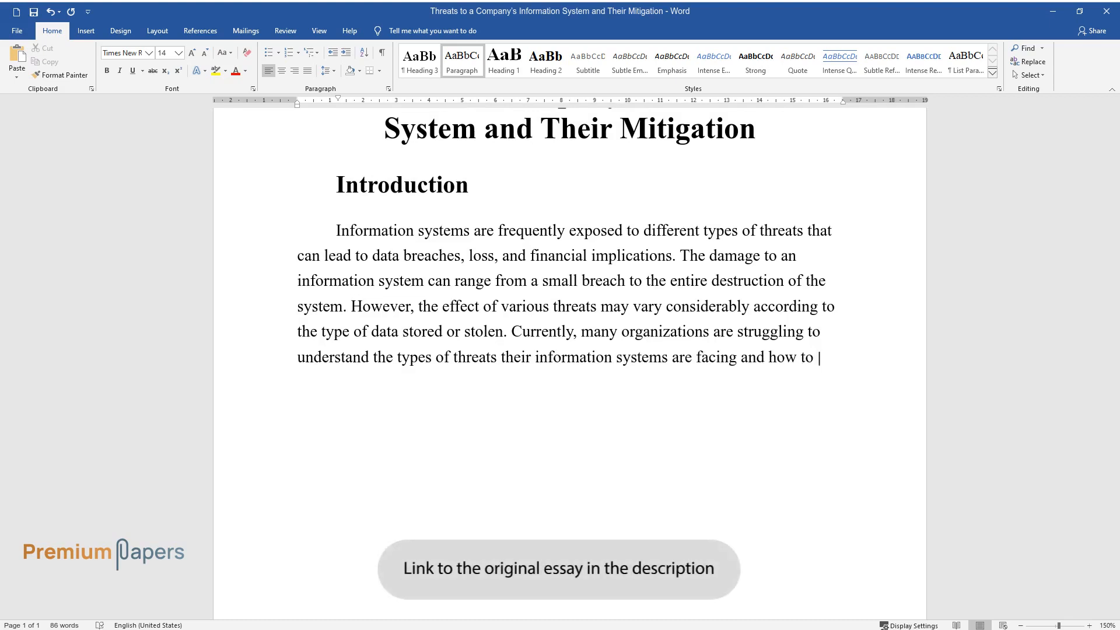
pyautogui.write('mitigate them before actual damage i')
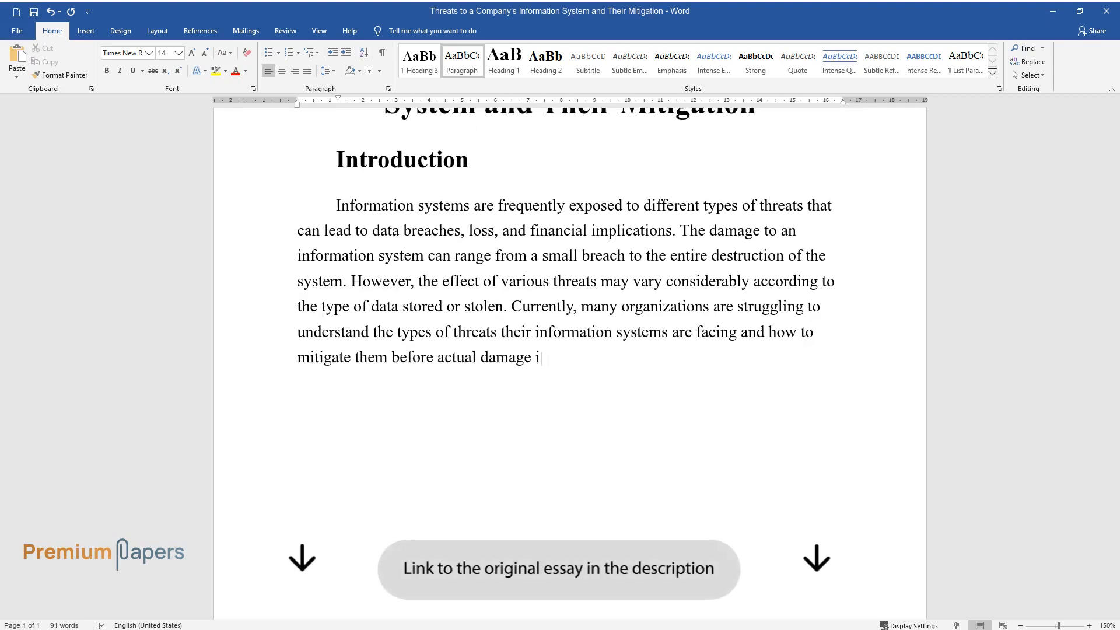
pyautogui.write('s done. Therefore, to improve the u')
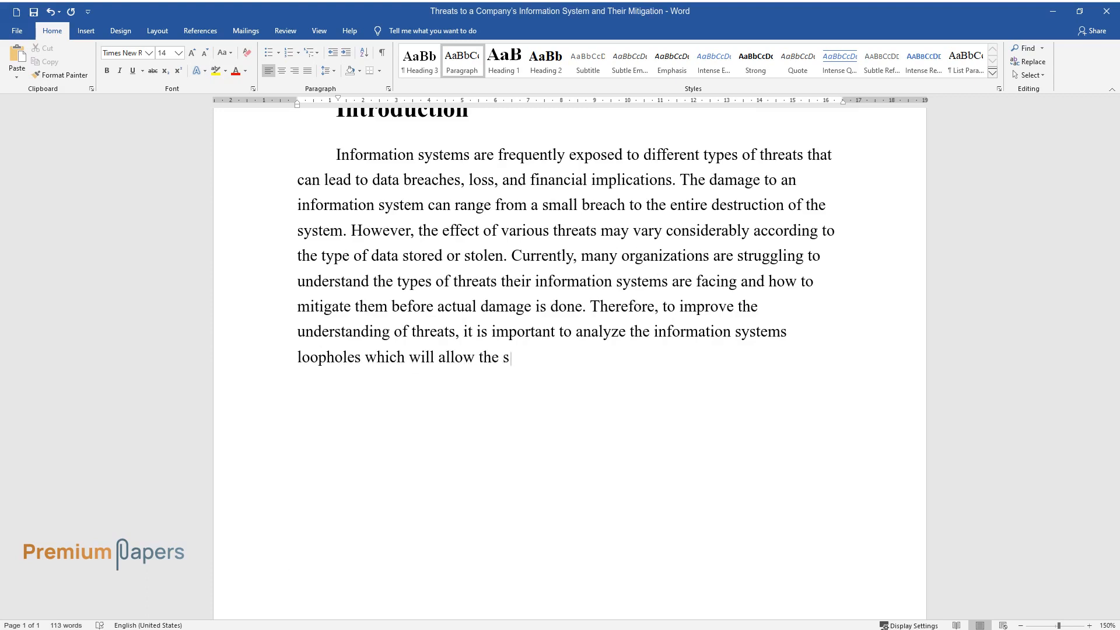
pyautogui.write('ystem engineer to come up with a plan to mitigate')
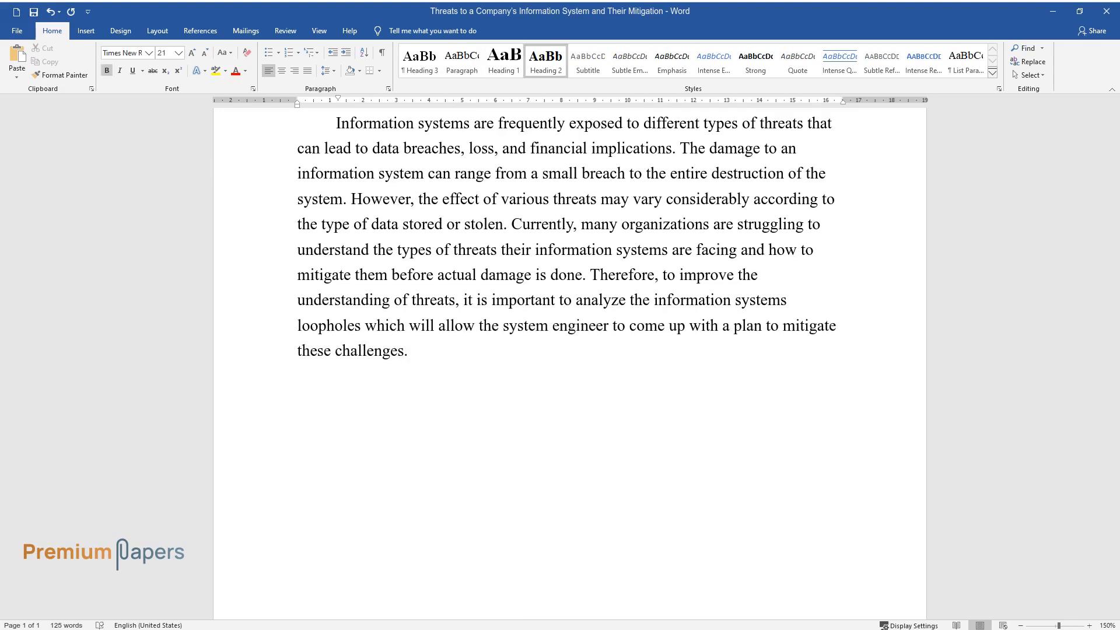
pyautogui.write('A Comprehensive Outline of the Threats and Mitiga')
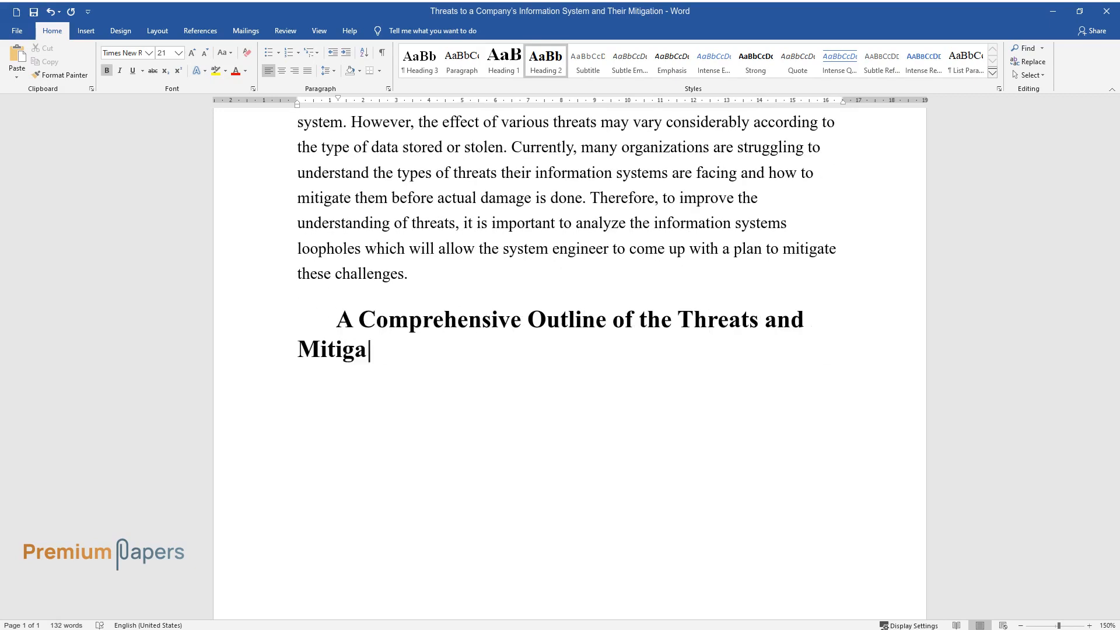
pyautogui.write('tion Plan')
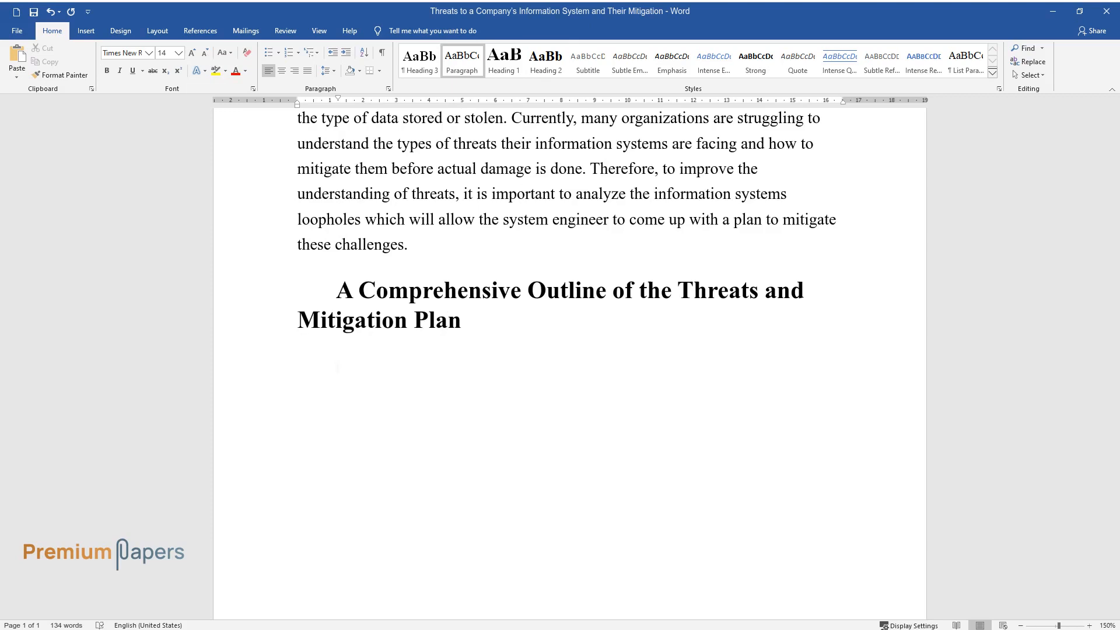
# Describe phishing and social engineering tricking employees into revealing credentials or clicking infected links.
pyautogui.write("The first threat to a company's")
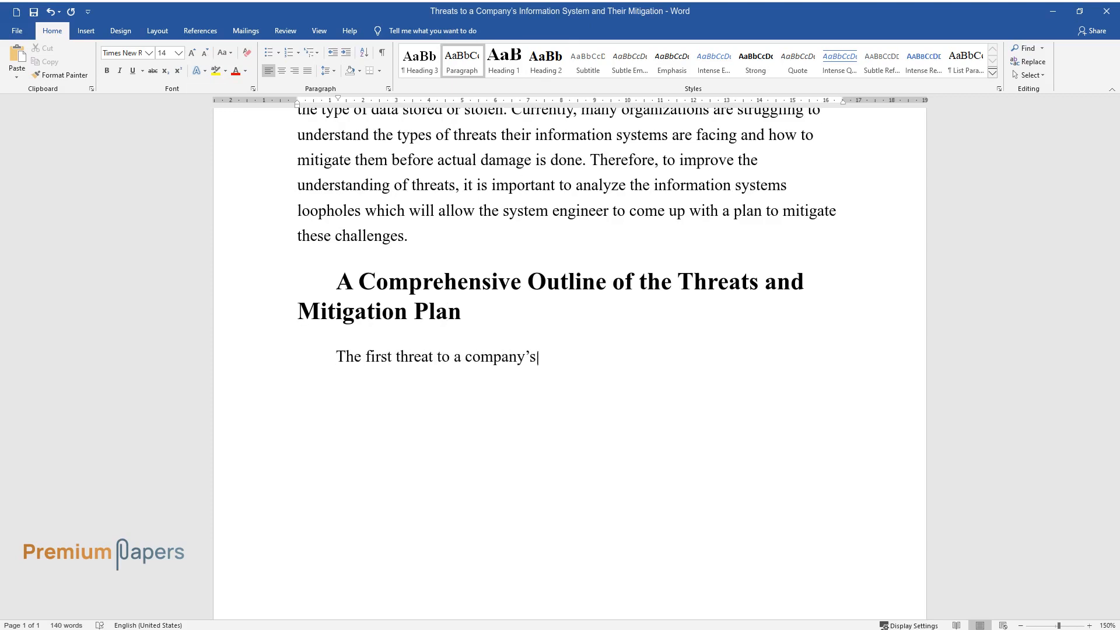
pyautogui.write('information system is phishing and')
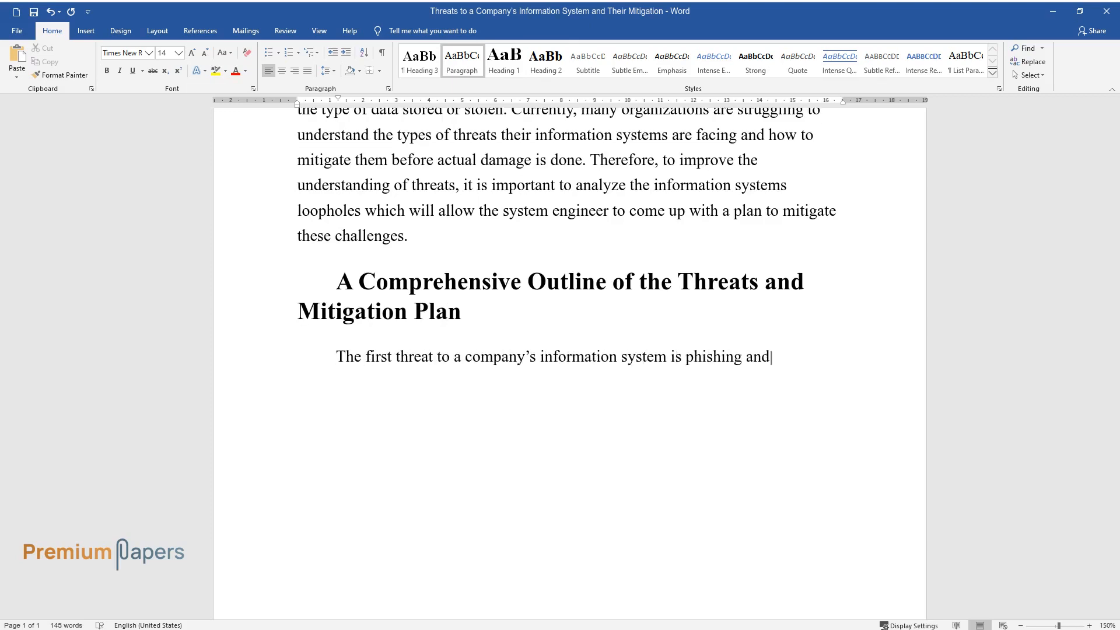
pyautogui.write('social engineering. Currently, social engineering and phishing attac')
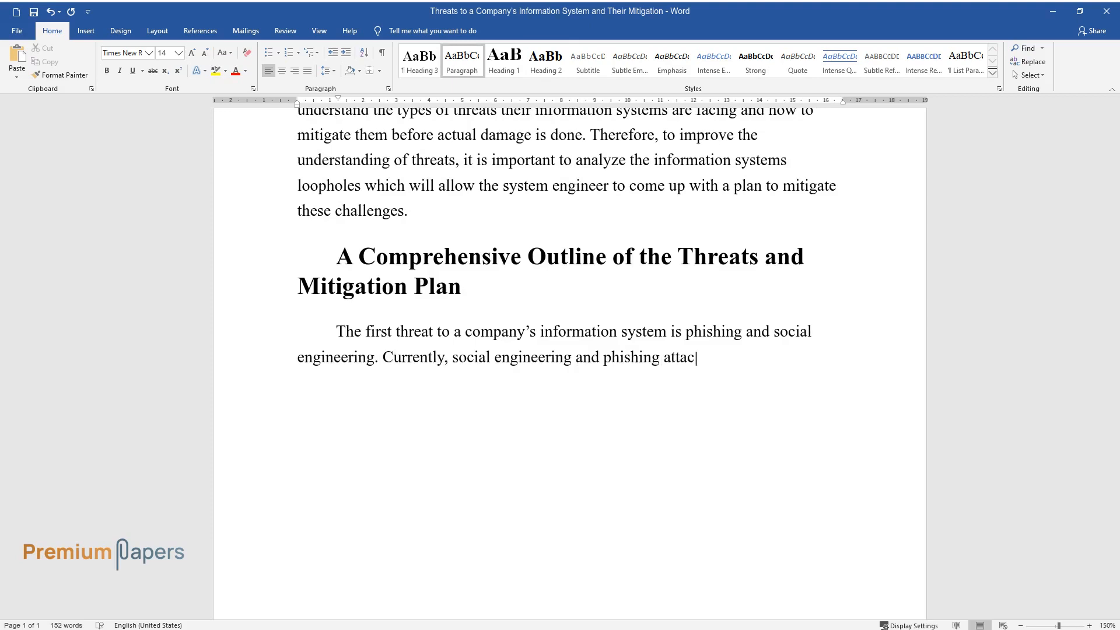
pyautogui.write('ks have become common and popular')
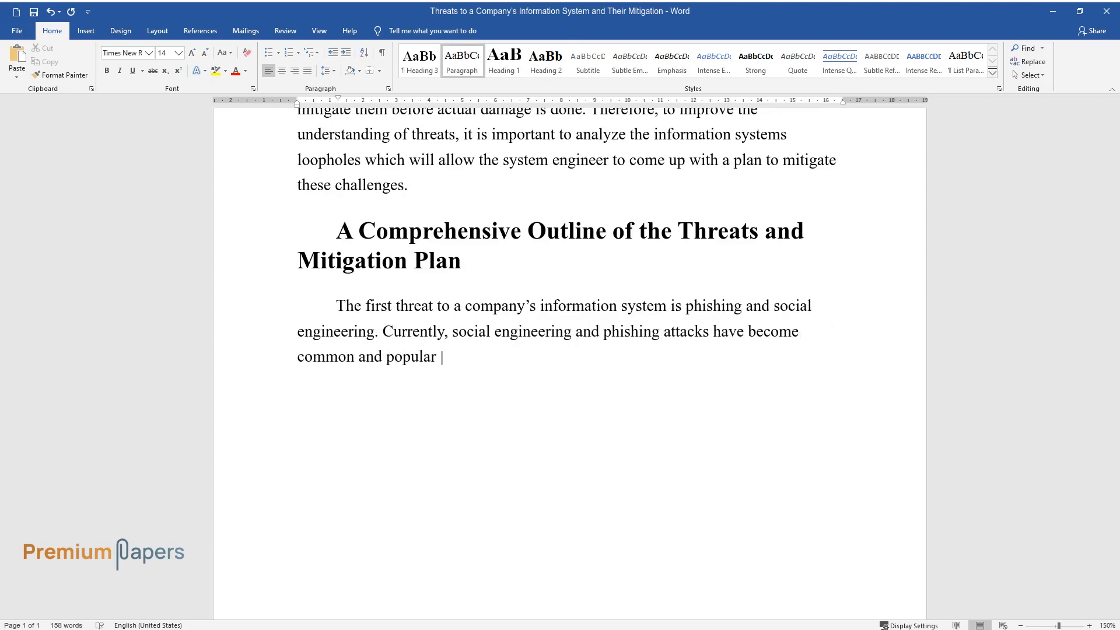
pyautogui.write('ways that attackers use to access a network and spread')
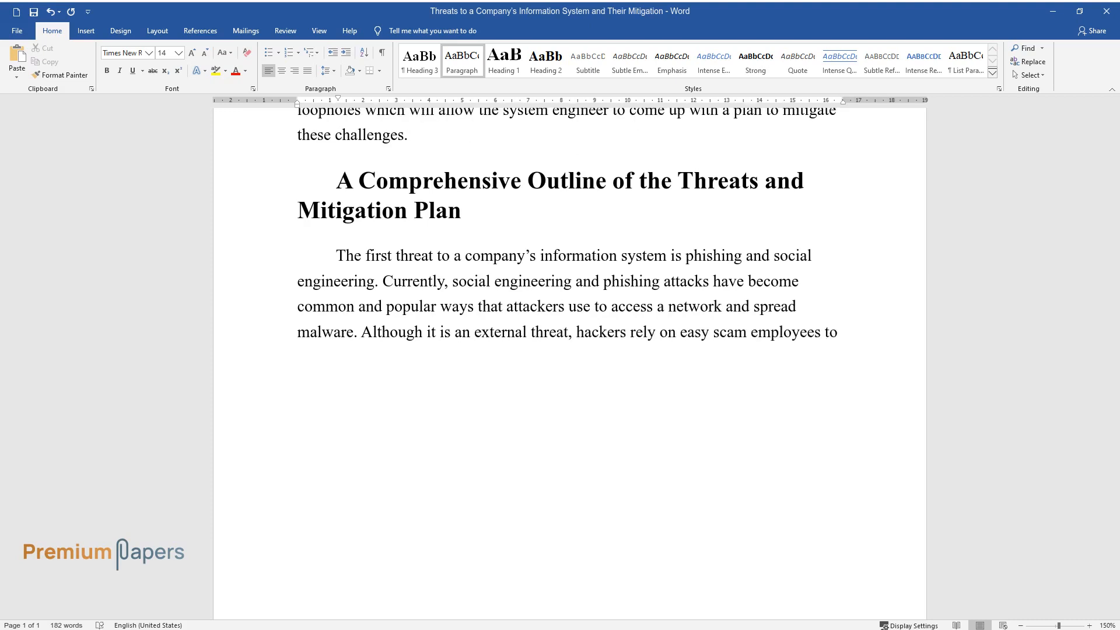
pyautogui.write("access the company's data. These e")
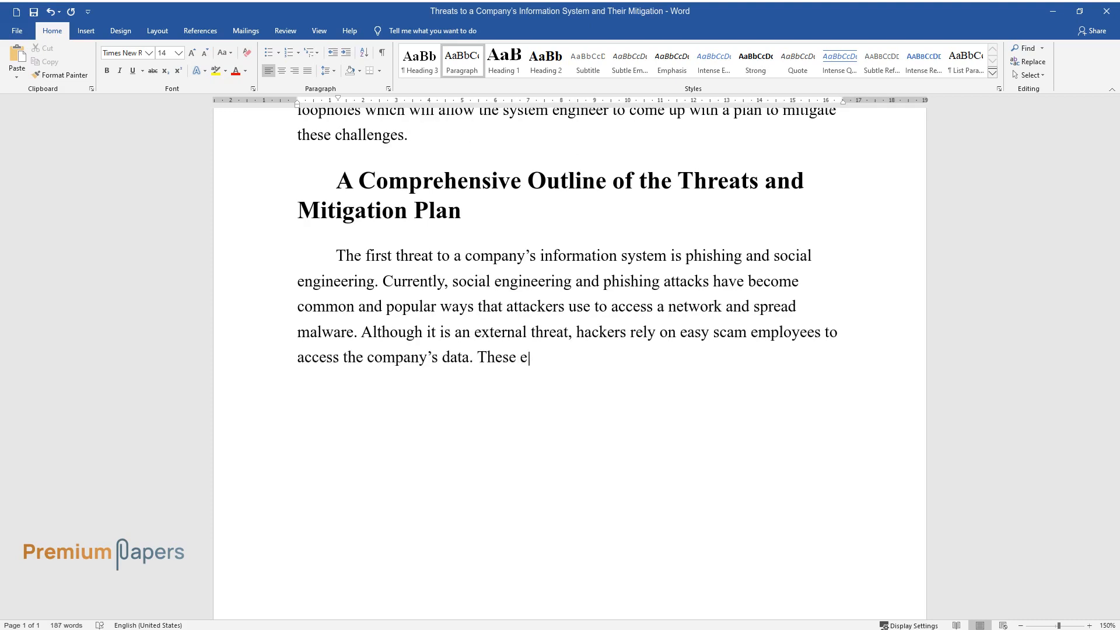
pyautogui.write('mployees are tricked into revealing')
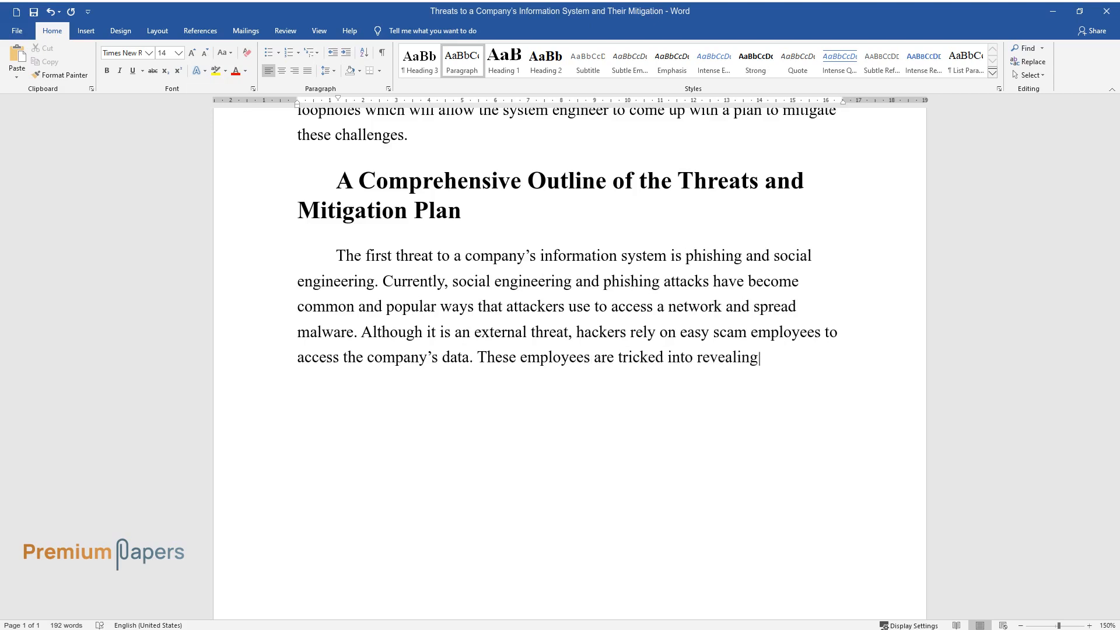
pyautogui.write('their credentials or sending them')
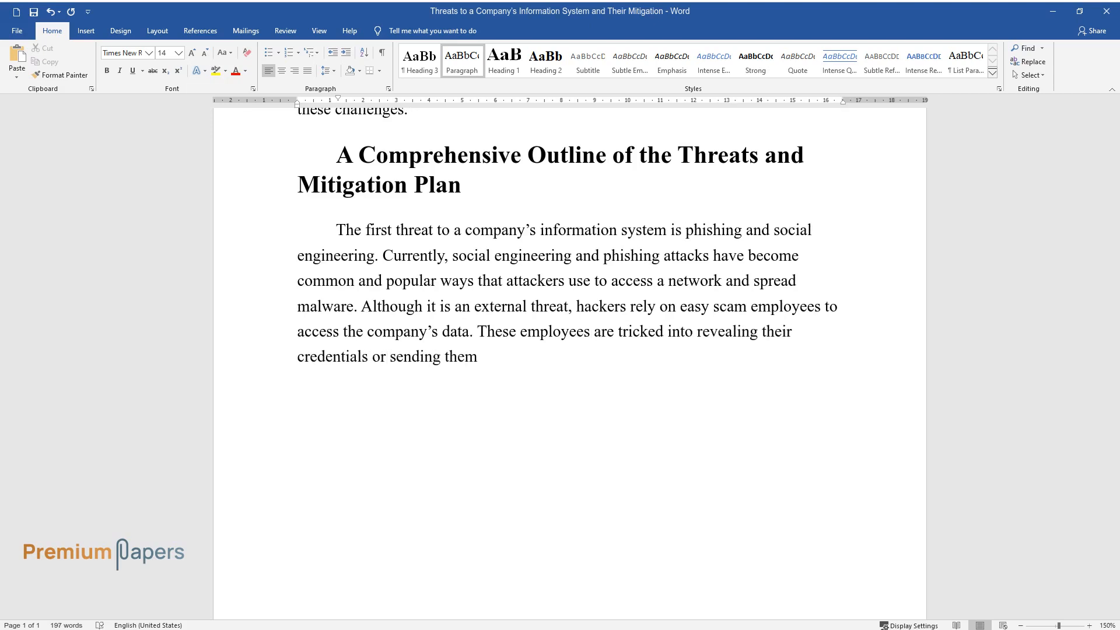
pyautogui.write('a clickable link that is already i')
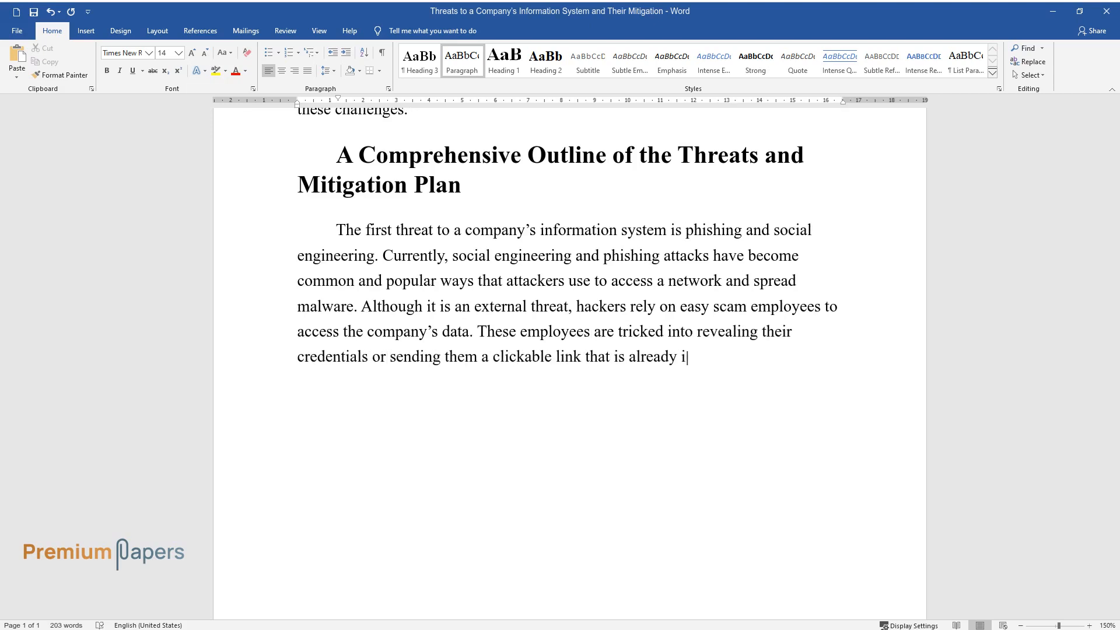
pyautogui.write('nfected with phishing software to')
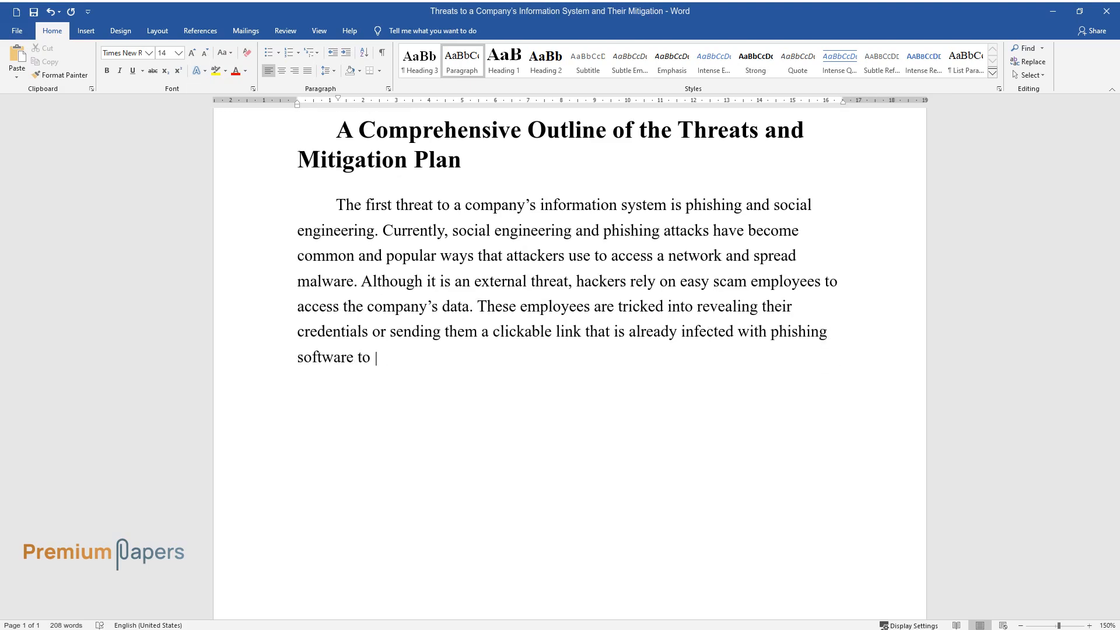
pyautogui.write('steal personal information. The phi')
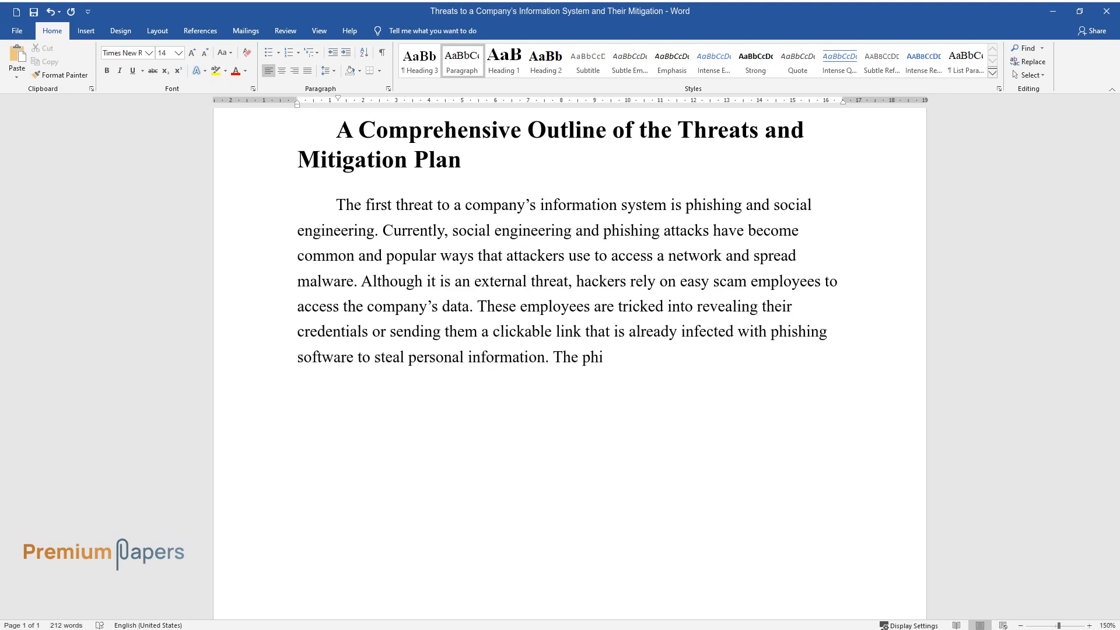
# Explain mitigating phishing with antivirus software and employee education on suspicious emails.
pyautogui.write('shing attacks can be mitigated by t')
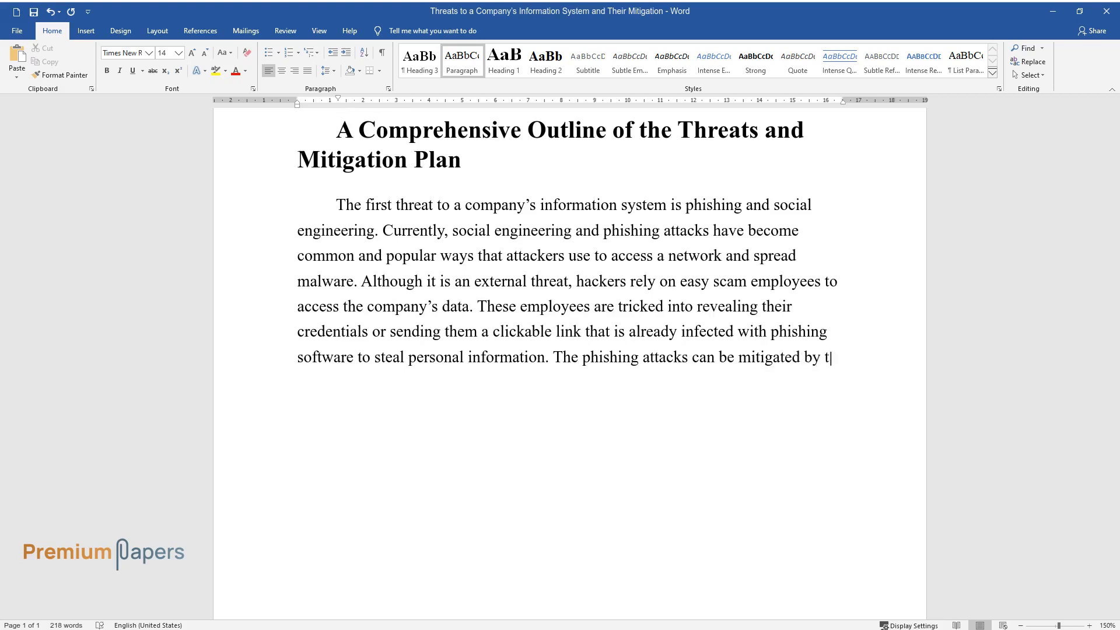
pyautogui.write('he use of antivirus software which')
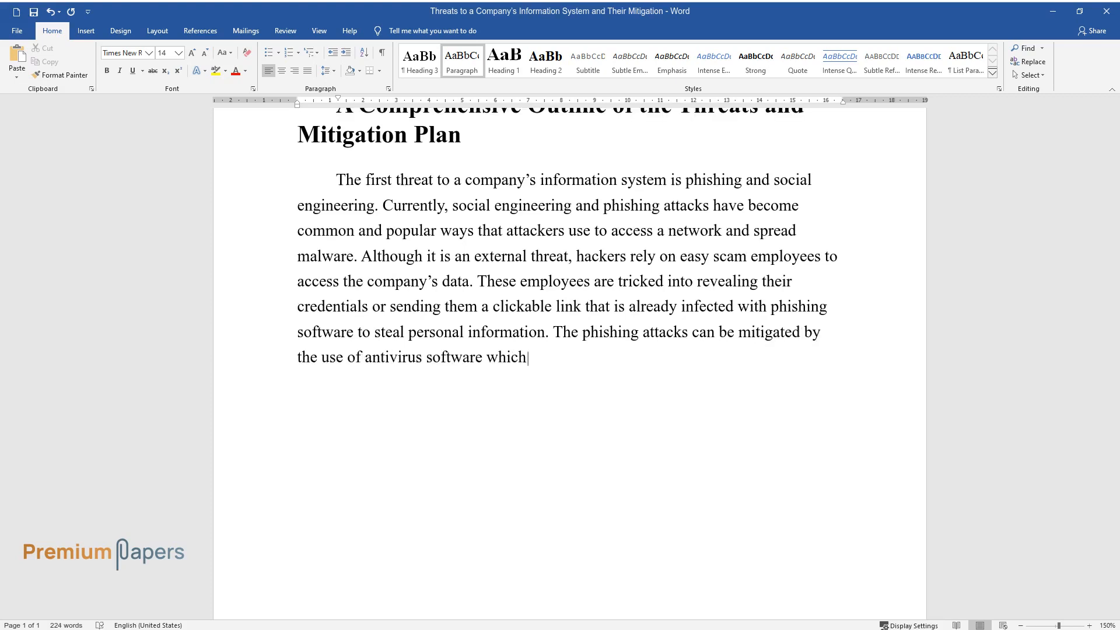
pyautogui.write('will enable the identification of')
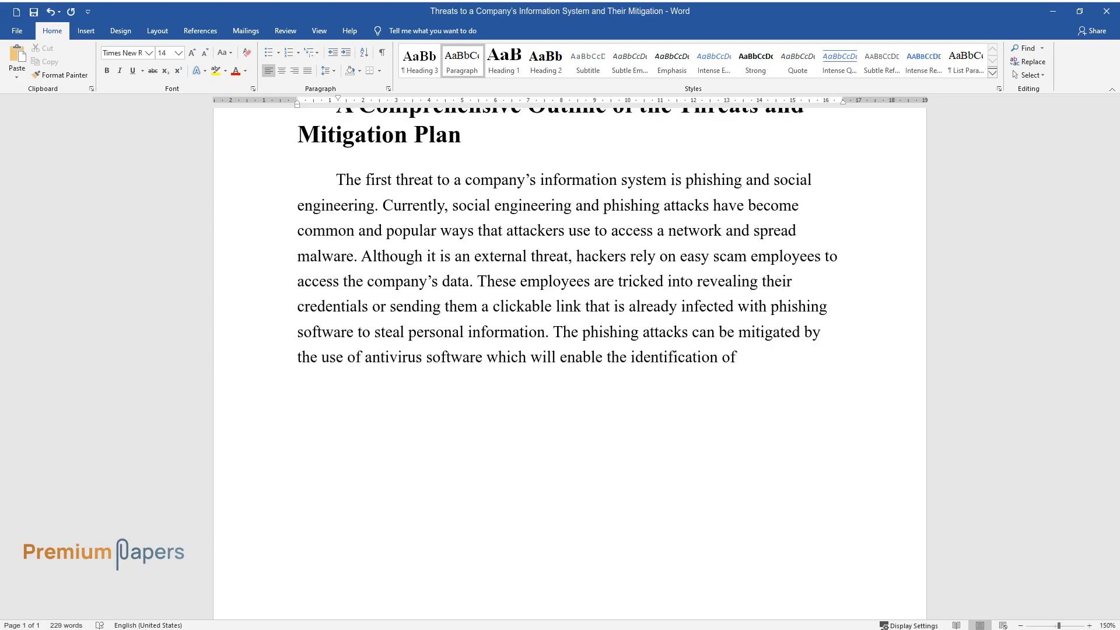
pyautogui.write('suspicious emails. Nevertheless, t')
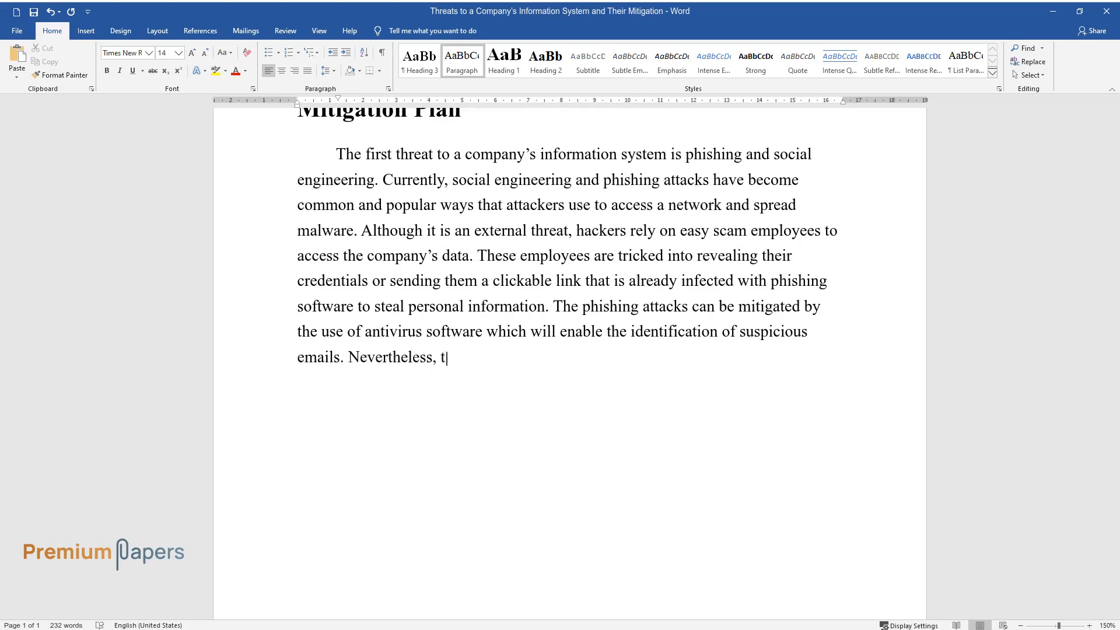
pyautogui.write('he best mitigation procedure is through security training')
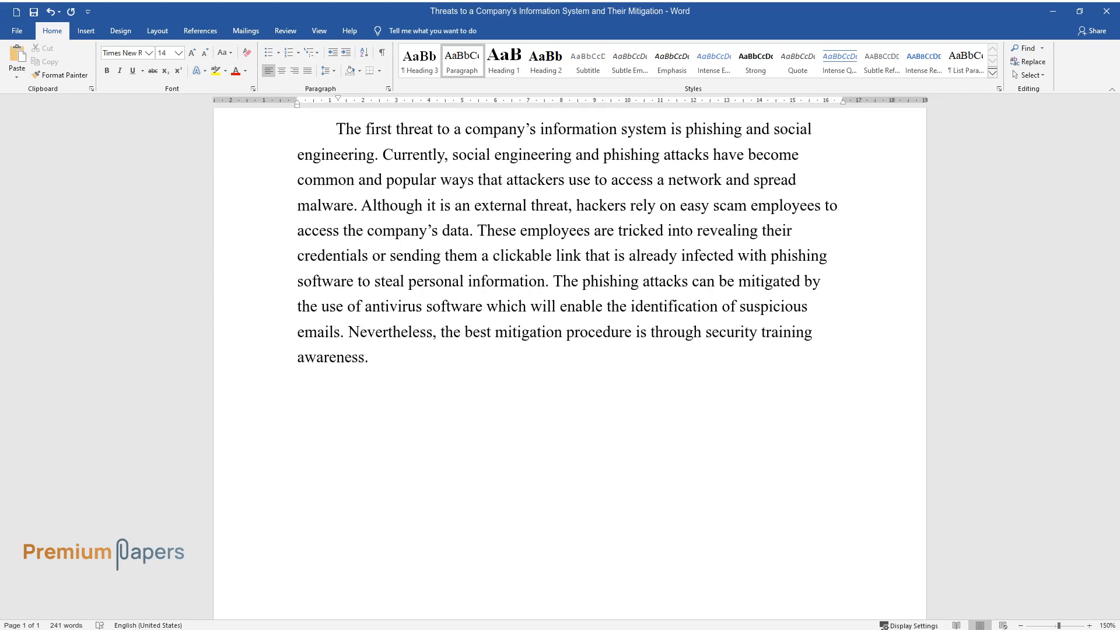
pyautogui.write('The company should educate employe')
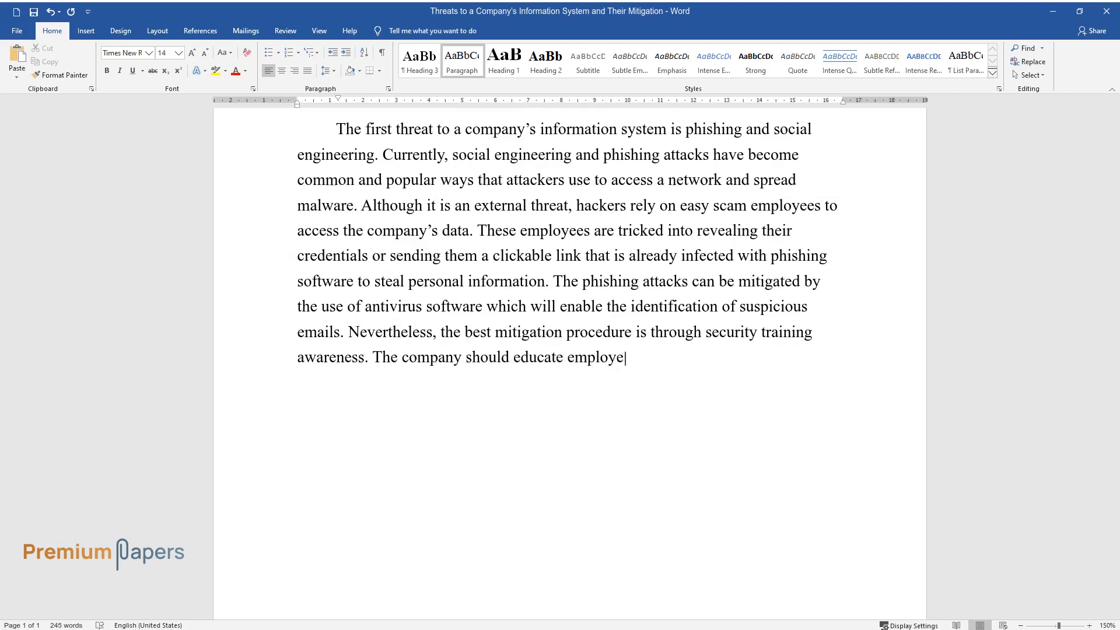
pyautogui.write('es on how attackers enter a system')
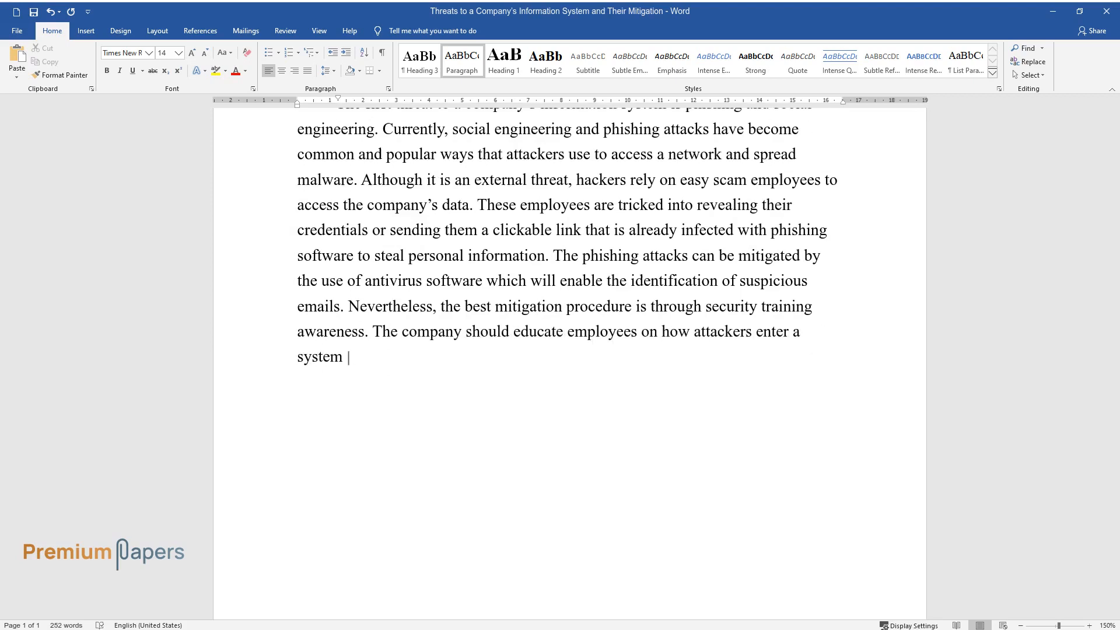
pyautogui.write('and how they can identify suspicio')
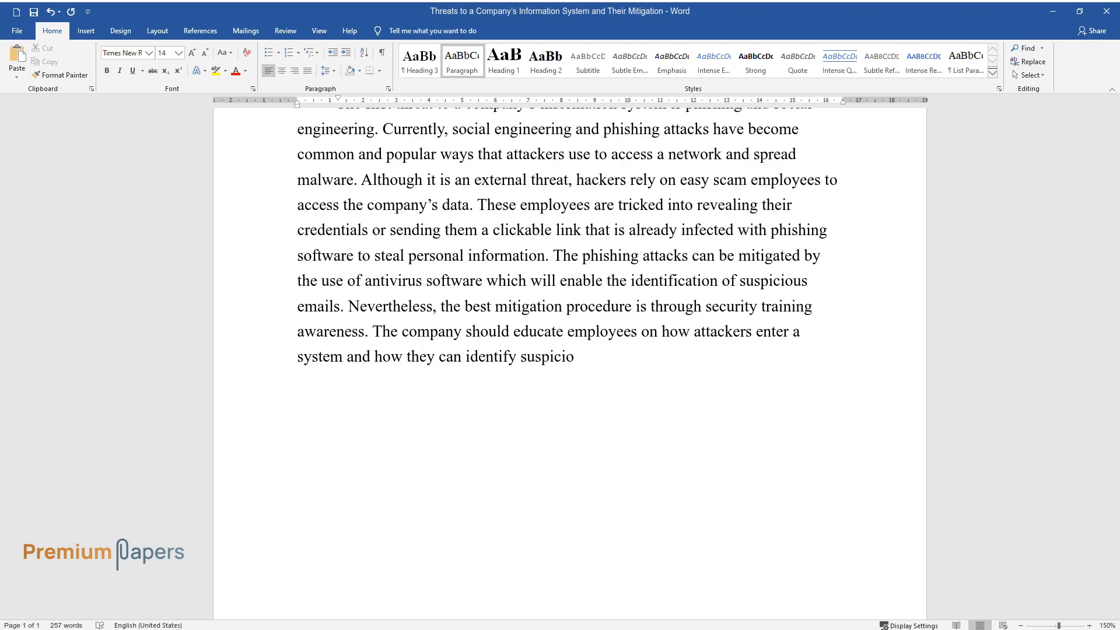
pyautogui.write('emails. Additionally, enhancing')
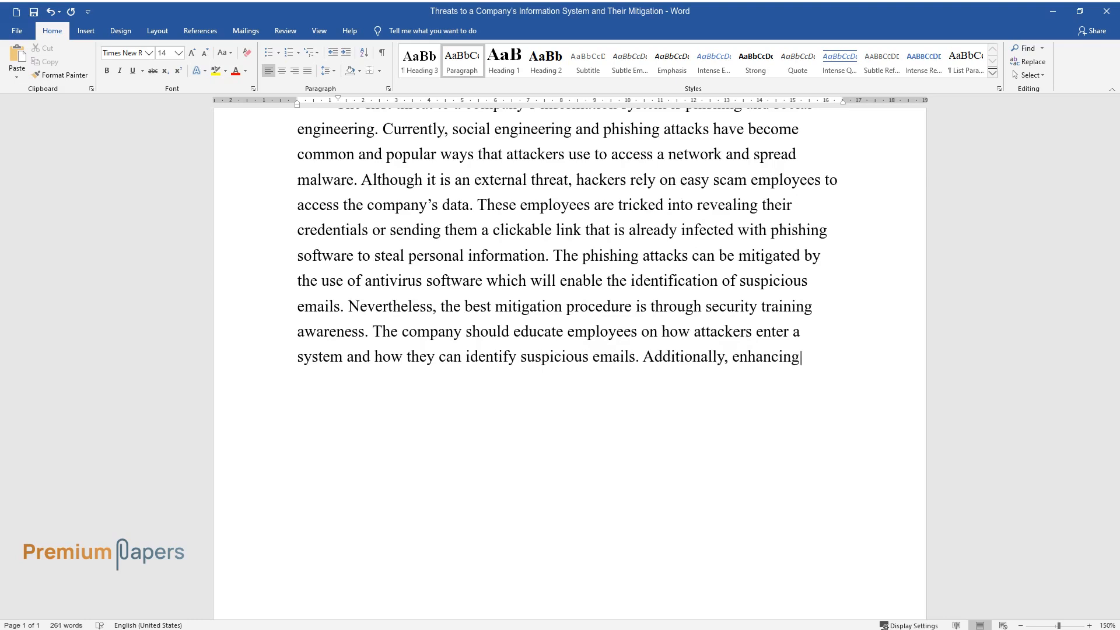
pyautogui.write('understanding of social engineerin')
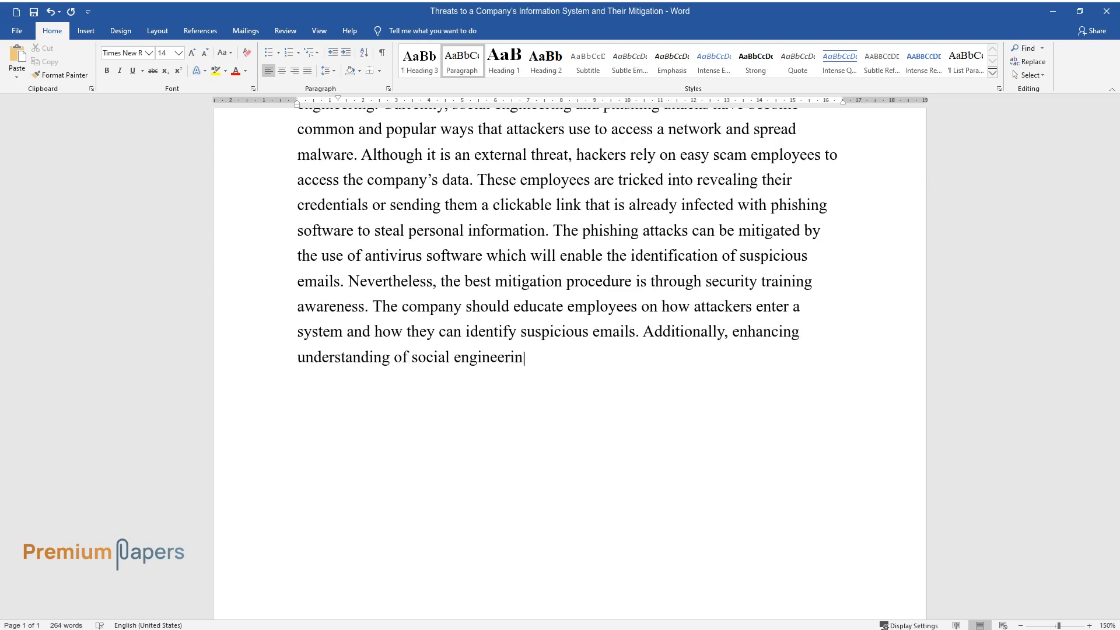
pyautogui.write('g is important in preventing it.')
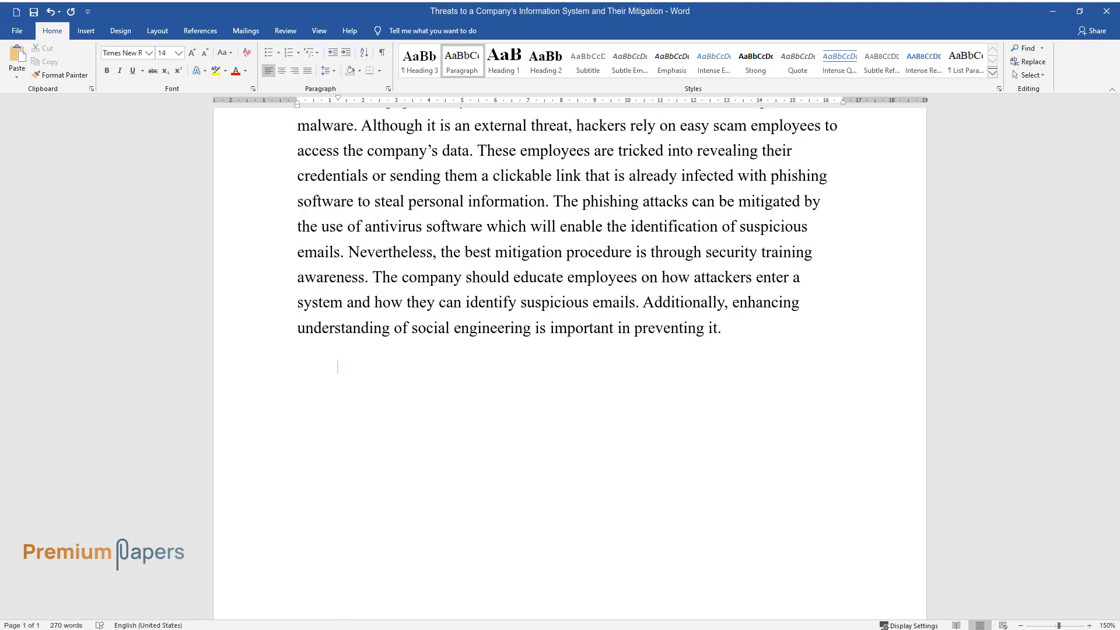
# Begin the paragraph on sharing confidential company data with third parties.
pyautogui.write('Data sharing')
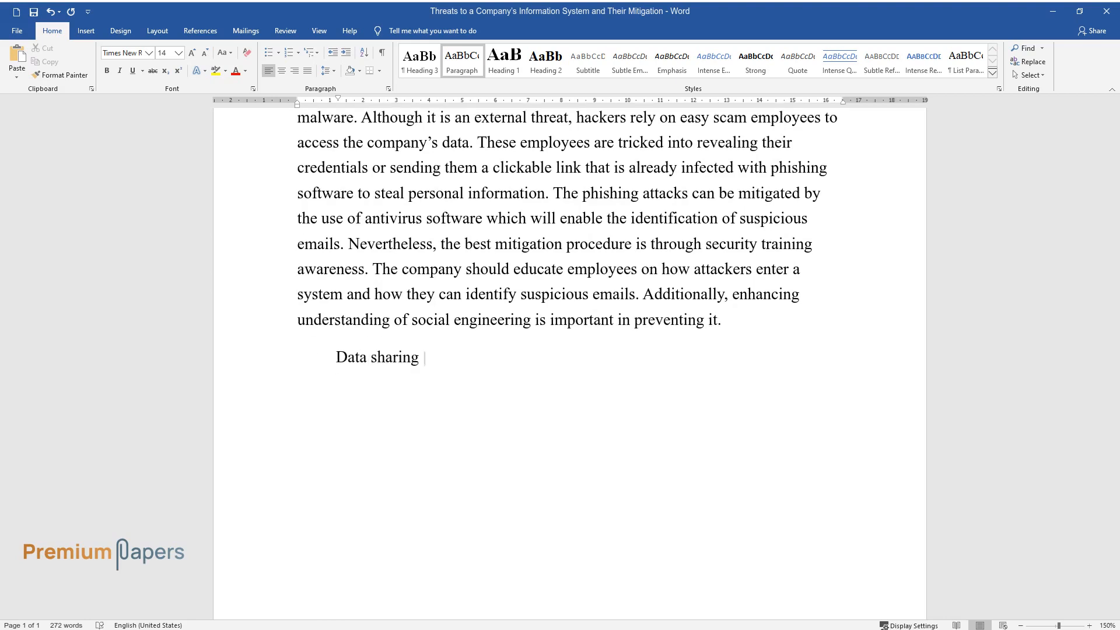
pyautogui.write('outside the company is another way the information system is')
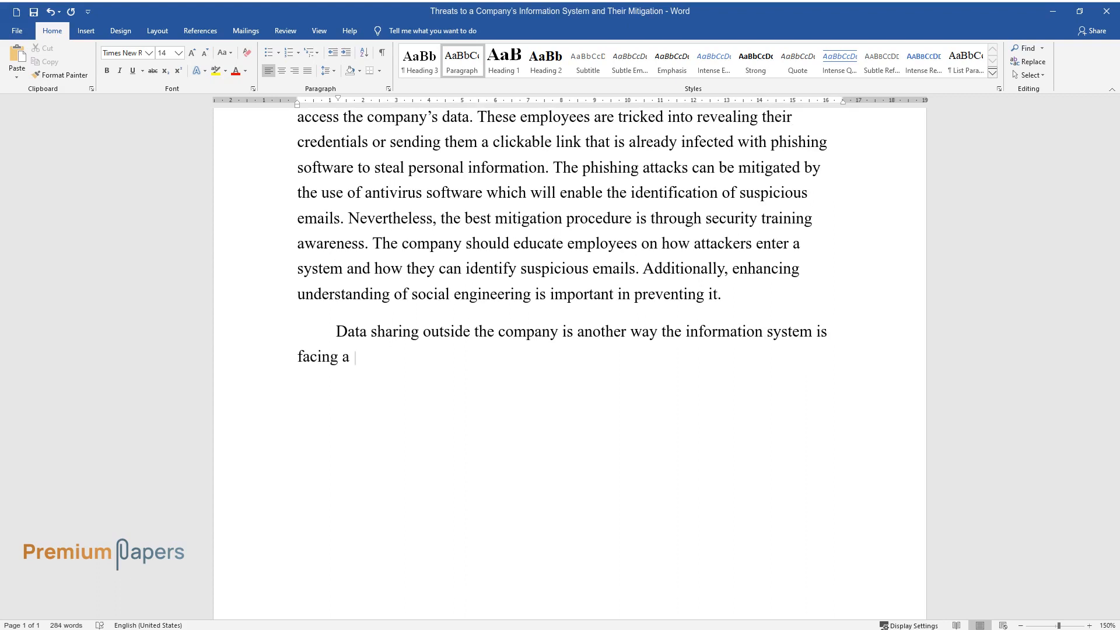
pyautogui.write('threat. Sharing confidential compan')
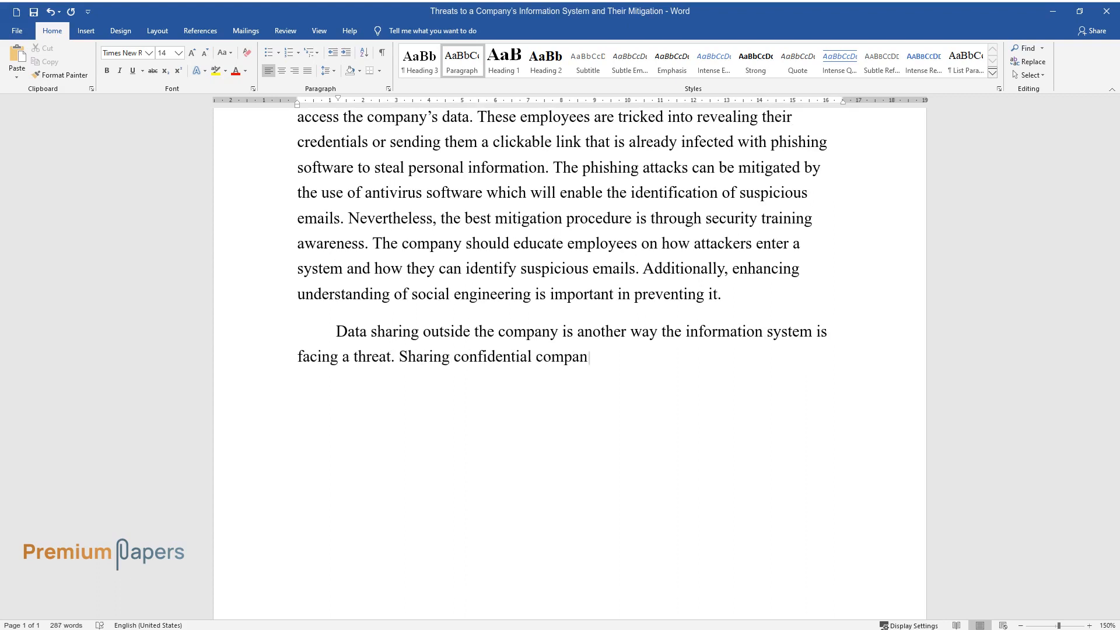
pyautogui.write('y data such as intellectual propert')
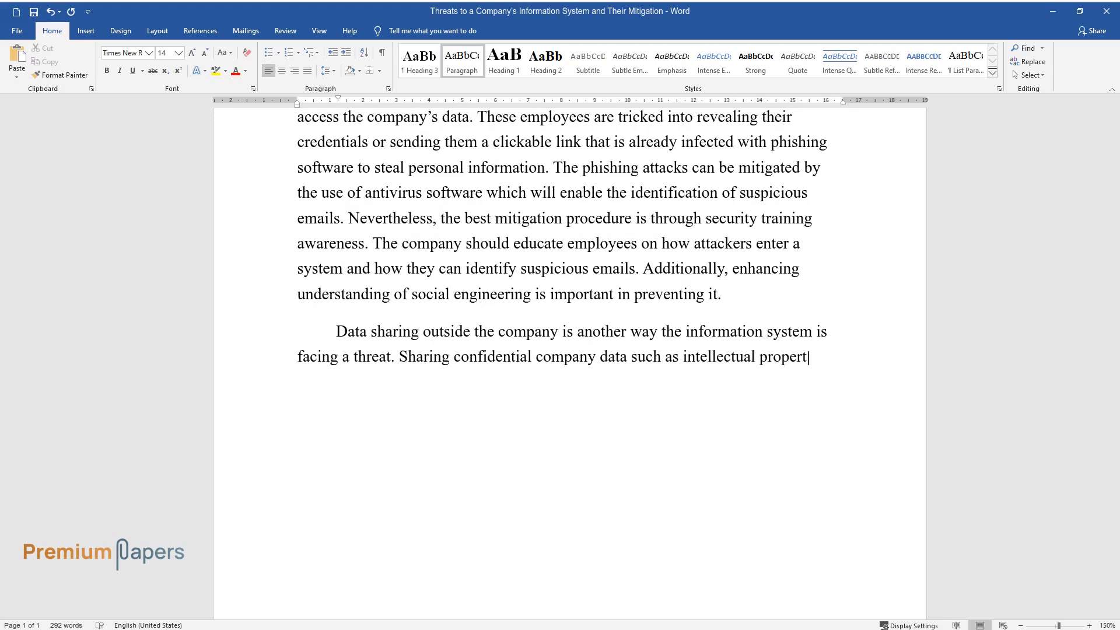
pyautogui.write('y, personal indefinable information')
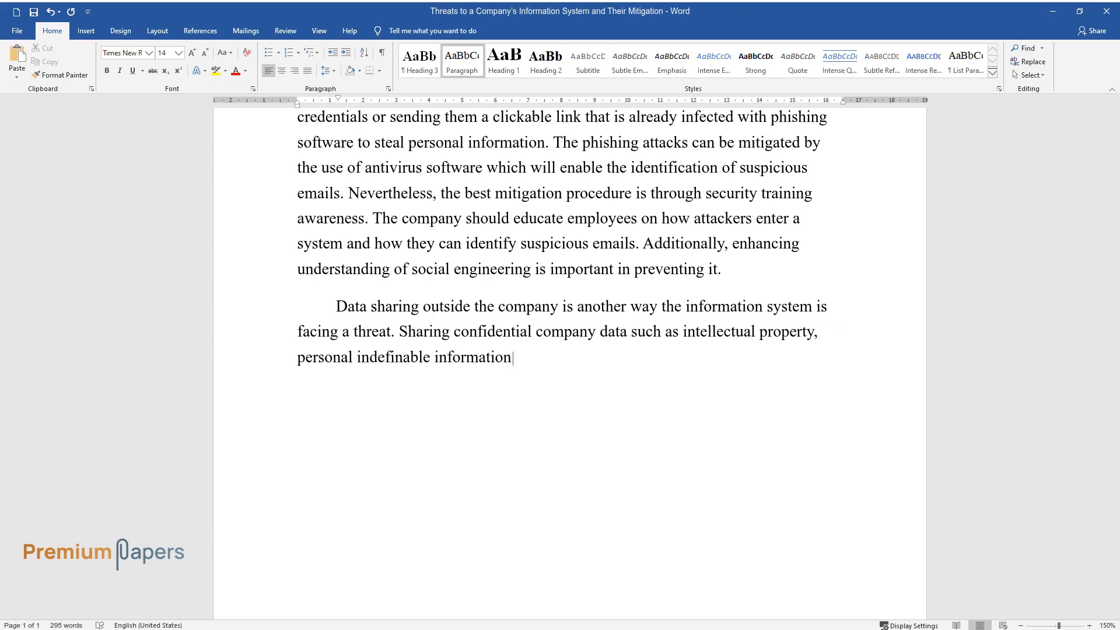
pyautogui.write(', or sensitive material safeguarded')
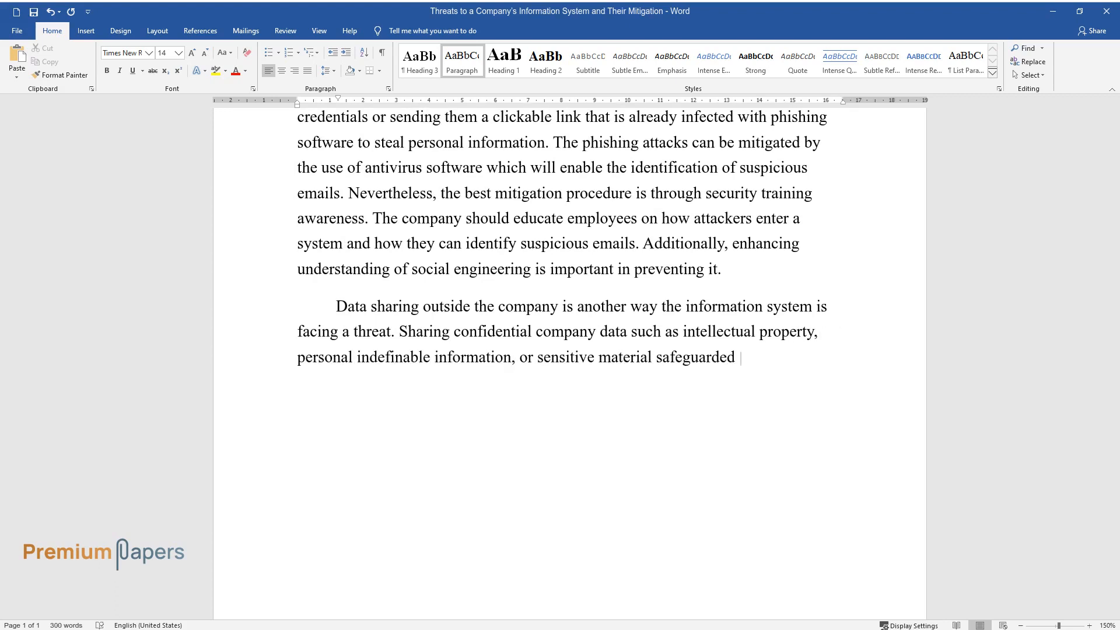
pyautogui.write('by the data protection law to third')
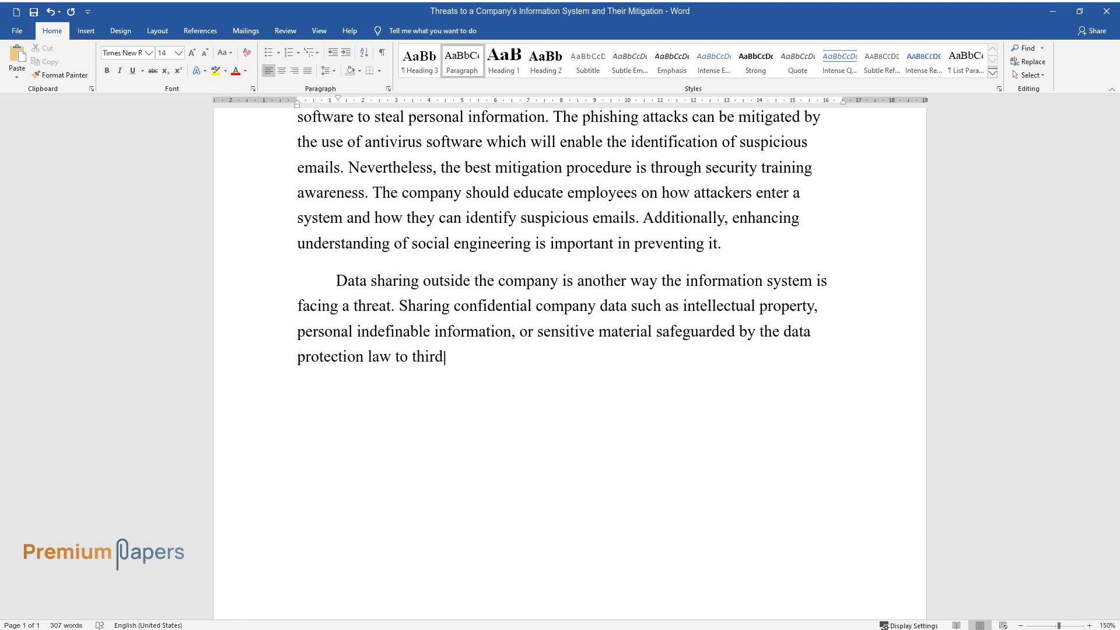
pyautogui.write('parties can expose an organization to a data breach. The')
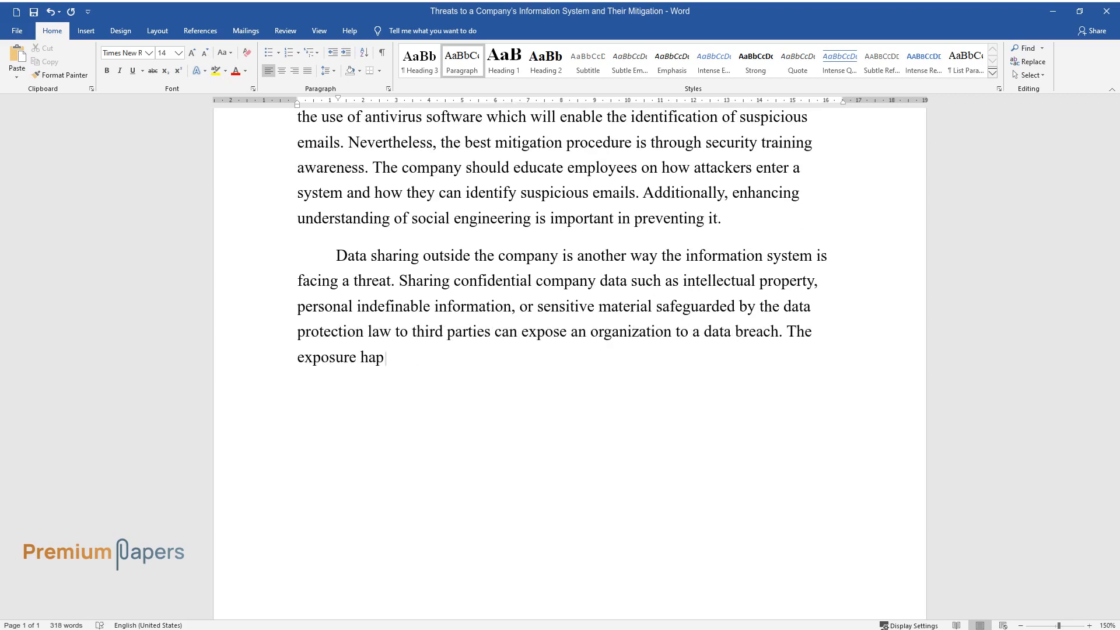
# Describe careless sharing through reply threads and why training rarely mitigates it.
pyautogui.write('pens out of carelessness on the part of the employees. For example,')
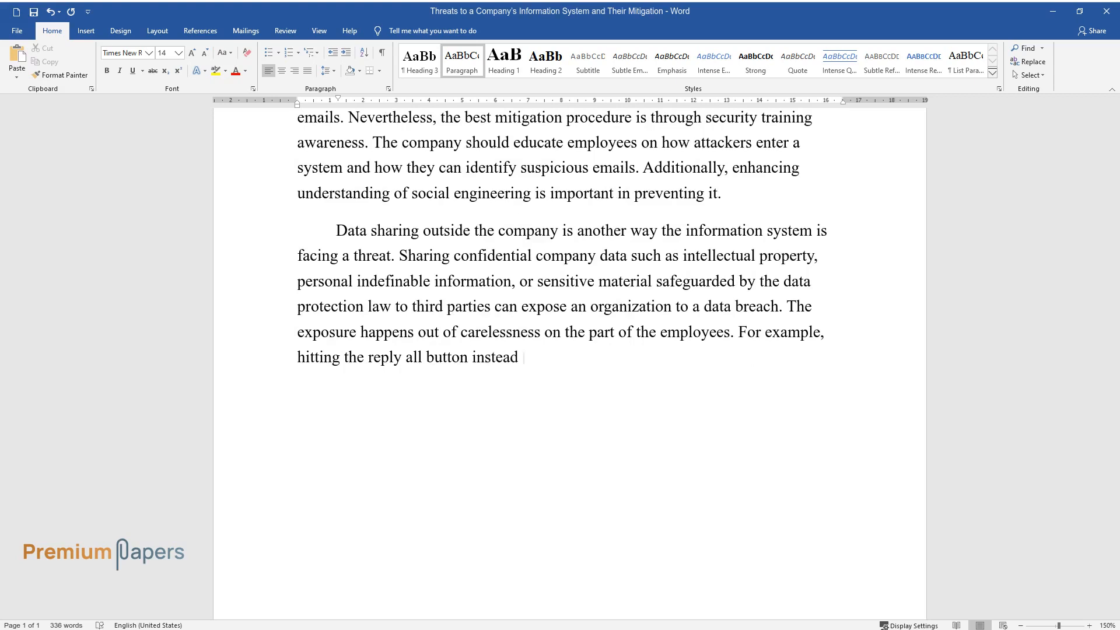
pyautogui.write('of replying directly to a thread sends')
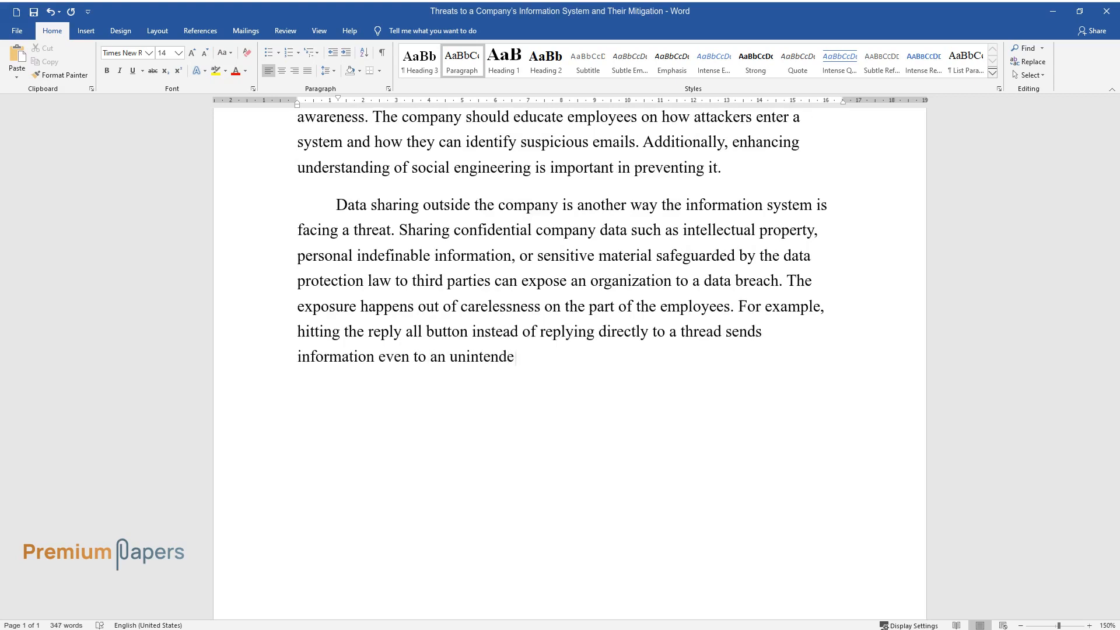
pyautogui.write('d audience. These types of threats')
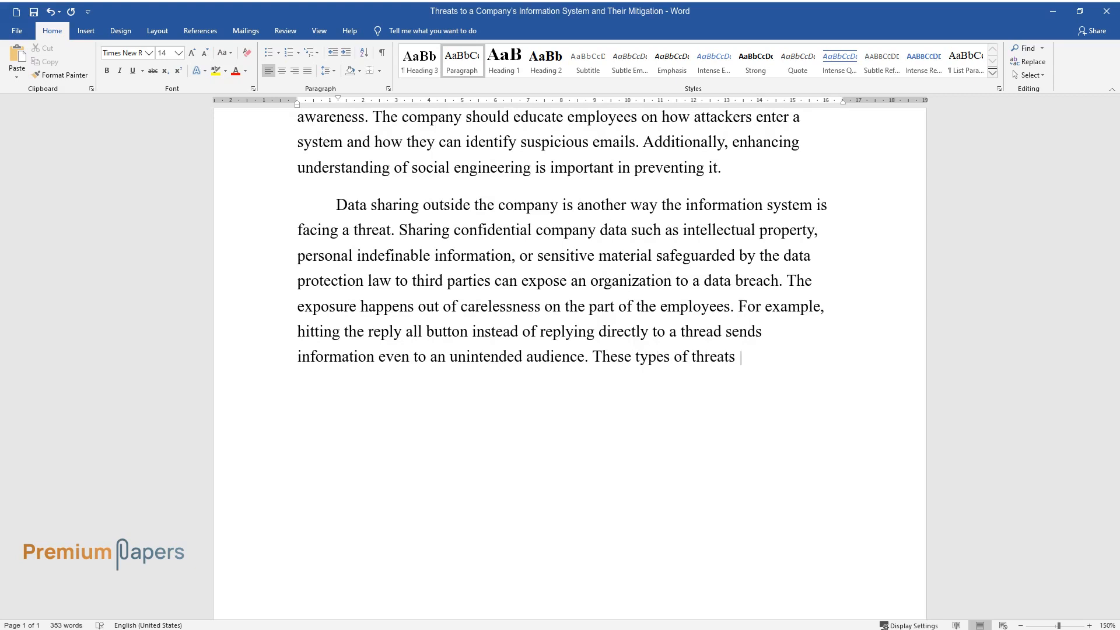
pyautogui.write('are rarely mitigated by training as')
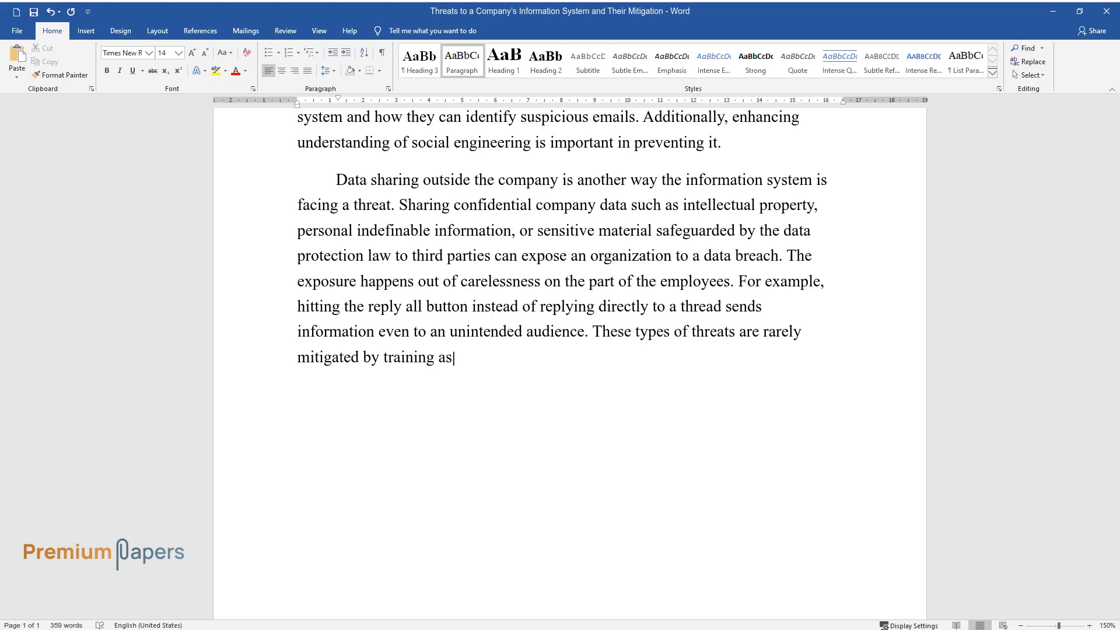
pyautogui.write('they are an embodiment of the human errors that everyone')
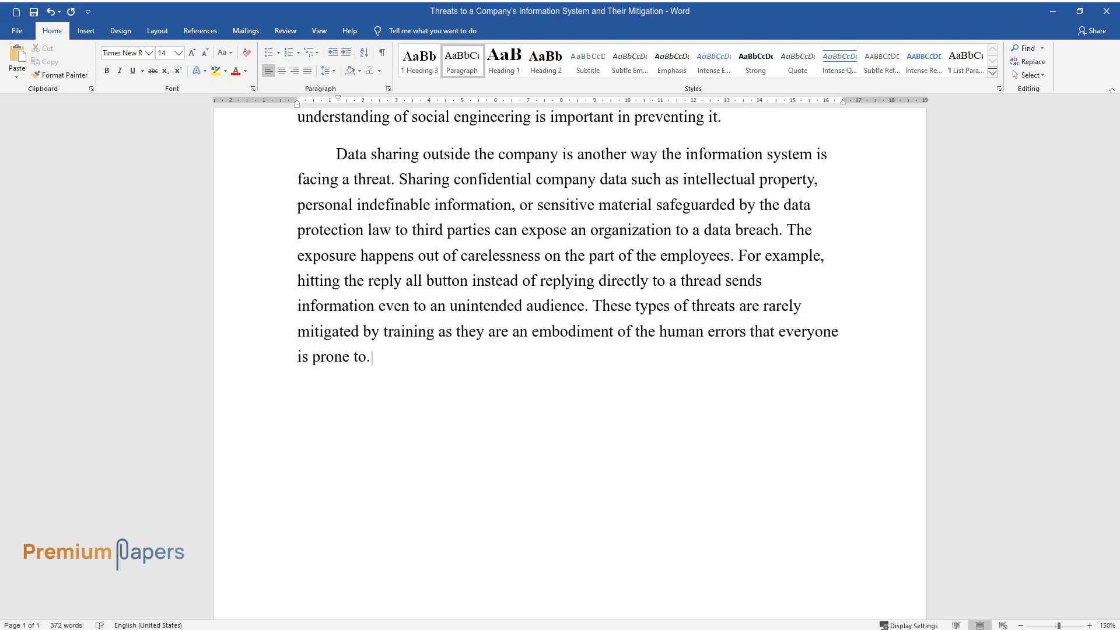
# Explain how Data Loss Prevention and Endpoint Protector set department-based permissions and policies.
pyautogui.write('However, software such as Data Loss Prevention tools can enable')
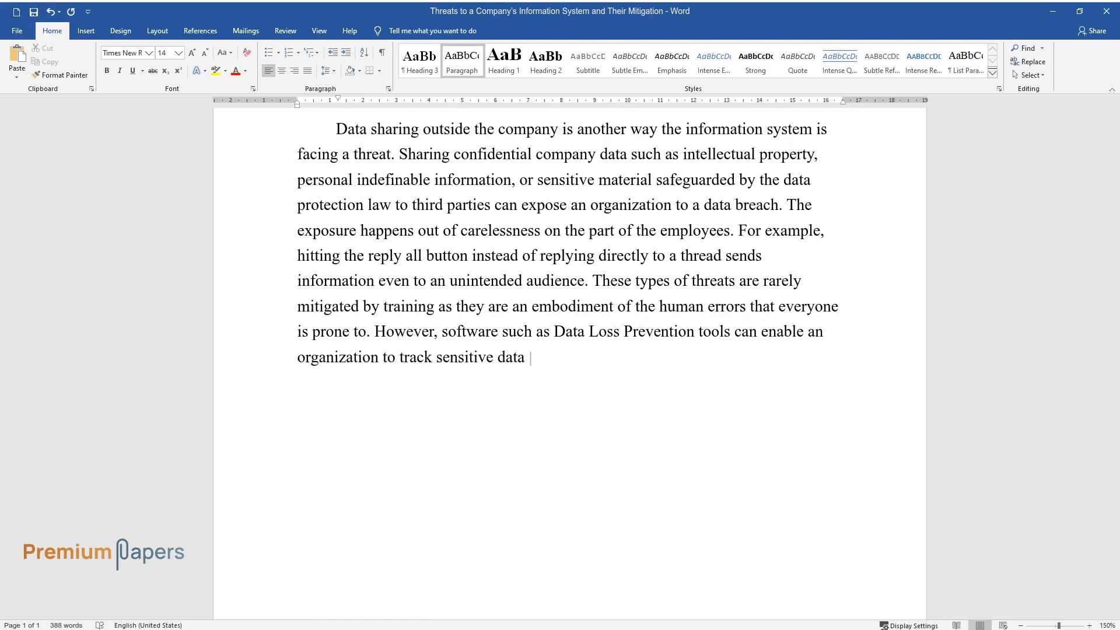
pyautogui.write('and ensure that data sharing through email or')
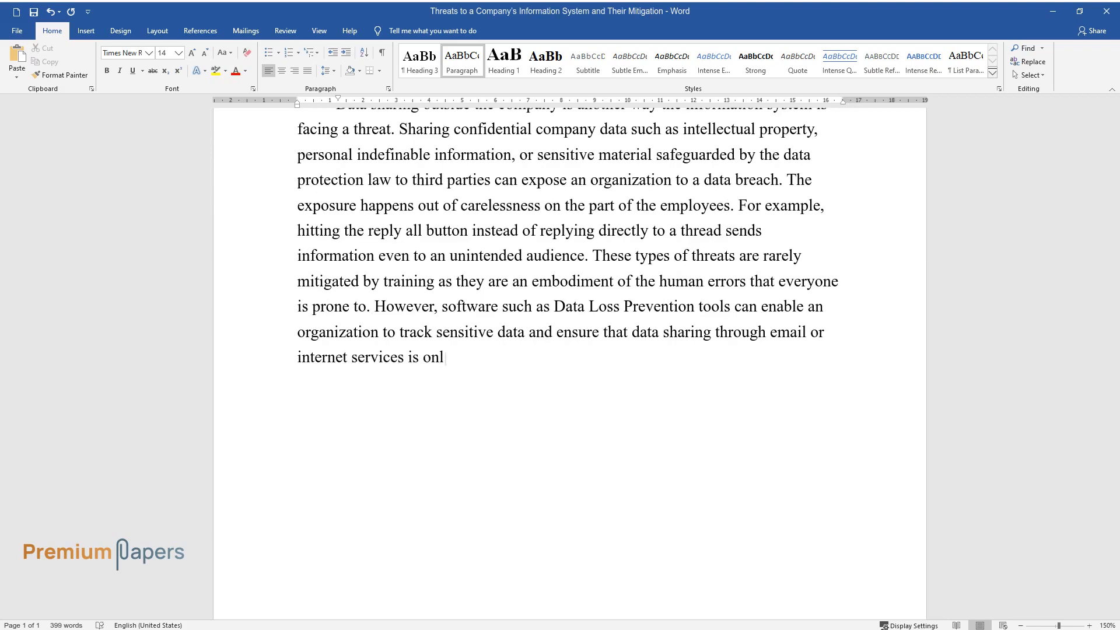
pyautogui.write('y limited to the intended audiences. Additionally, solutions')
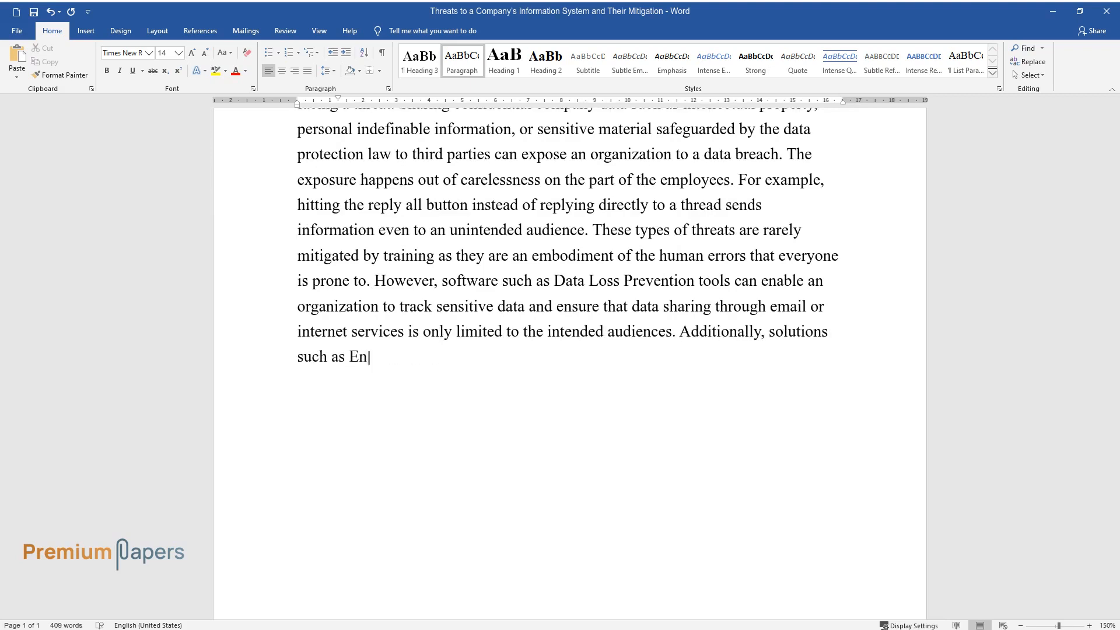
pyautogui.write('dpoint Protector are an excellent')
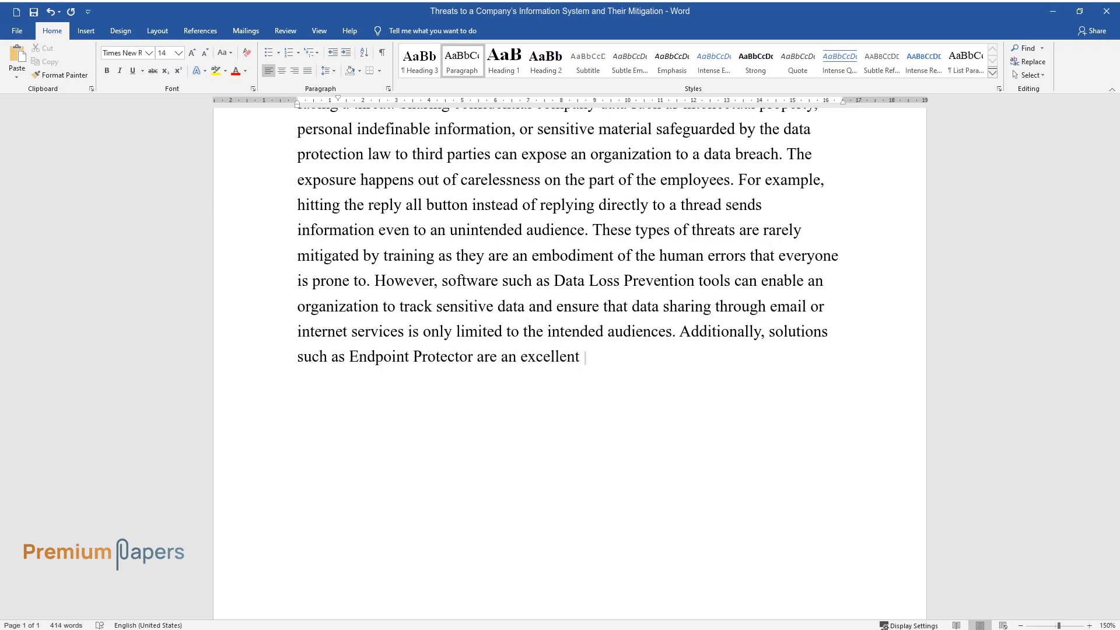
pyautogui.write('way of setting different permissions')
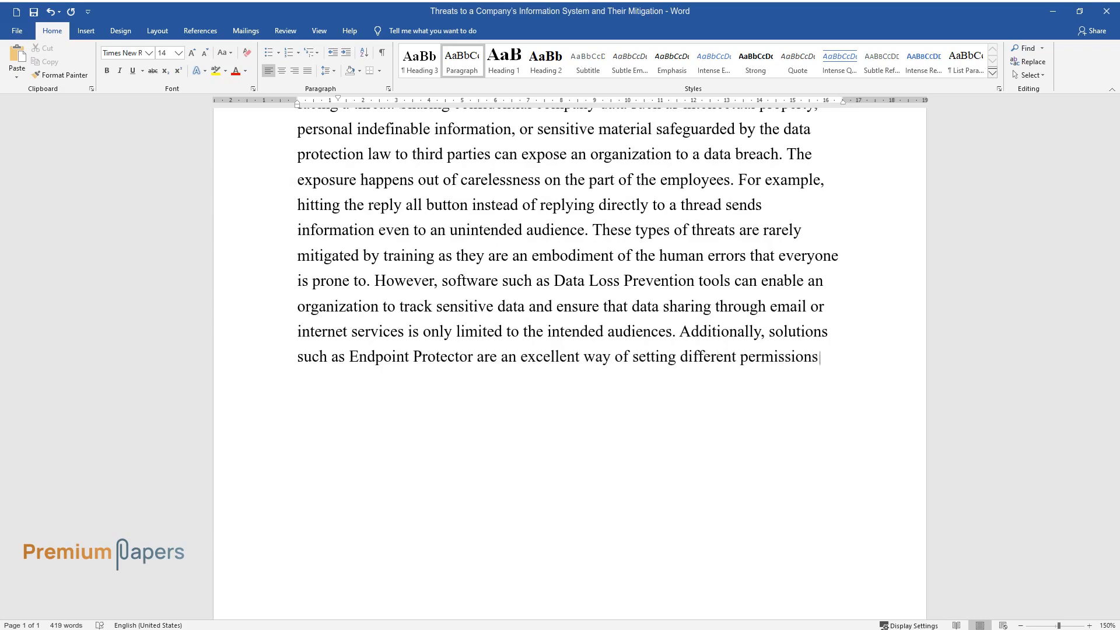
pyautogui.write('and security policies according to')
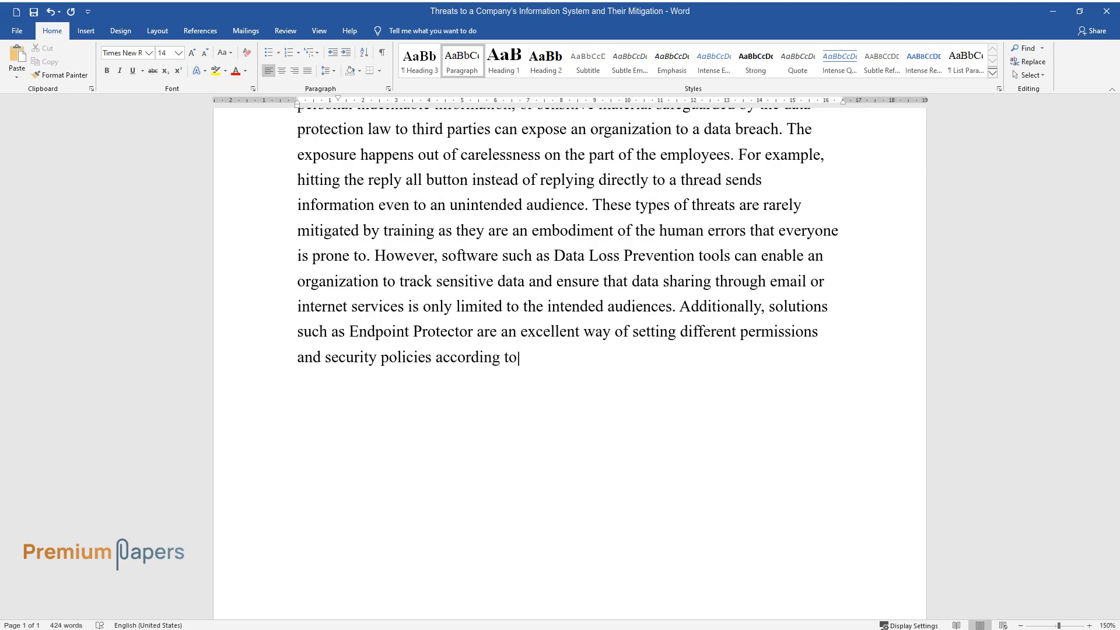
pyautogui.write("an employee's department.")
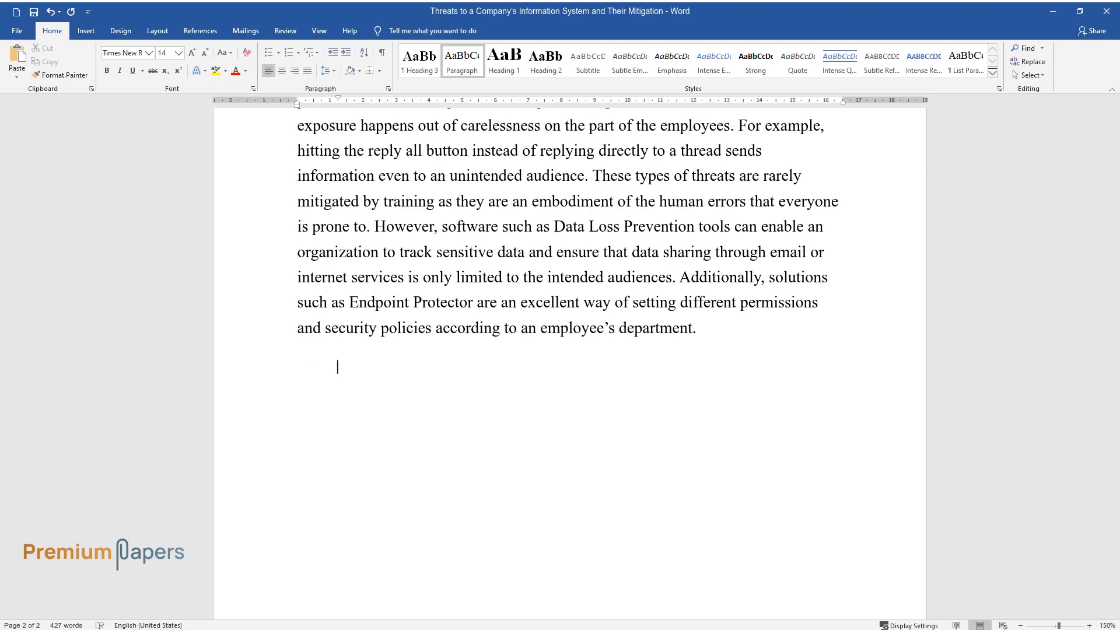
# Describe unauthorized third-party software that IT cannot detect, termed shadow IT.
pyautogui.write('Information systems are')
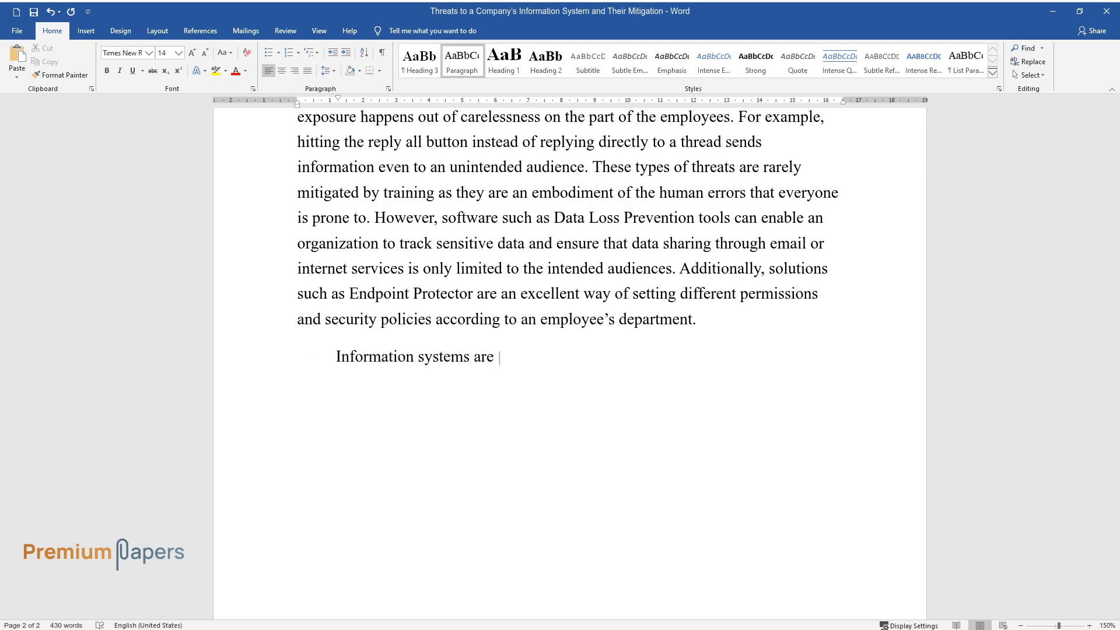
pyautogui.write('facing a greater threat from the use')
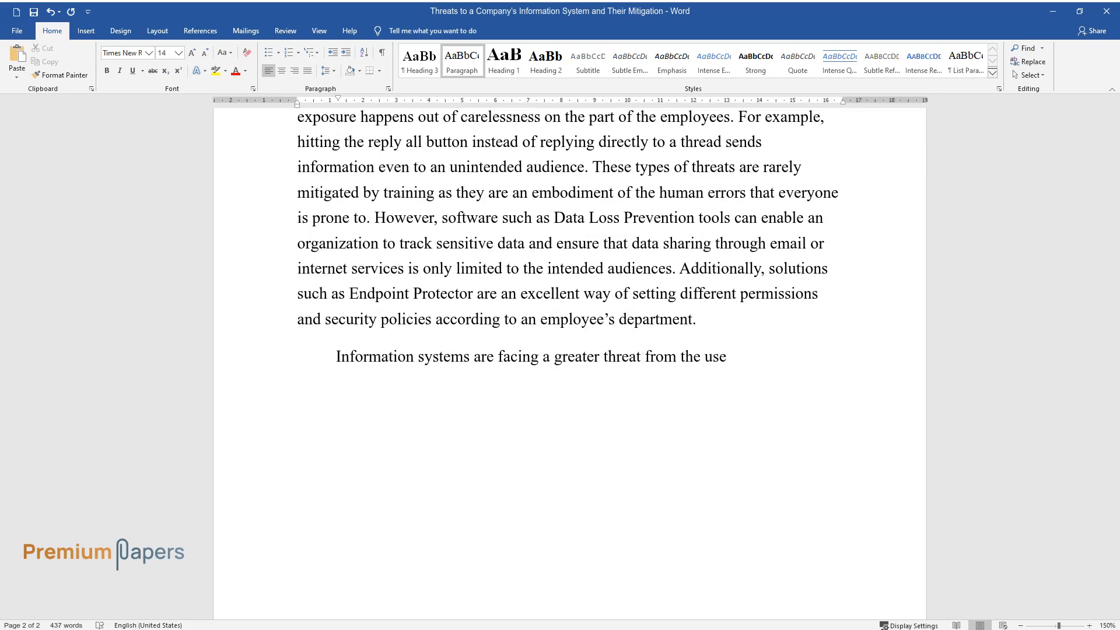
pyautogui.write('of unauthorized third-party software applications or the internet in the workplace. However, the use of th')
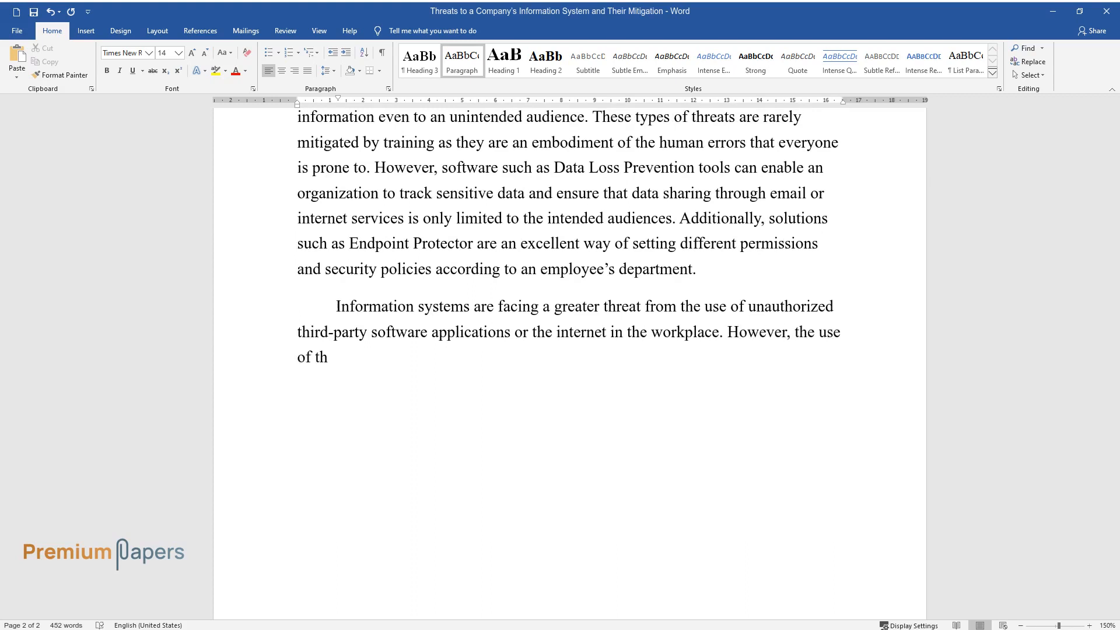
pyautogui.write('ese third-party applications is diff')
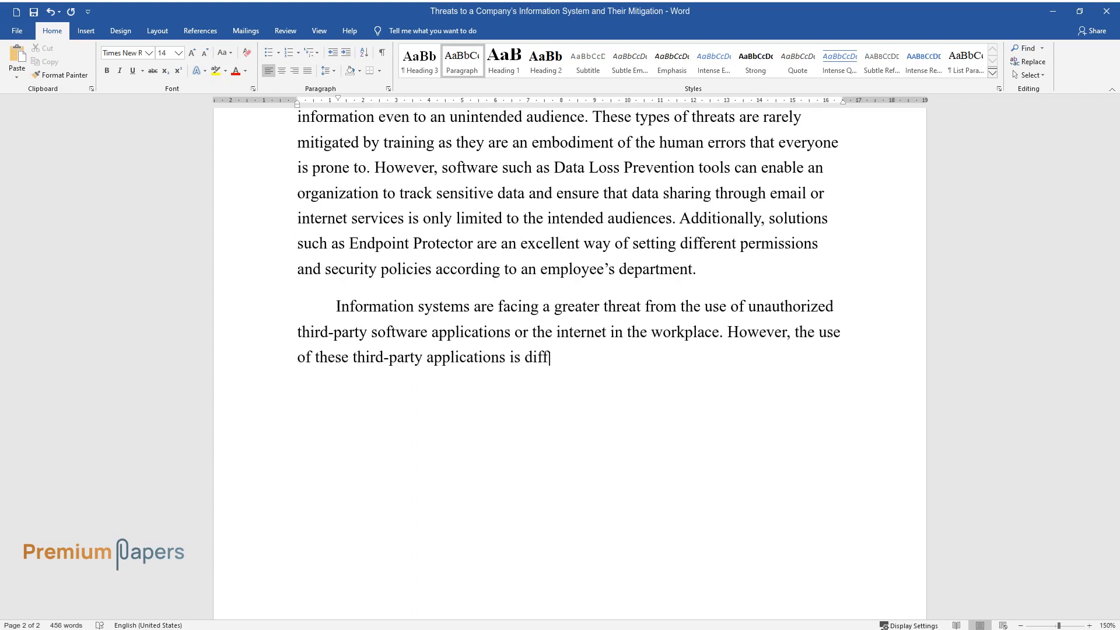
pyautogui.write('icult for IT departments to detect')
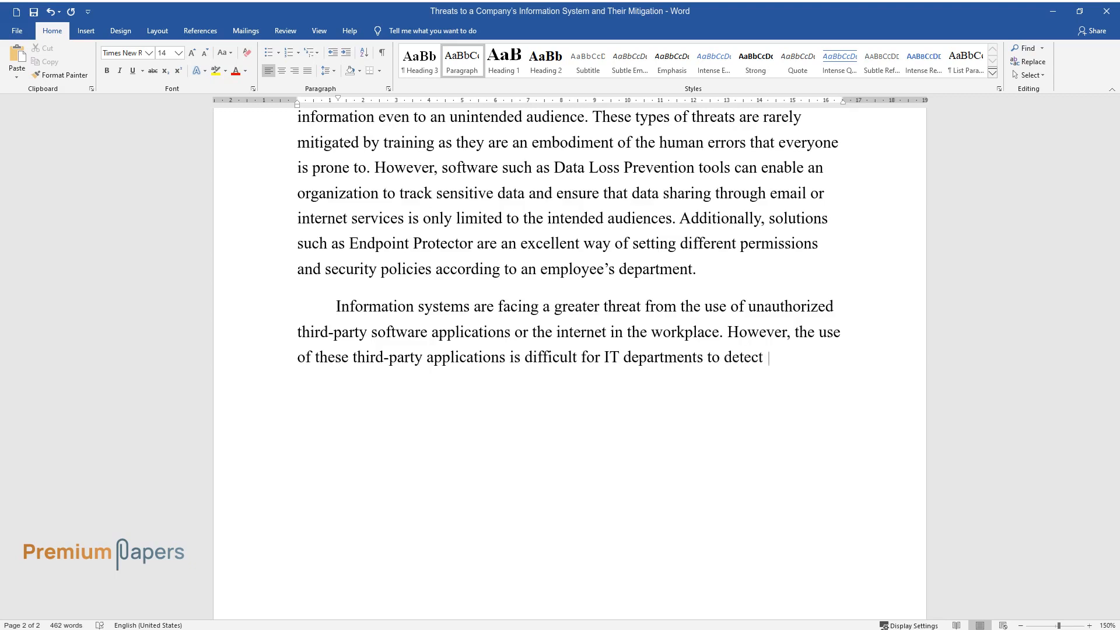
pyautogui.write('which leads to the term shadow IT term. Employees install applications f')
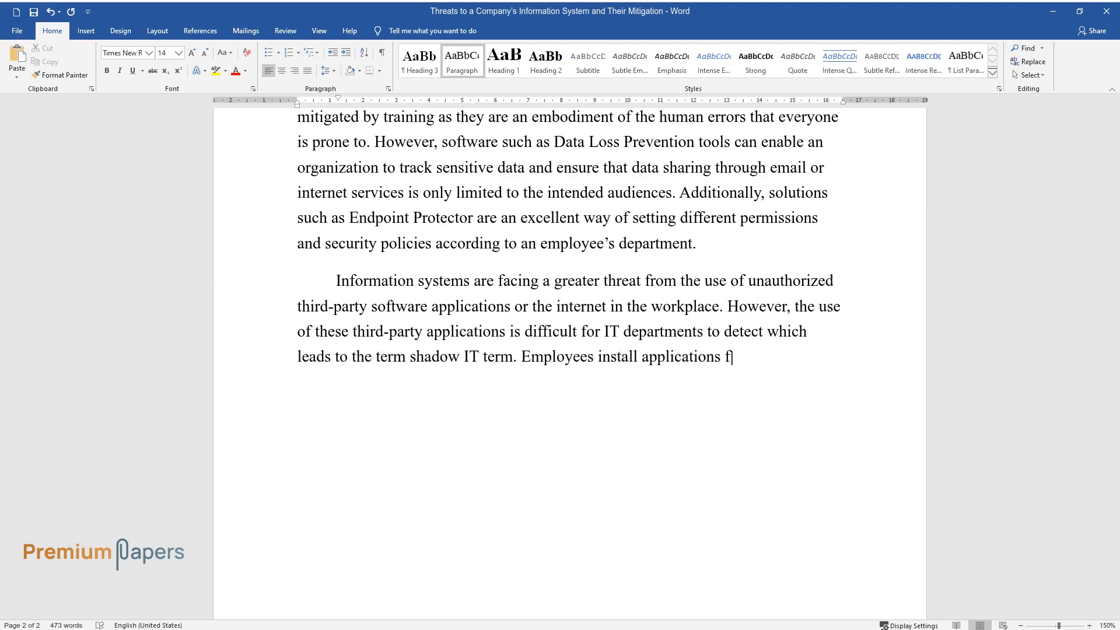
# Add the mitigation policy preventing employees from using unauthorized apps and social media accounts.
pyautogui.write('or sharing data and social media wi')
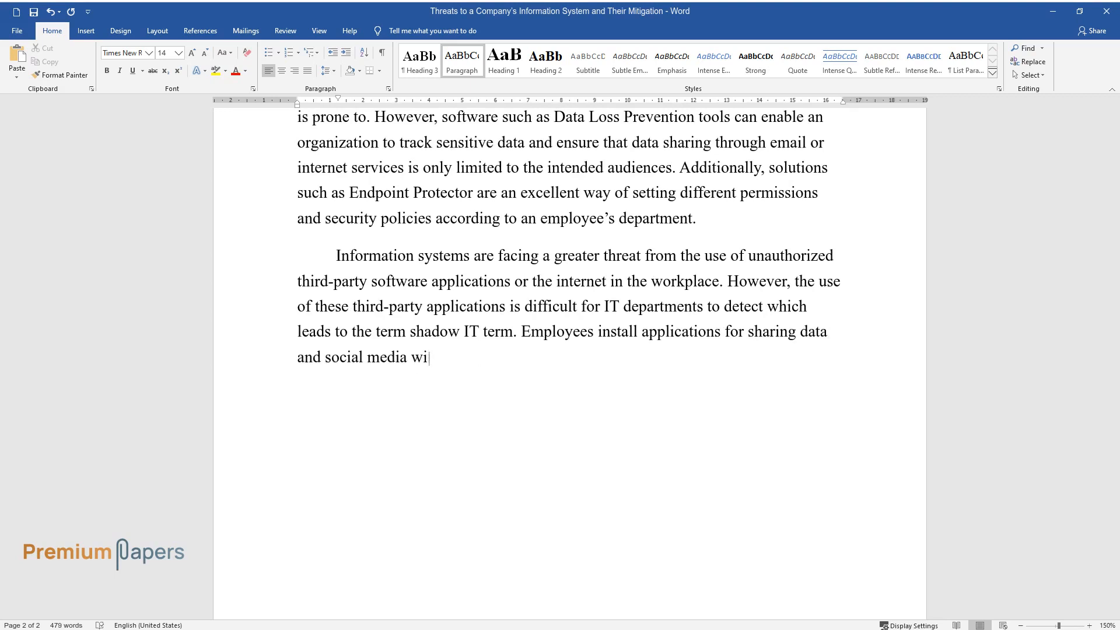
pyautogui.write('thout knowing the vulnerability they are causing to the system.')
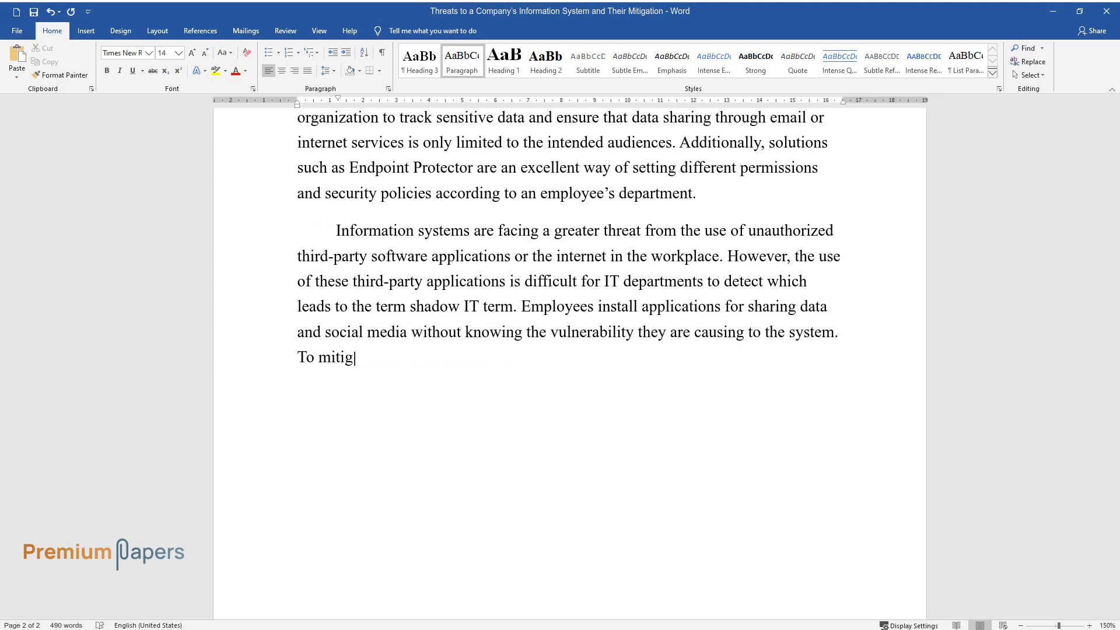
pyautogui.write('ate this challenge, the company need')
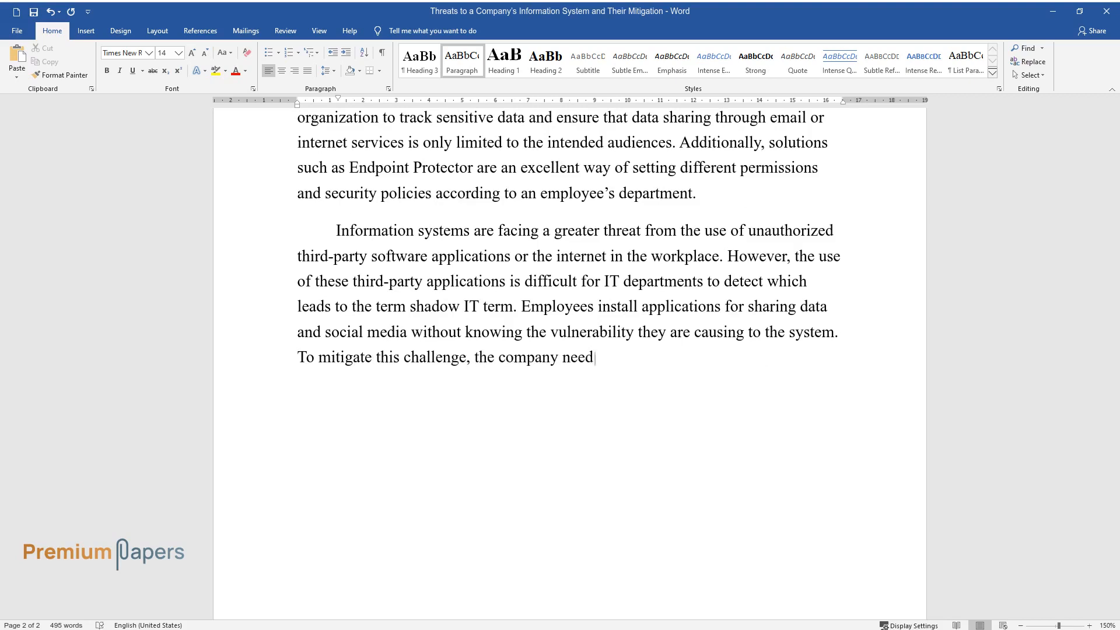
pyautogui.write('s to pass a policy that prevents em')
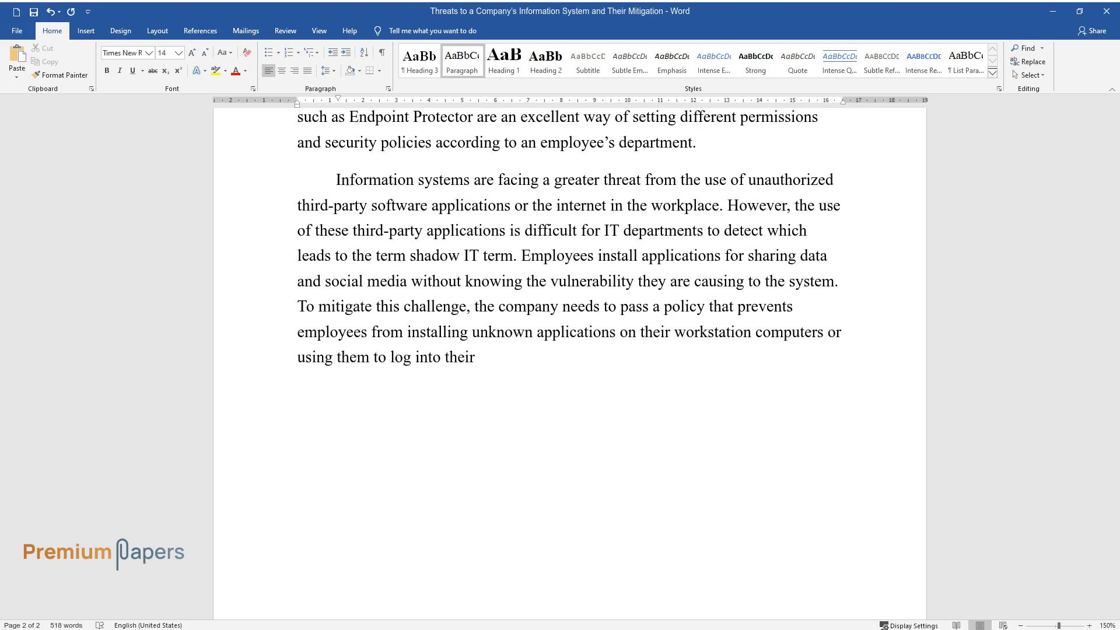
pyautogui.write('social media accounts.')
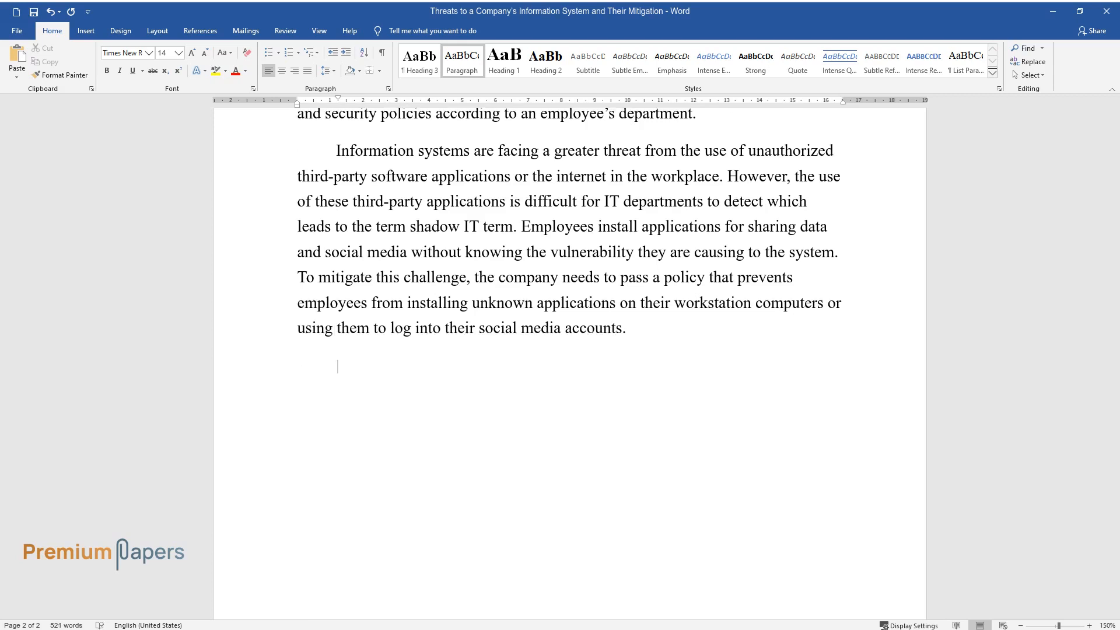
# Begin the unauthorized devices paragraph, noting policies overlook portable devices like USBs.
pyautogui.write('The use of unautho')
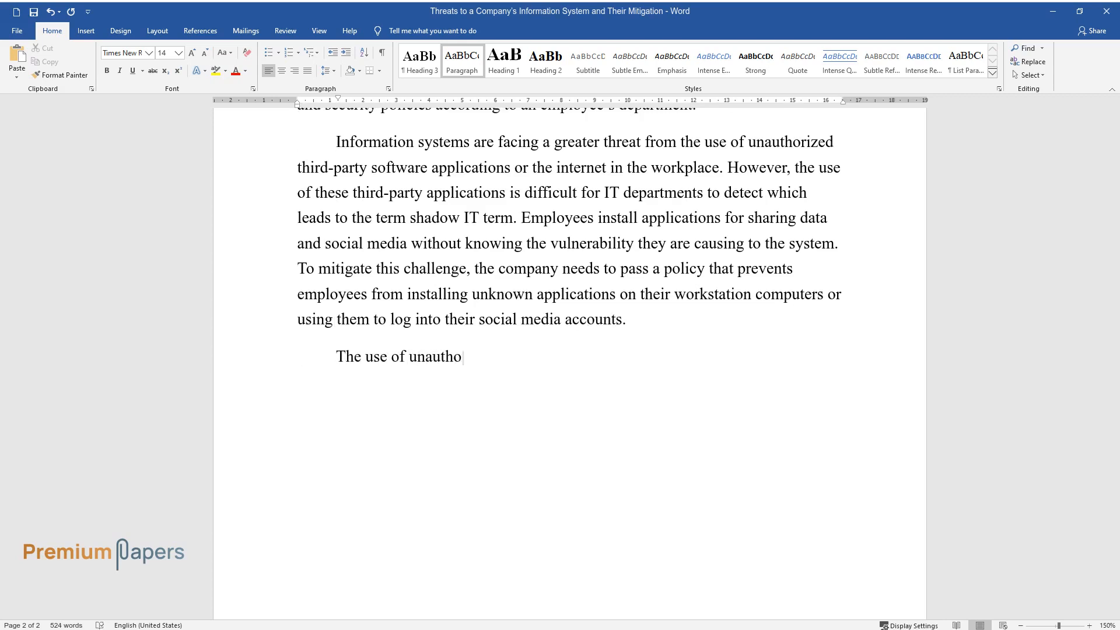
pyautogui.write('rized devices is another way a com')
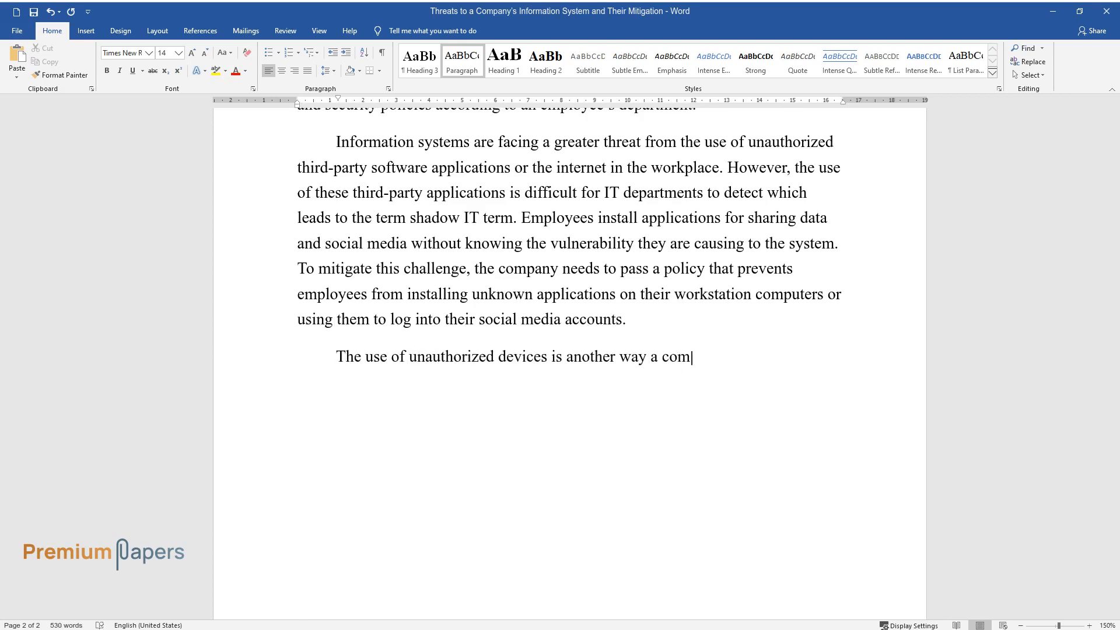
pyautogui.write("pany's data is stolen or breached. Many of the data protection pol")
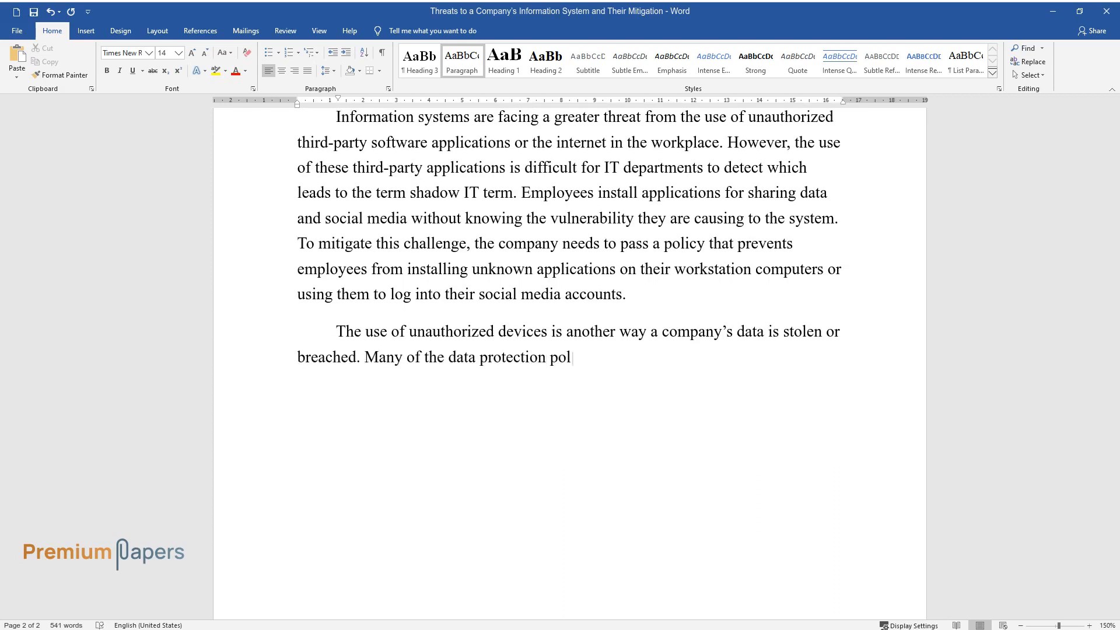
pyautogui.write('icies focus on data transfers outside of')
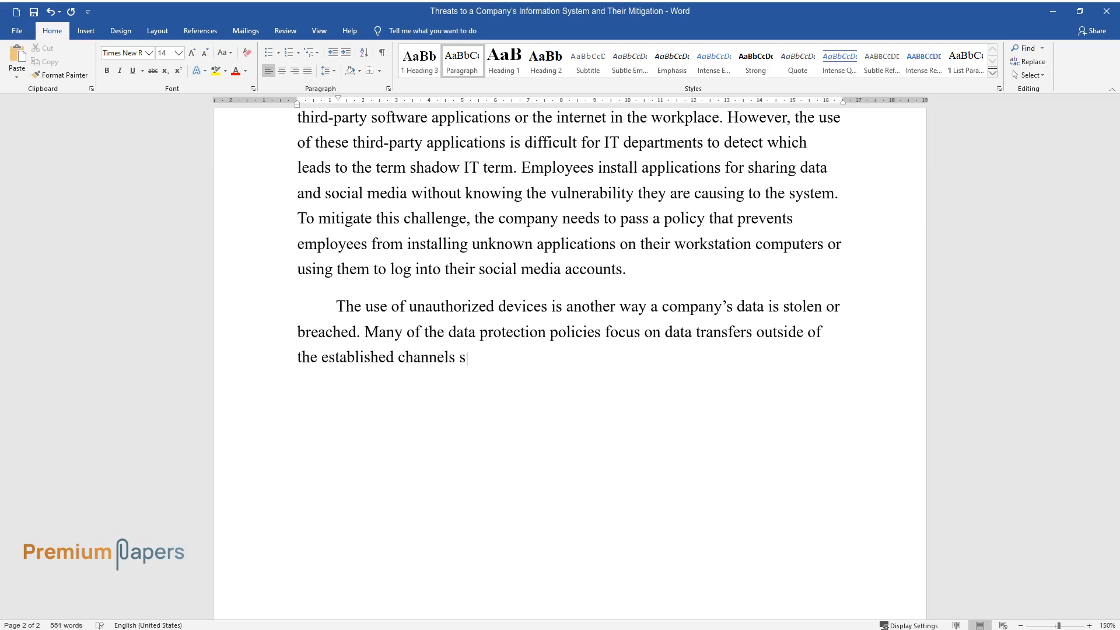
pyautogui.write('uch as over the Internet but fail')
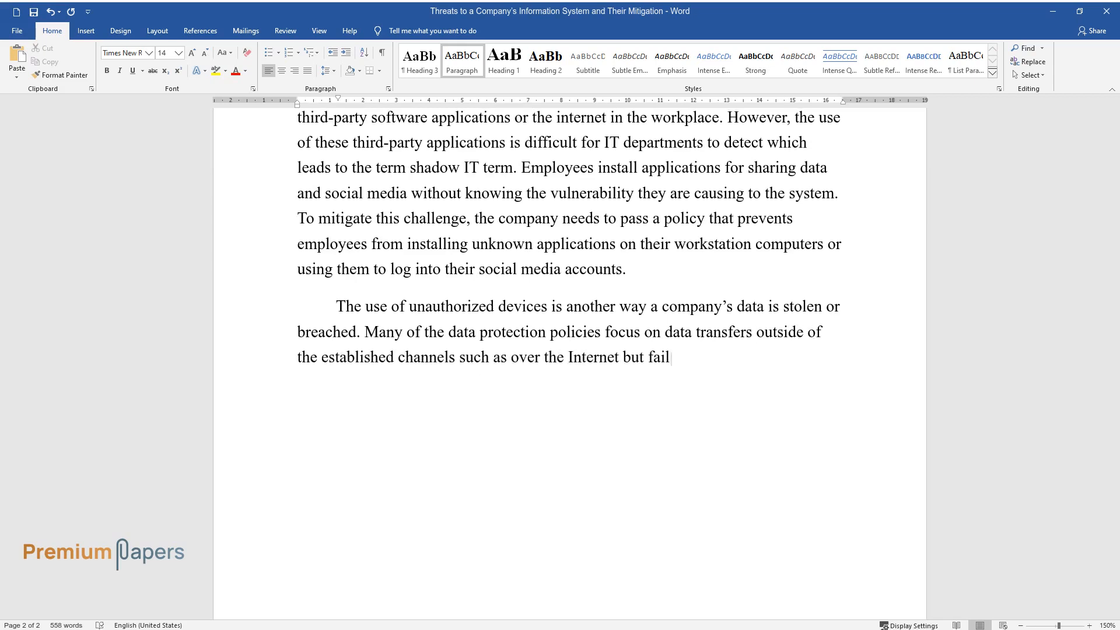
pyautogui.write('to consider the use of portable')
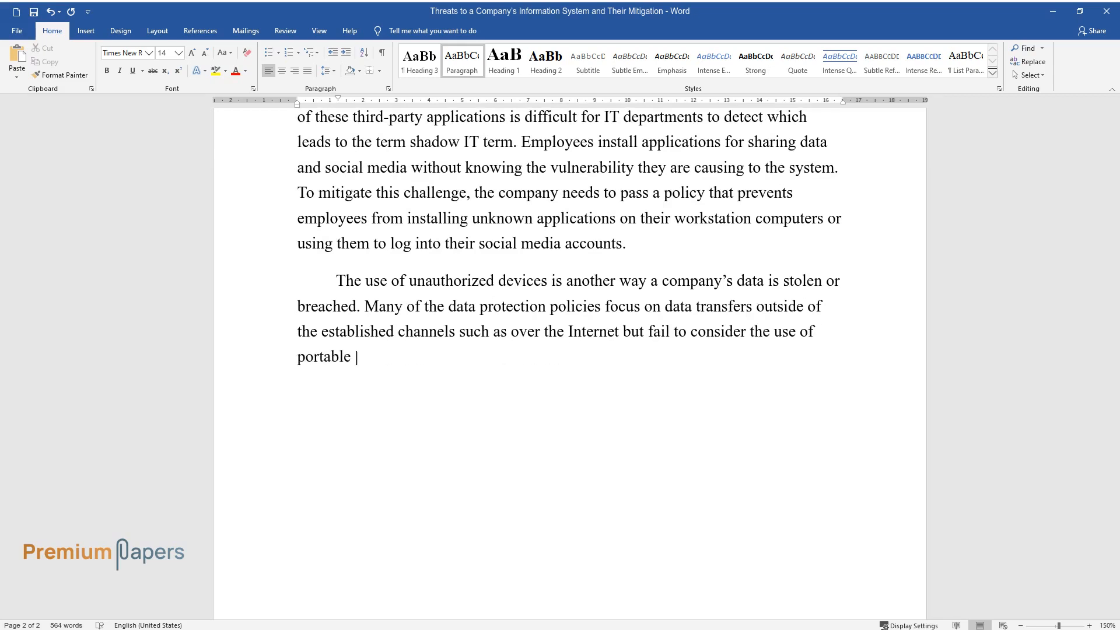
pyautogui.write('devices. The use of USBs has been')
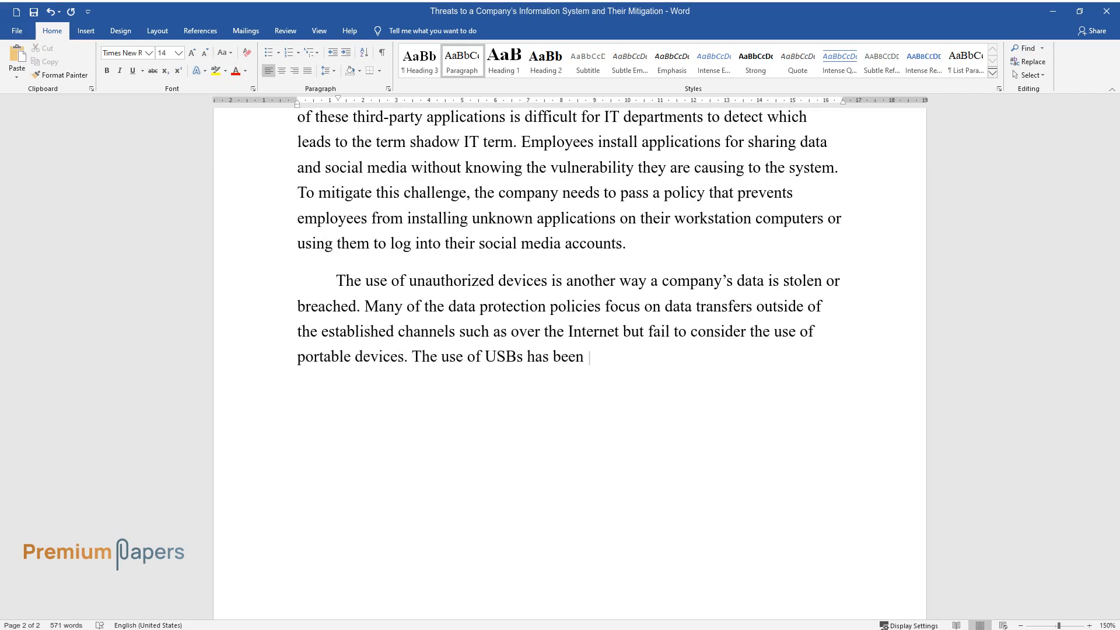
pyautogui.write('for a long time the ground for data')
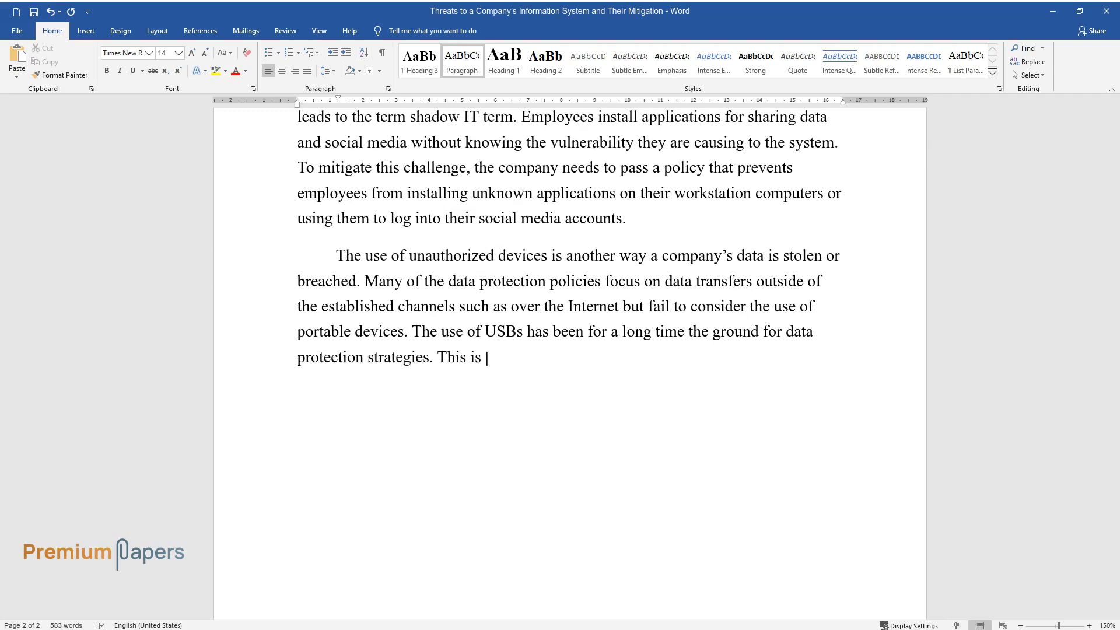
# Describe USB data smuggling and the Heathrow Airport lost-USB incident with 1,000+ files.
pyautogui.write('because it is a device that is easy to use, lose, or')
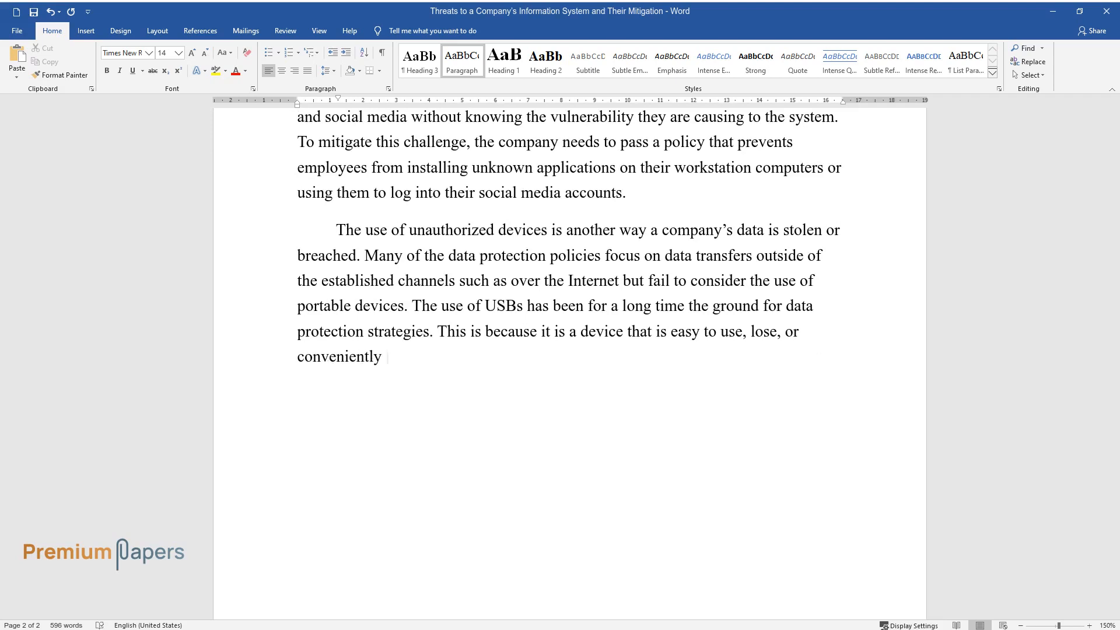
pyautogui.write('employ to smuggle data out of the')
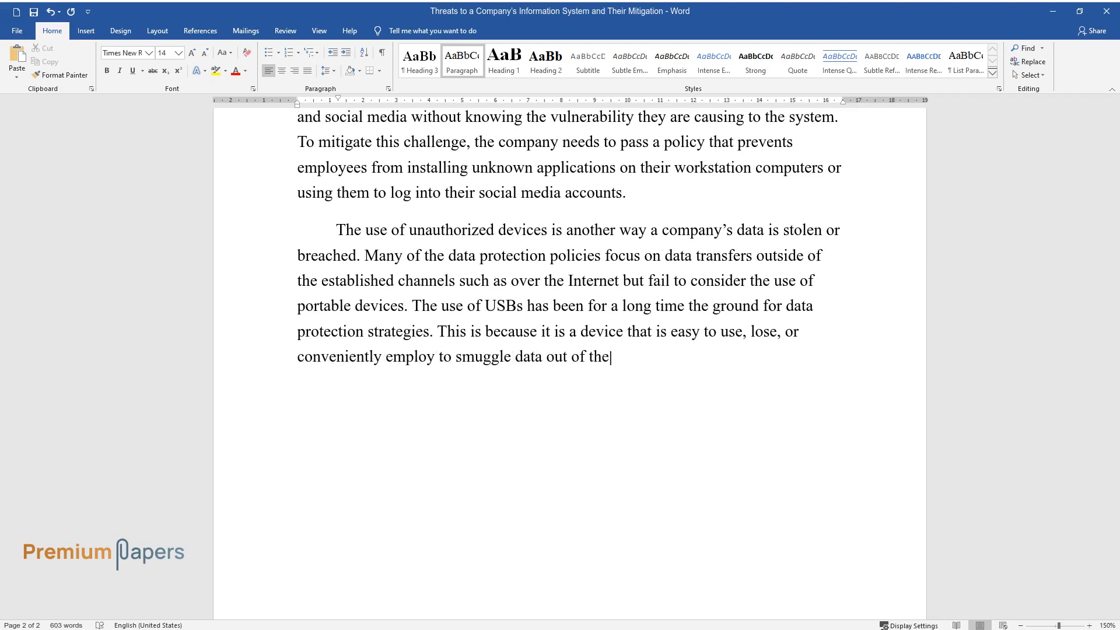
pyautogui.write('company. Lost USBs have led to ma')
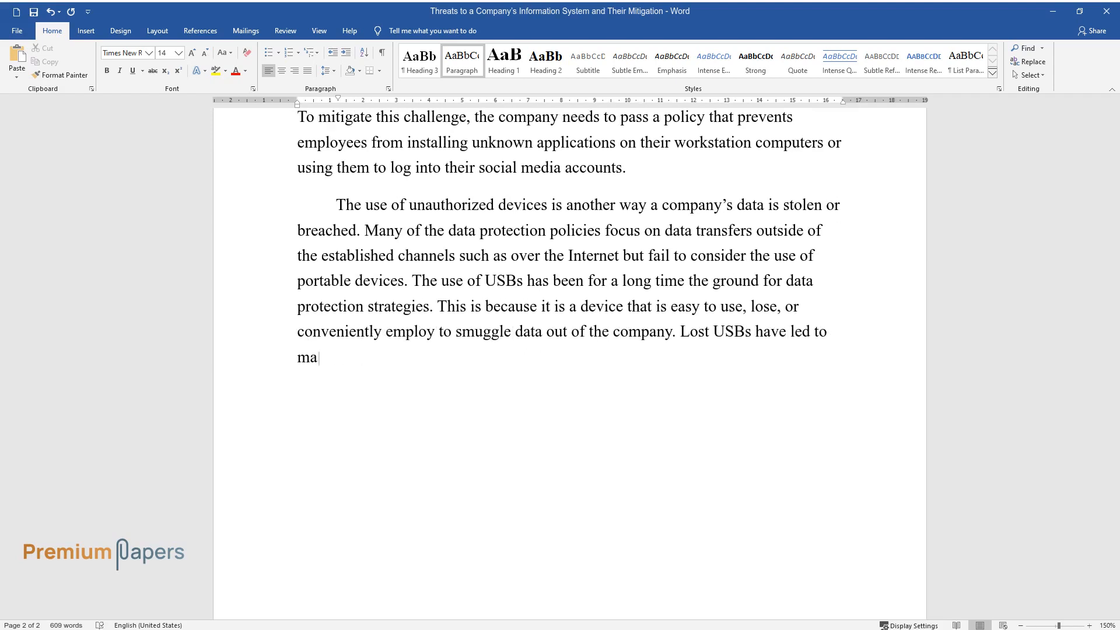
pyautogui.write('jor data breaches such as the inf')
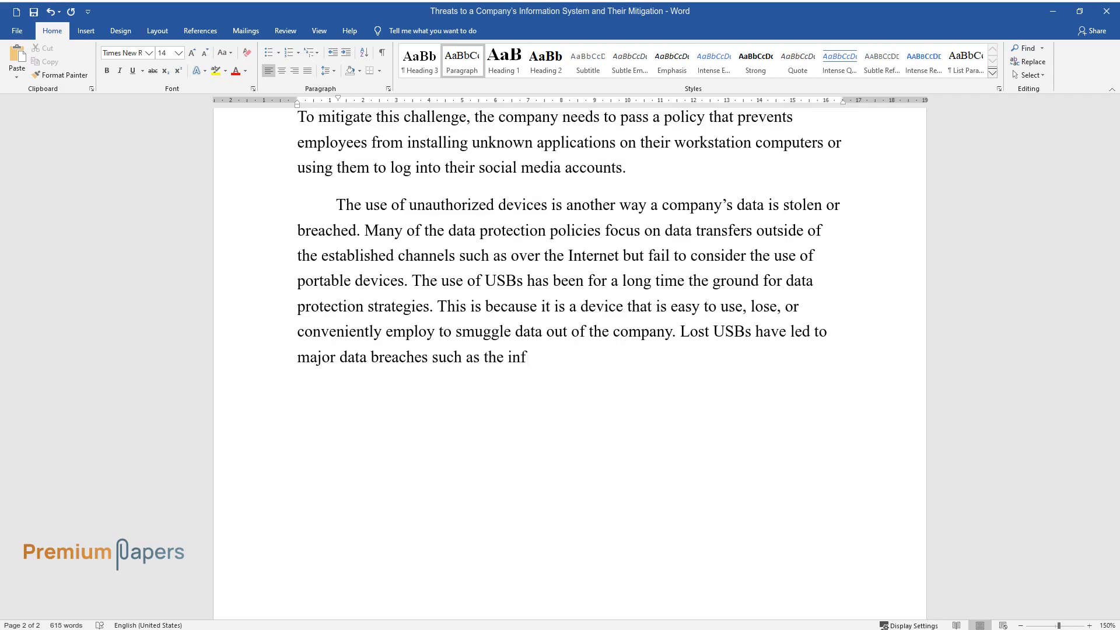
pyautogui.write('amous Heathrow Airport security incident')
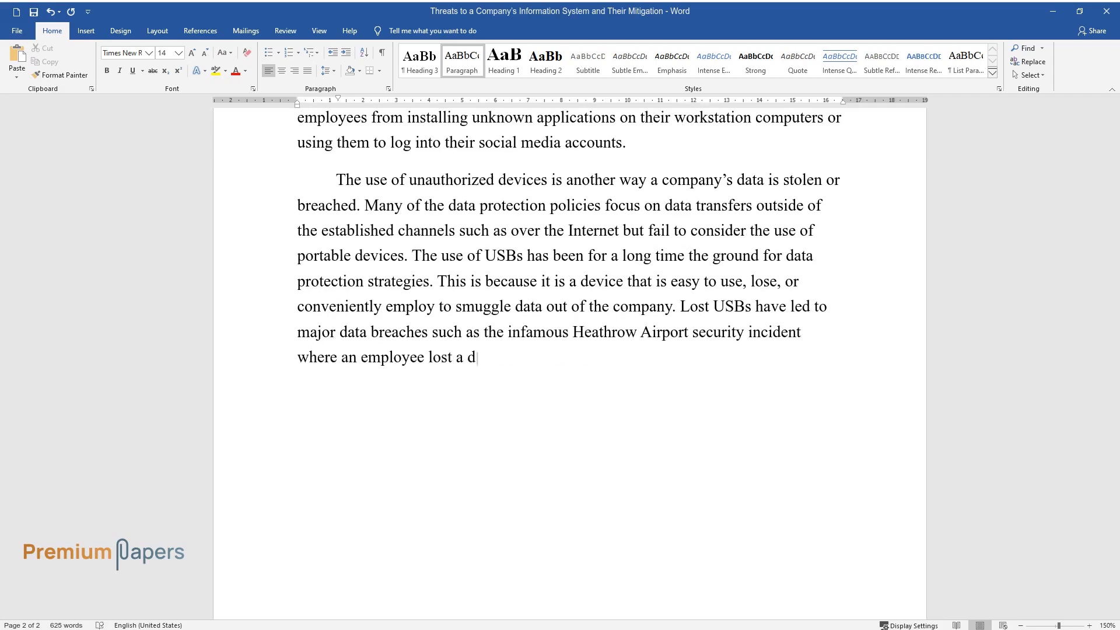
pyautogui.write('isk with over 1,000 confidential')
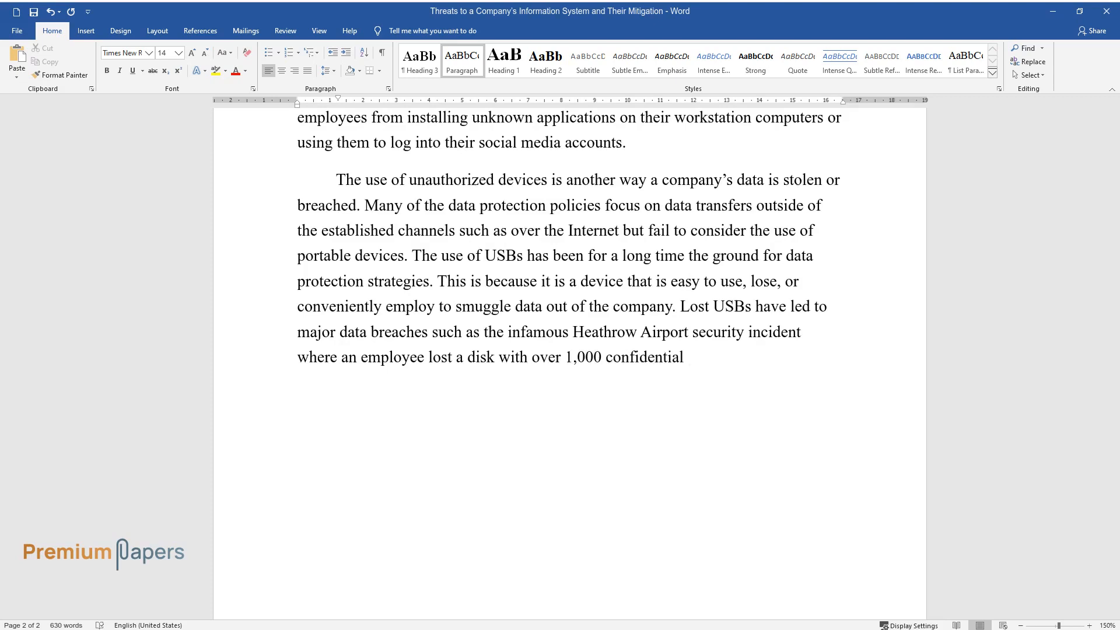
pyautogui.write('files containing highly sensitive')
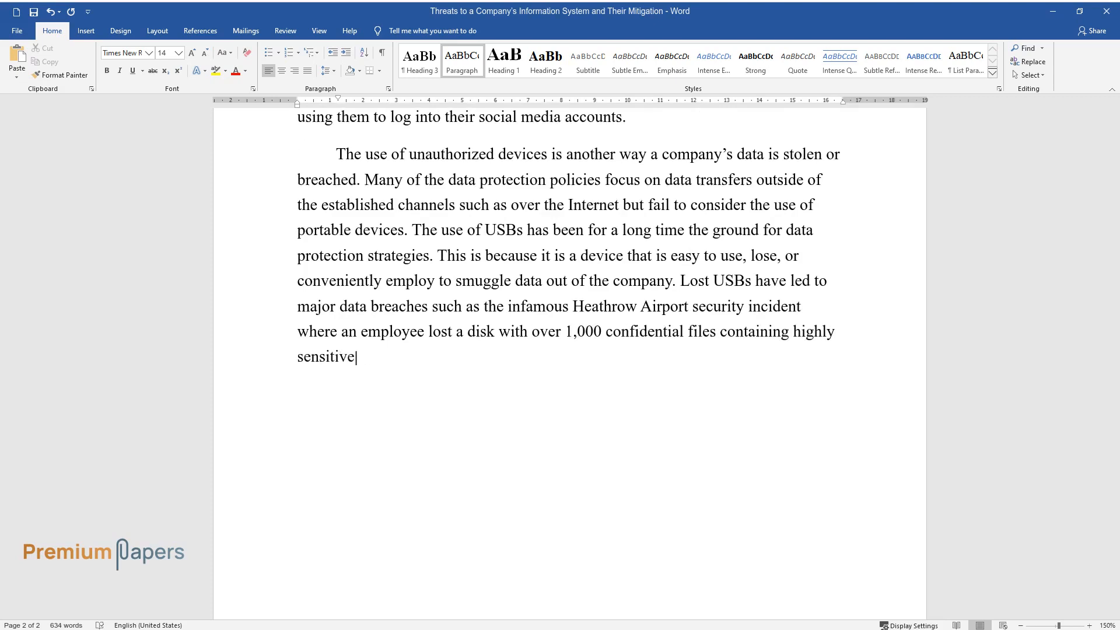
pyautogui.write('personal and security information. To mitigate this risk, employees')
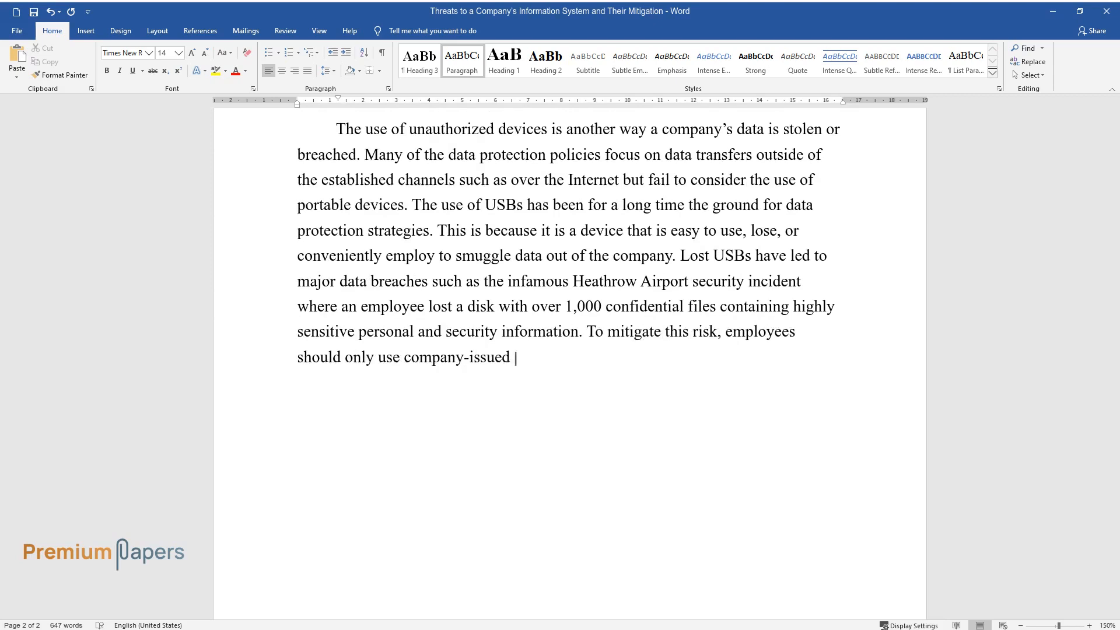
# Add the device policy ending 'bring their devices to work.' and start the Business Continuity heading.
pyautogui.write('USBs or portable devices such as a')
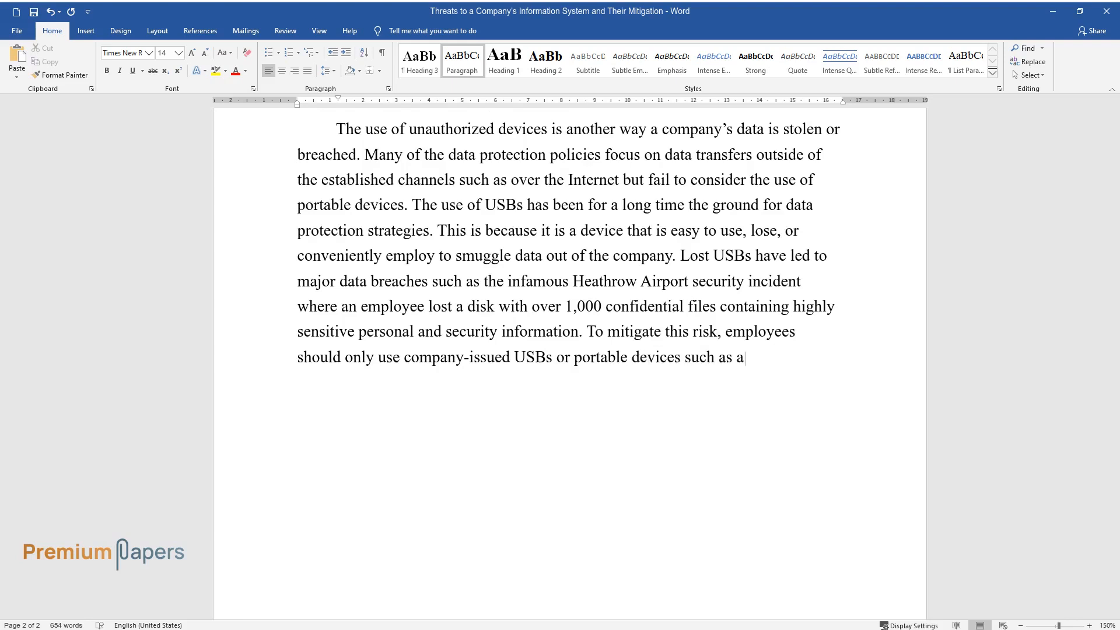
pyautogui.write('disk. Additionally, no employee')
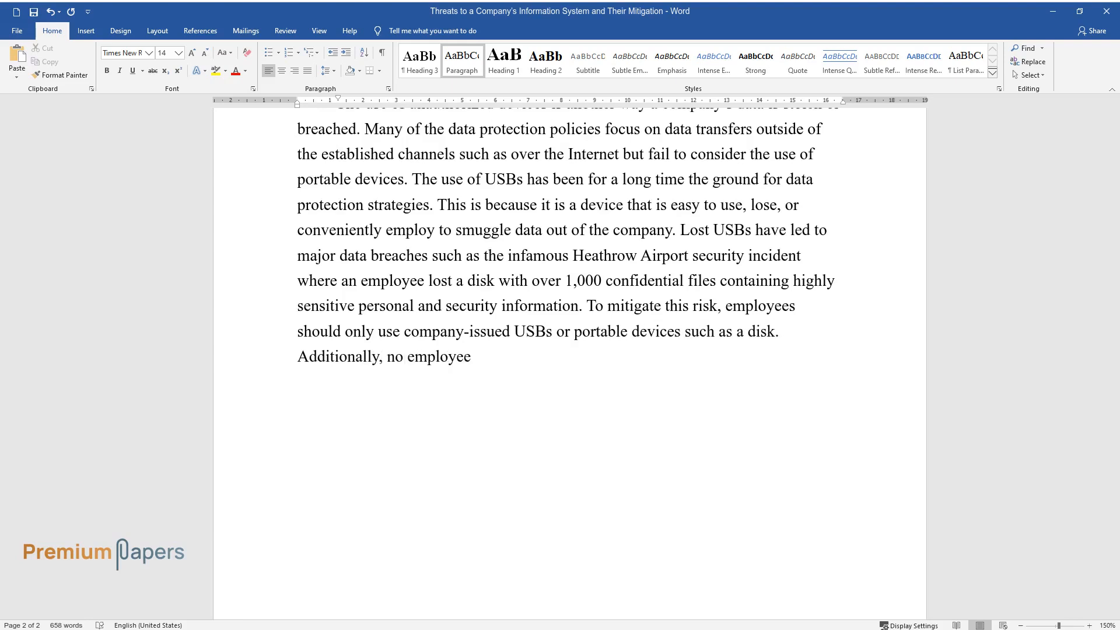
pyautogui.write('should leave the premises with the company’s USBs or')
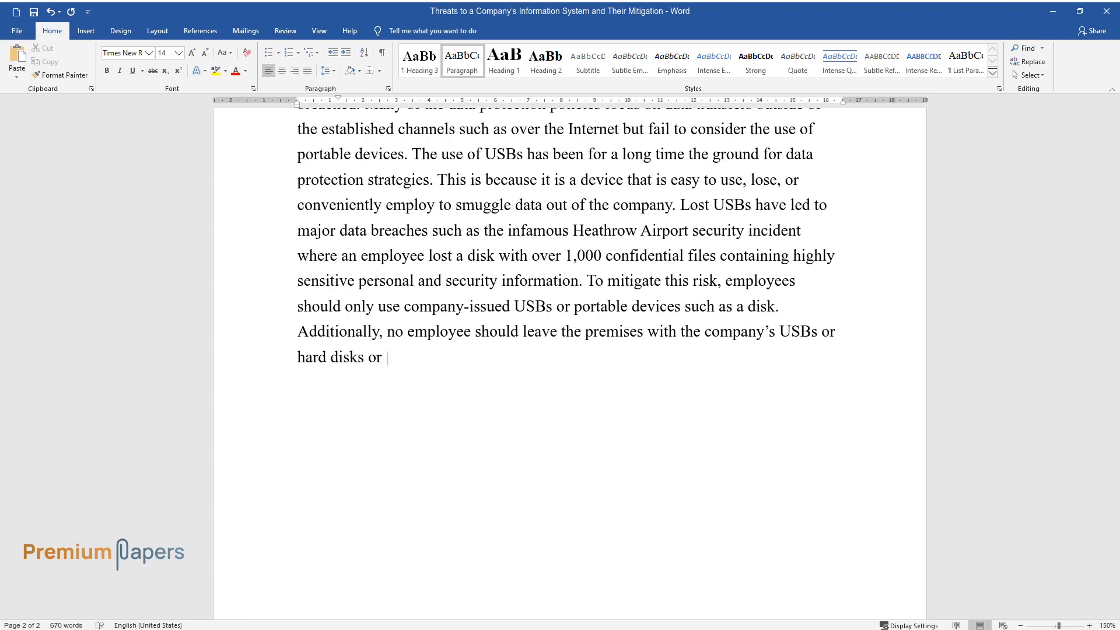
pyautogui.write('bring their devices to work.')
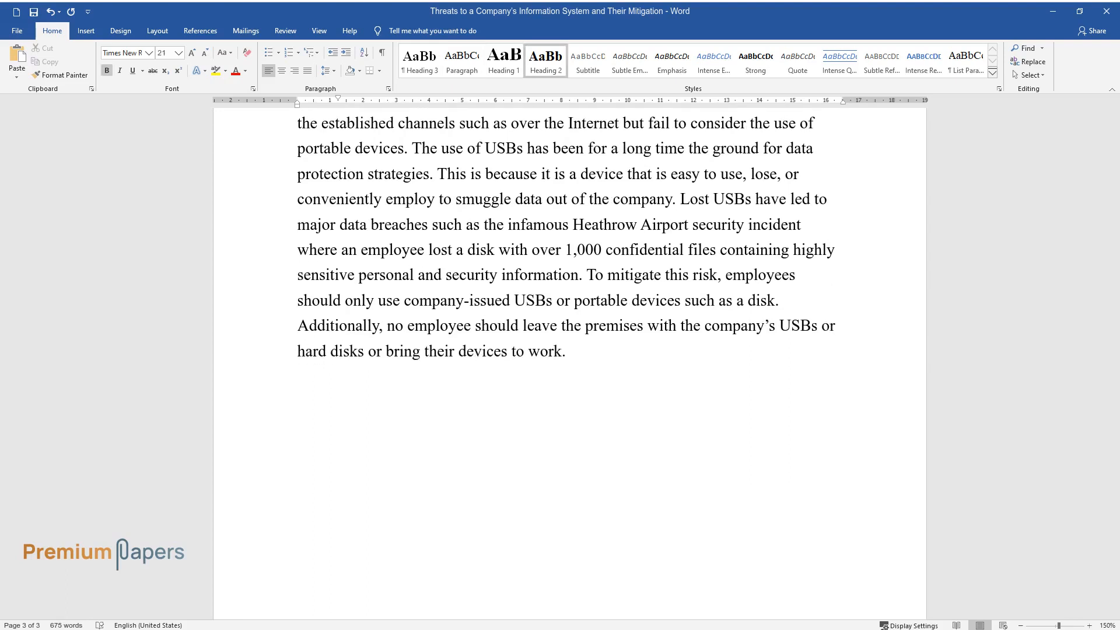
pyautogui.write('Business Continuity Planning')
pyautogui.write('The')
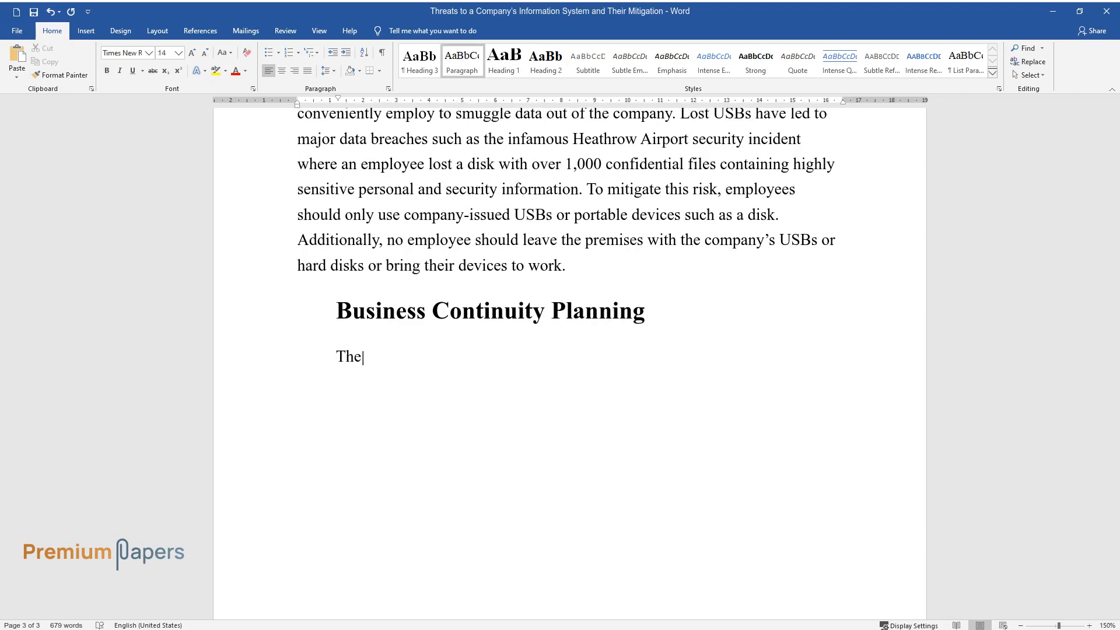
# Finish the heading and begin the paragraph citing Business Continuity Institute participants' top concern, cyberattacks.
pyautogui.write('advancement of technology has ma')
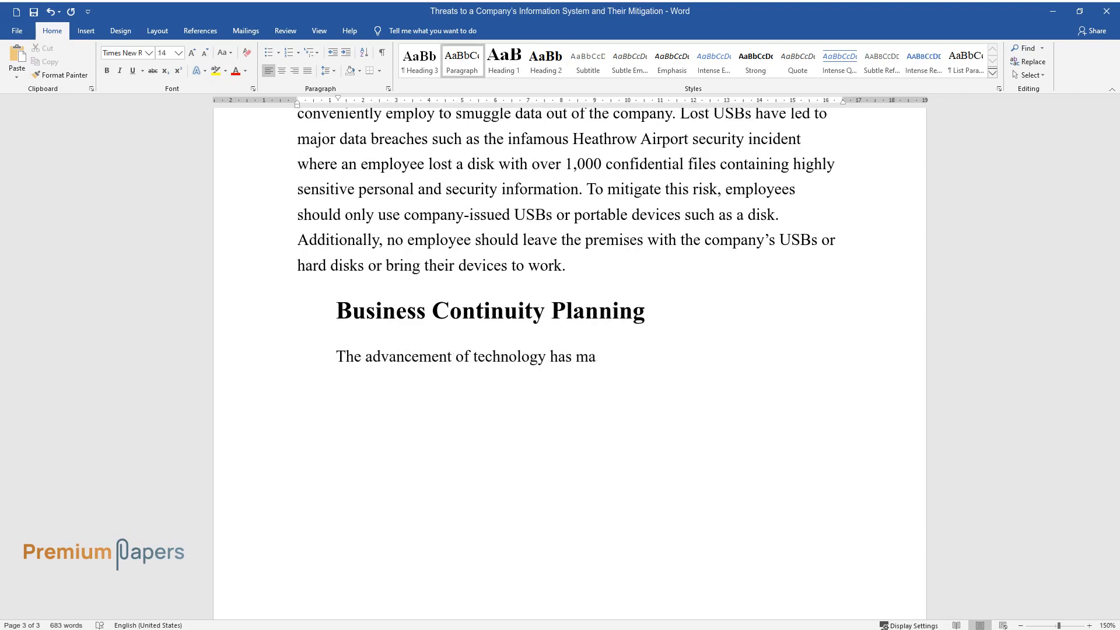
pyautogui.write('de cybersecurity a major concern for')
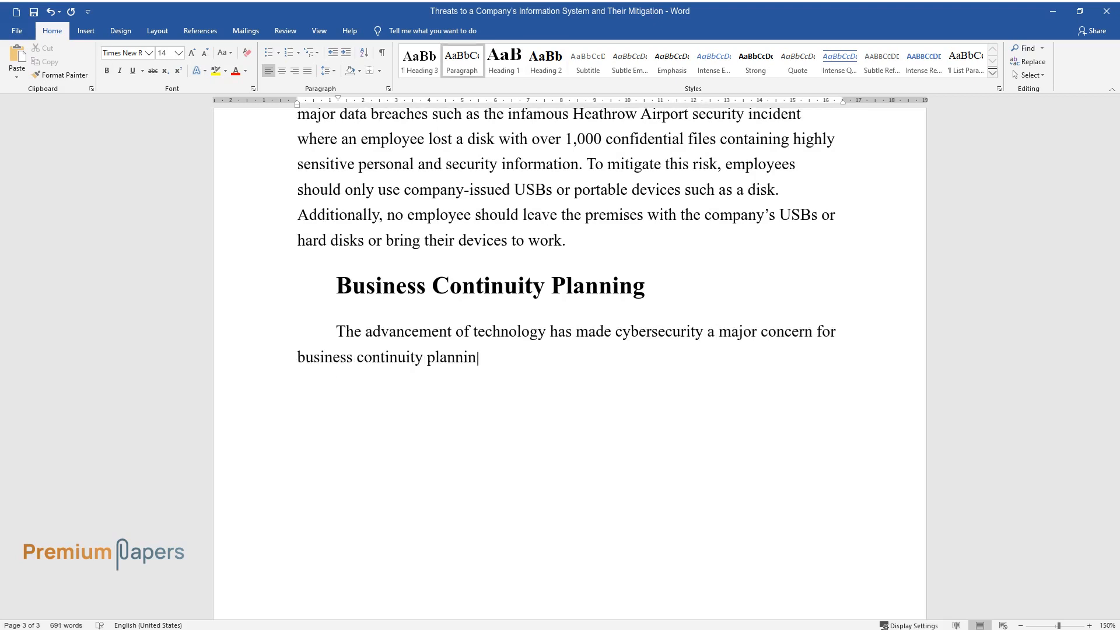
pyautogui.write('g. In Business Continuity Institute Horizon Scan 2016,')
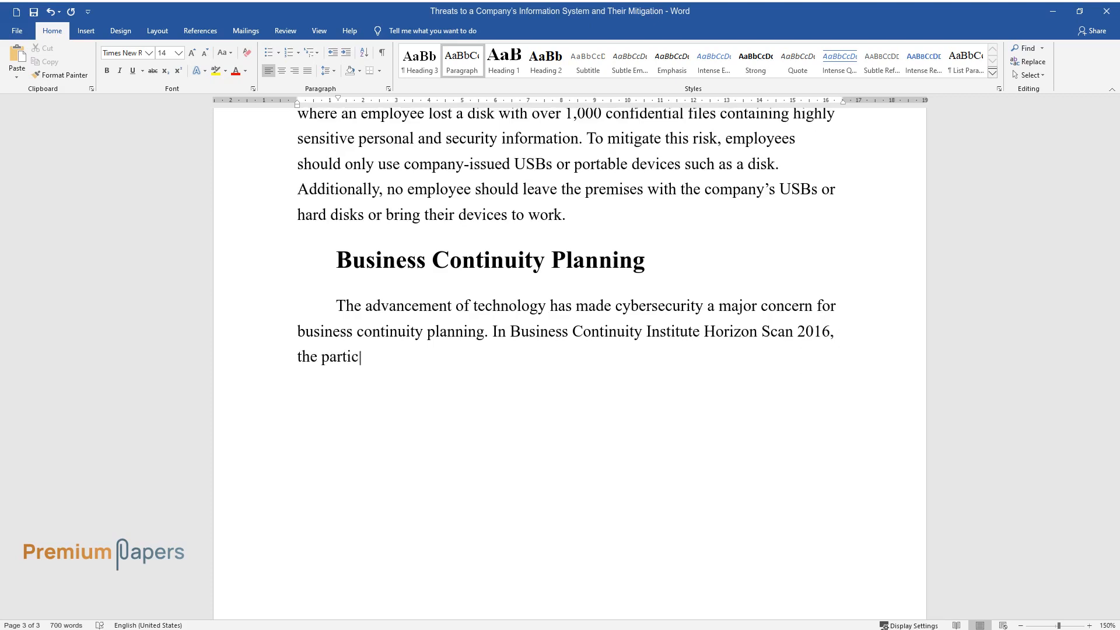
pyautogui.write('ipants stated that their number')
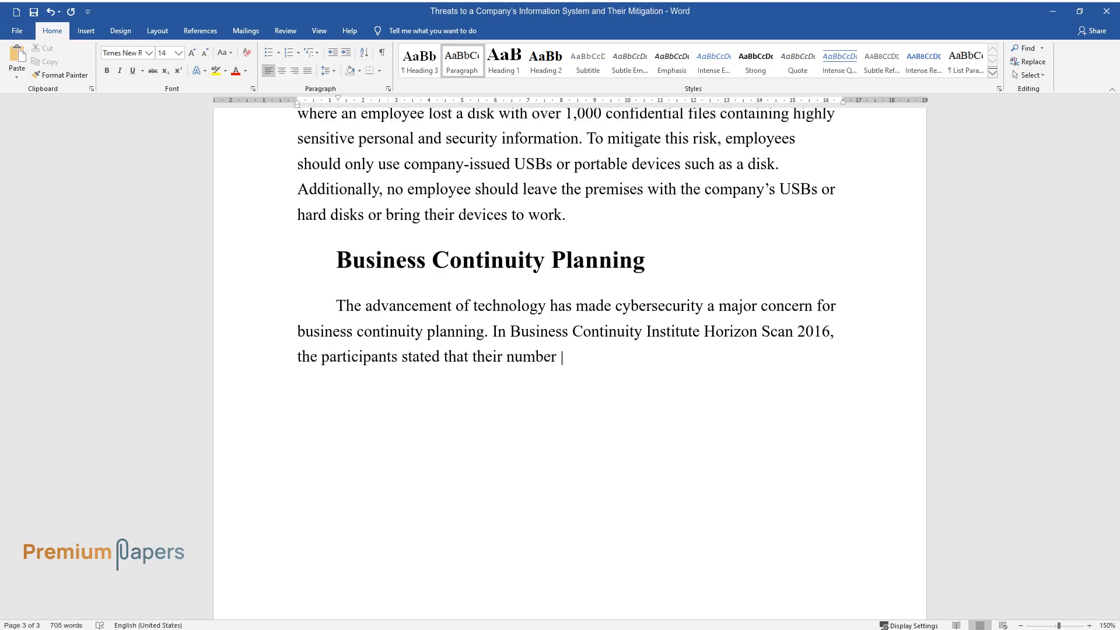
pyautogui.write('one threat concern is cyberattac')
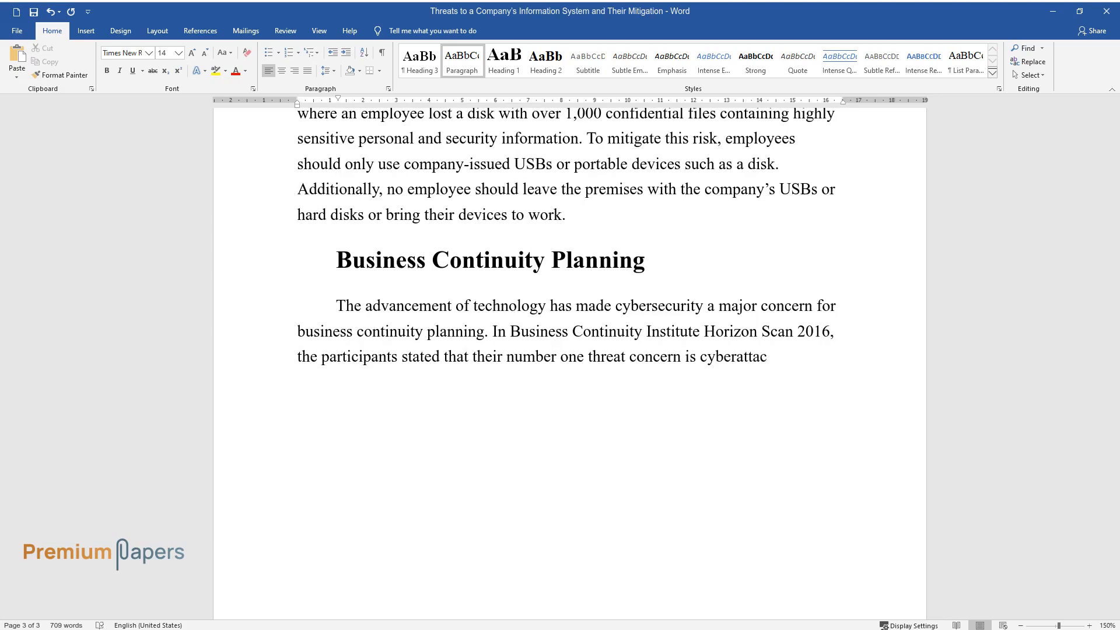
pyautogui.write('ks and data breaches. Therefore,')
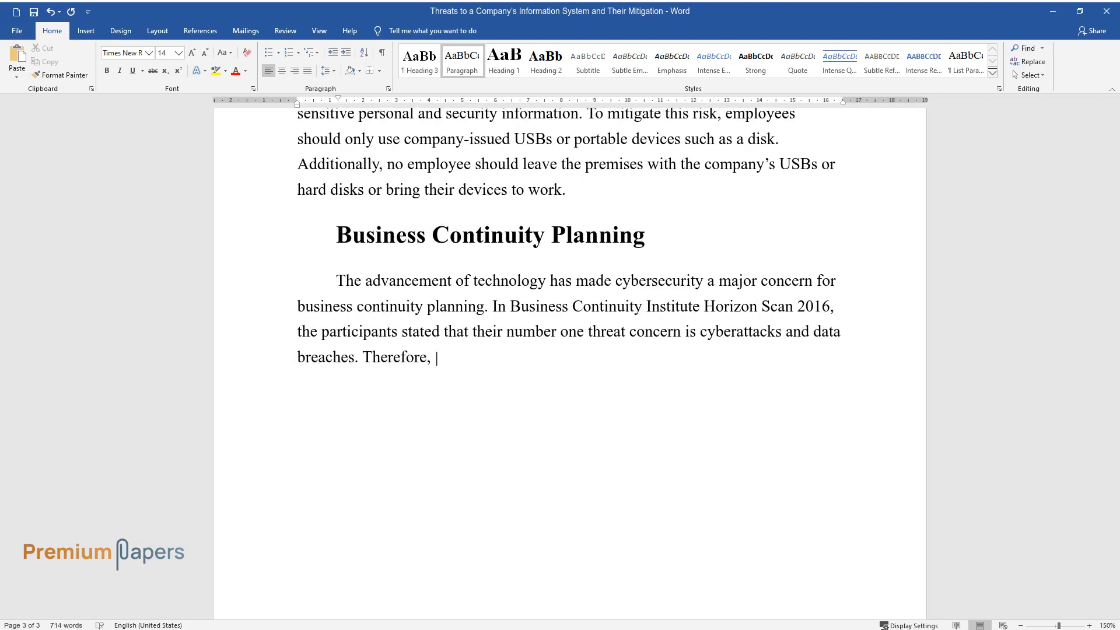
# State that continuity plans must include cybersecurity given breaches' devastating impact on companies and customers.
pyautogui.write('there is no doubt that companies')
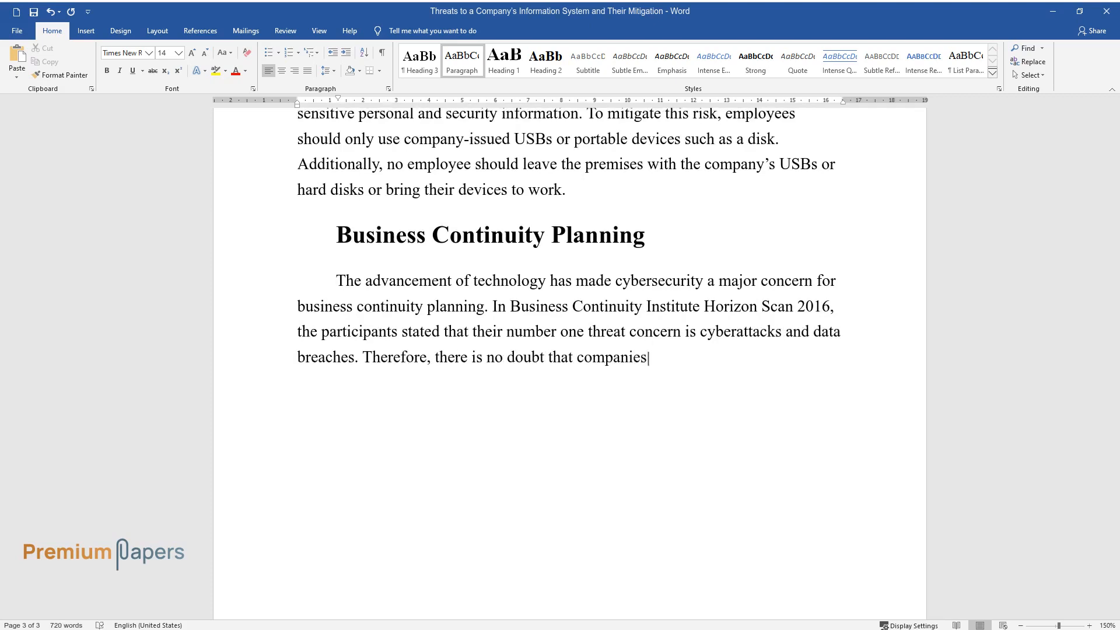
pyautogui.write('must include the two concerns i')
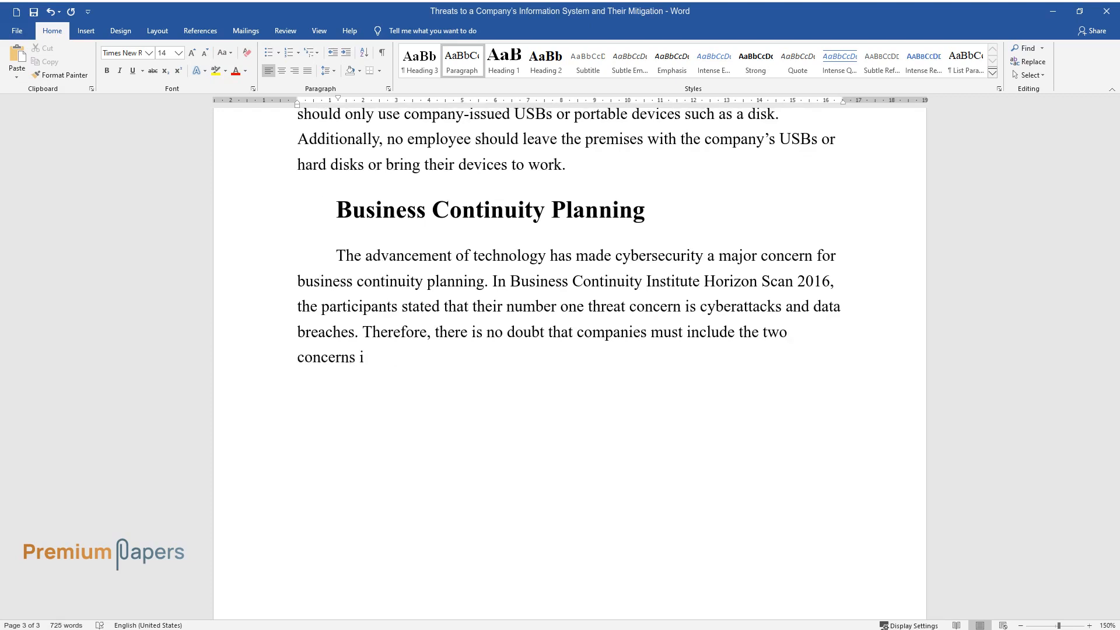
pyautogui.write('n their continuity plans alongsi')
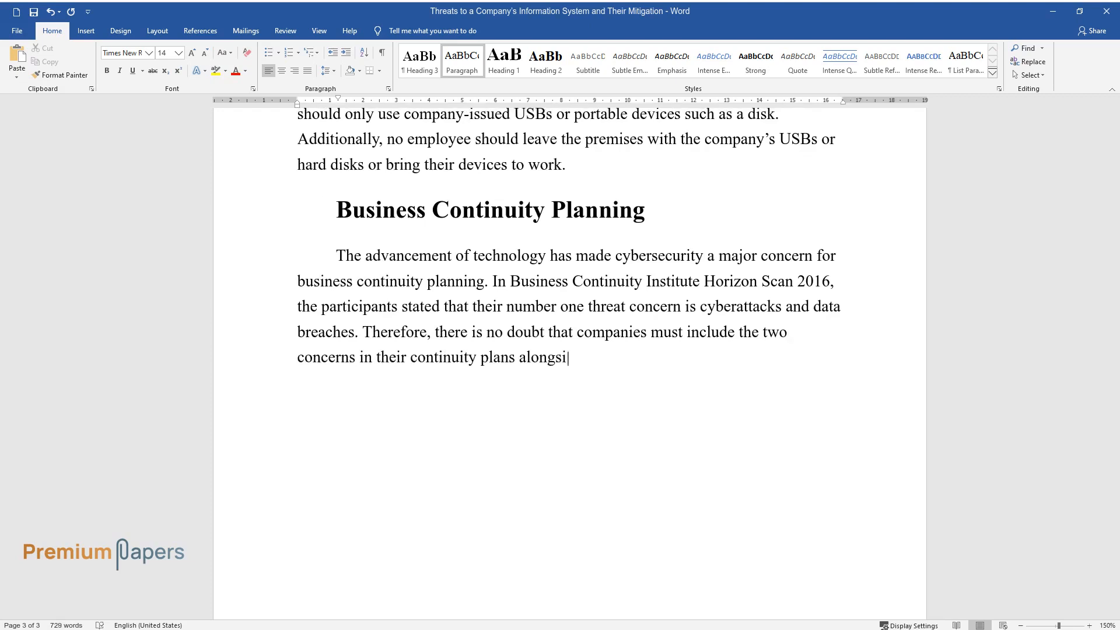
pyautogui.write('de traditional information breach threats.')
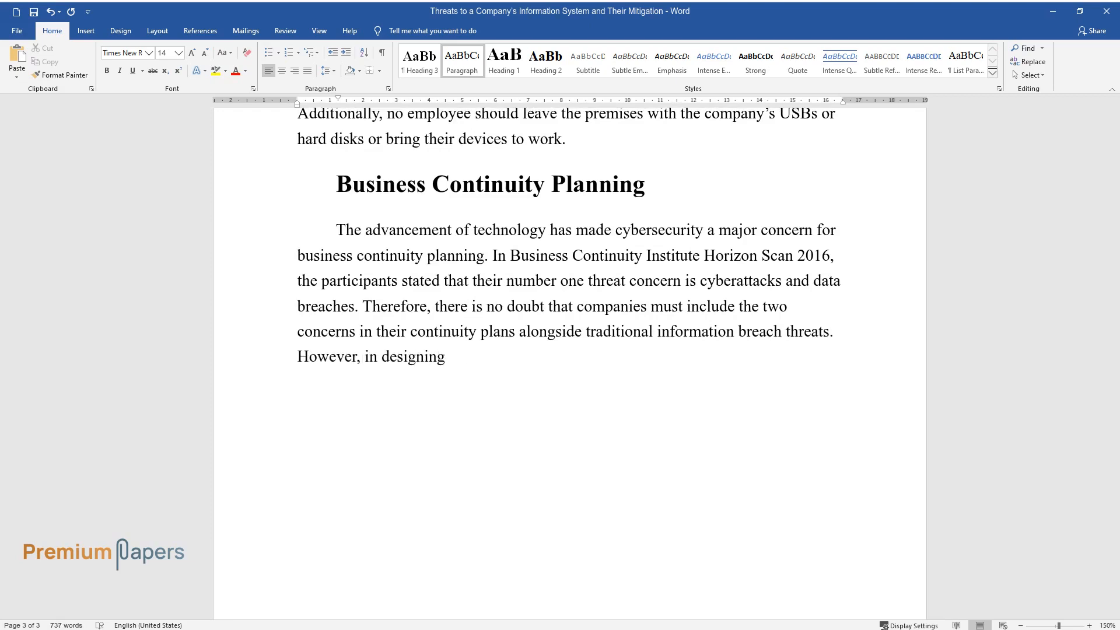
pyautogui.write('a continuity plan, cybersecurity deserves special mention')
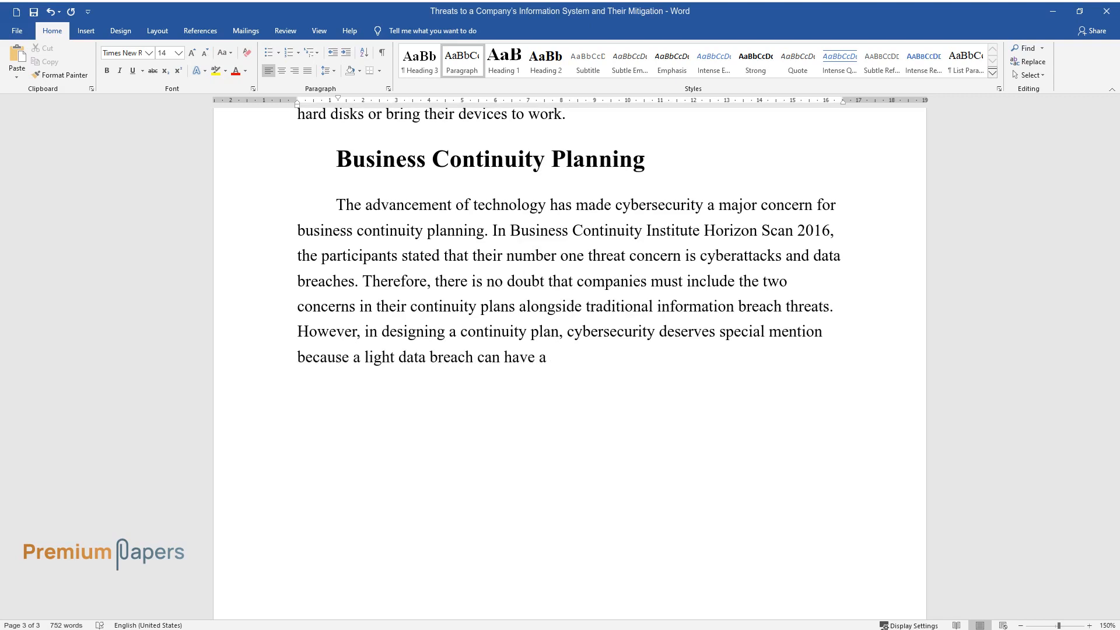
pyautogui.write('devastating impact on the compan')
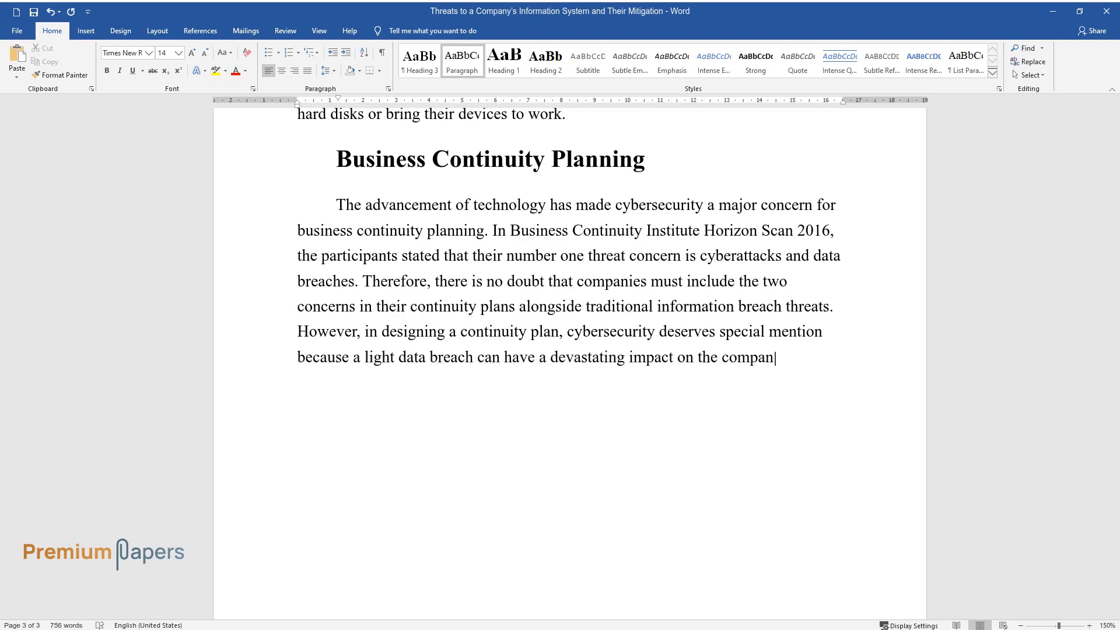
pyautogui.write('y, partners, and customers. The')
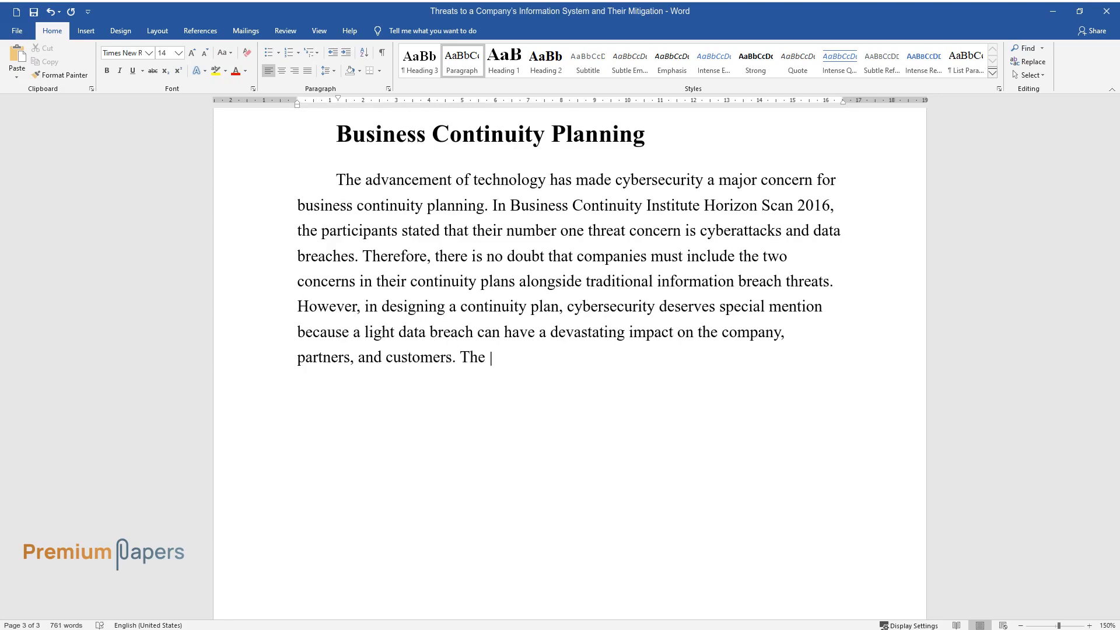
# Cover secure backups of valuable information and remote-work data breach risks.
pyautogui.write('first concern to consider is bac')
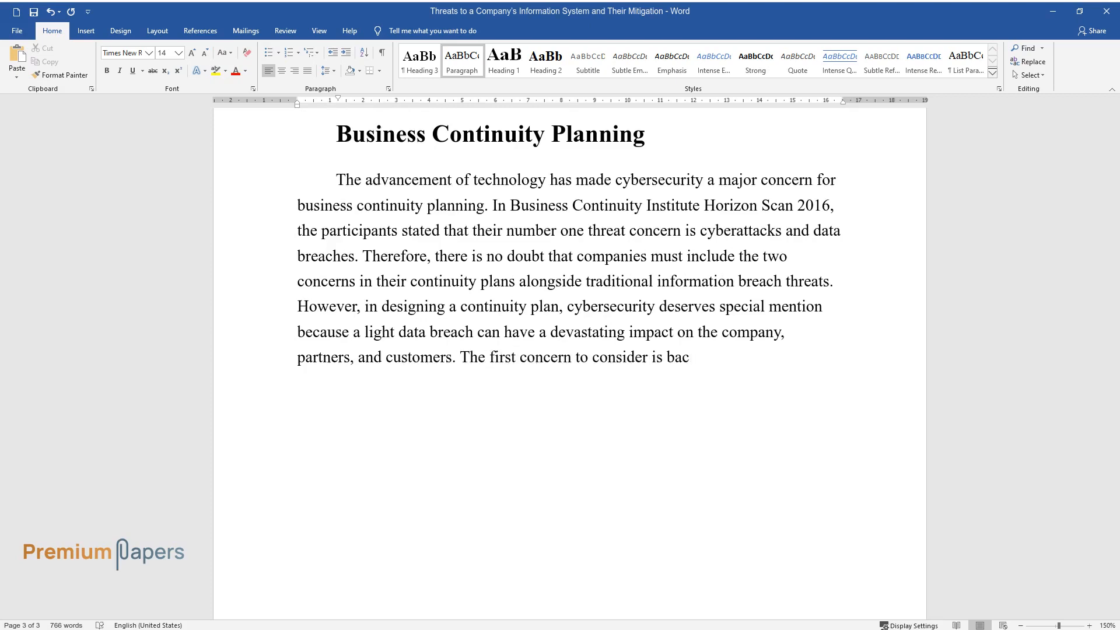
pyautogui.write('kups of valuable information in a')
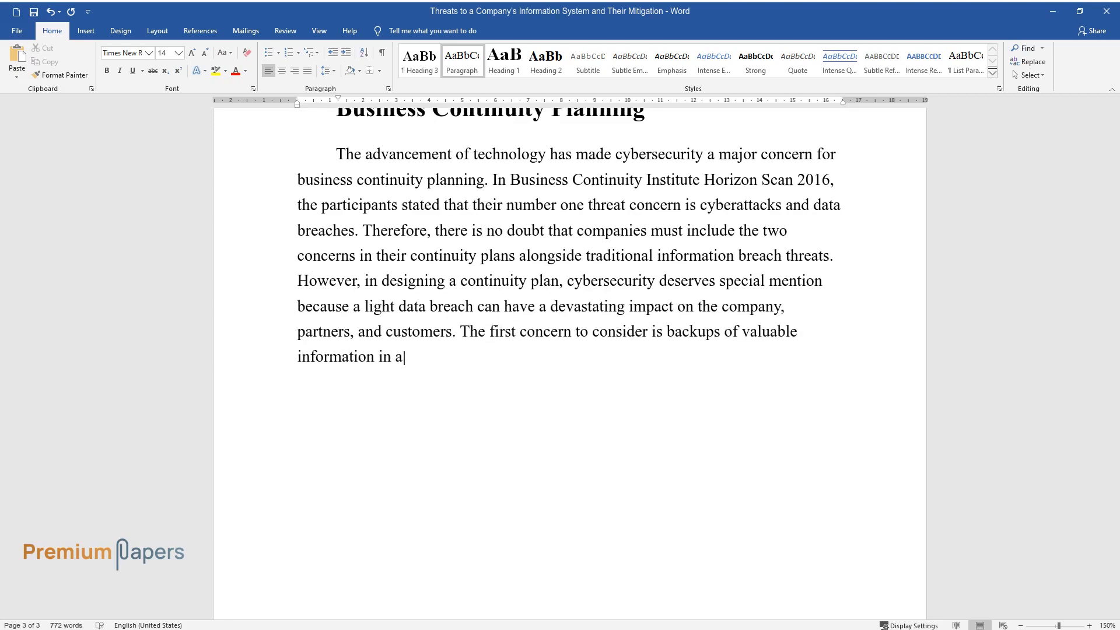
pyautogui.write('secure location. Secondly, the')
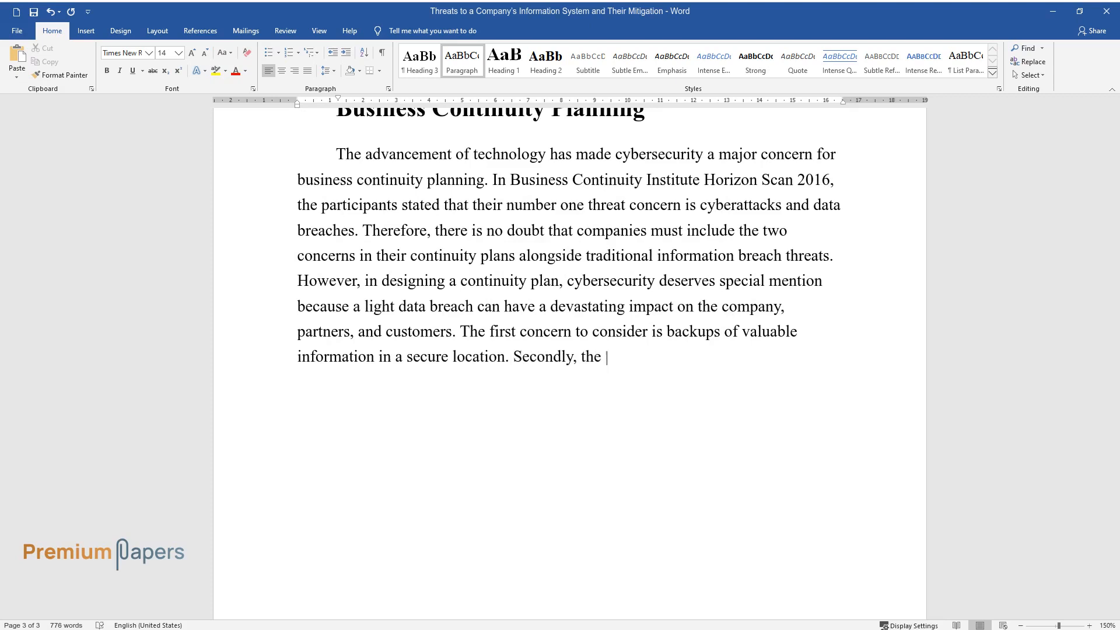
pyautogui.write('IT department must consider remote')
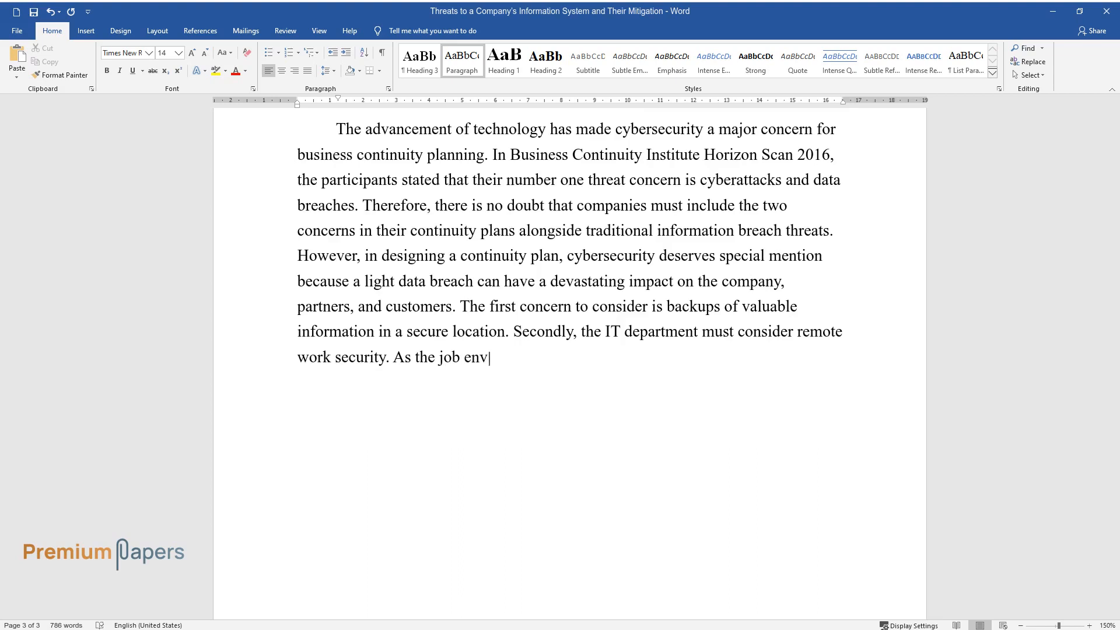
pyautogui.write('ronment is changing, more employees are working')
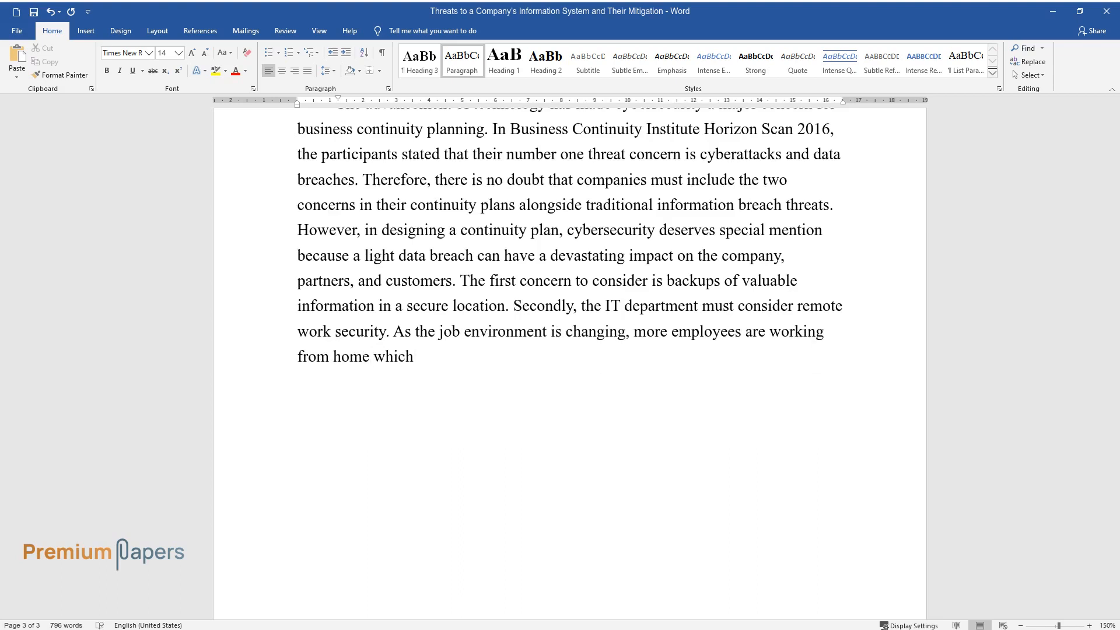
pyautogui.write('increases the likelihood of data')
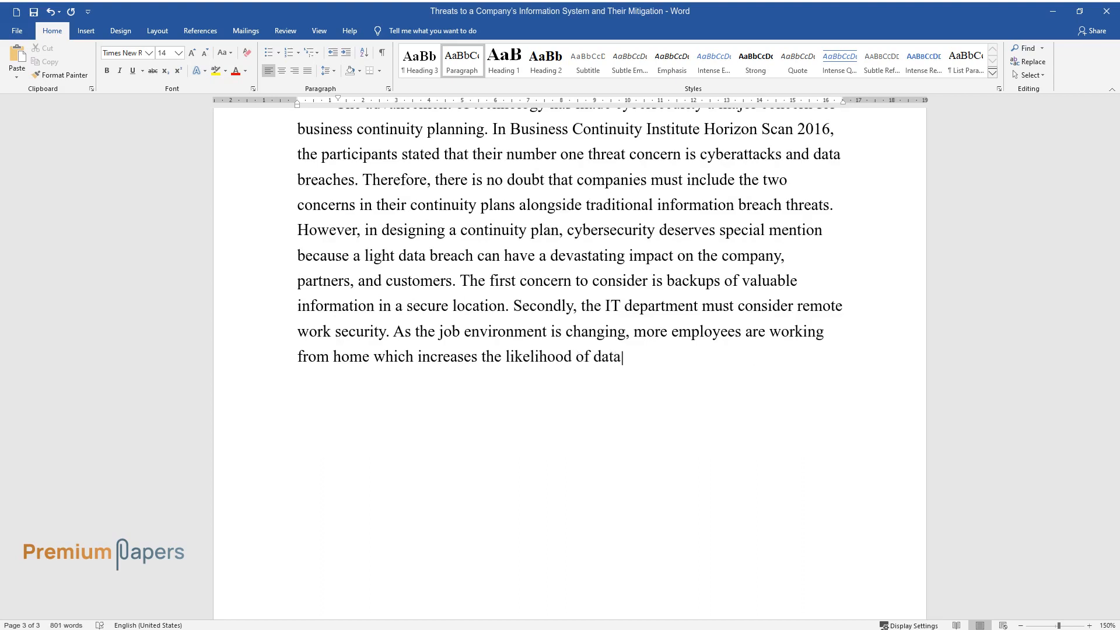
pyautogui.write('breach or loss. Another concern')
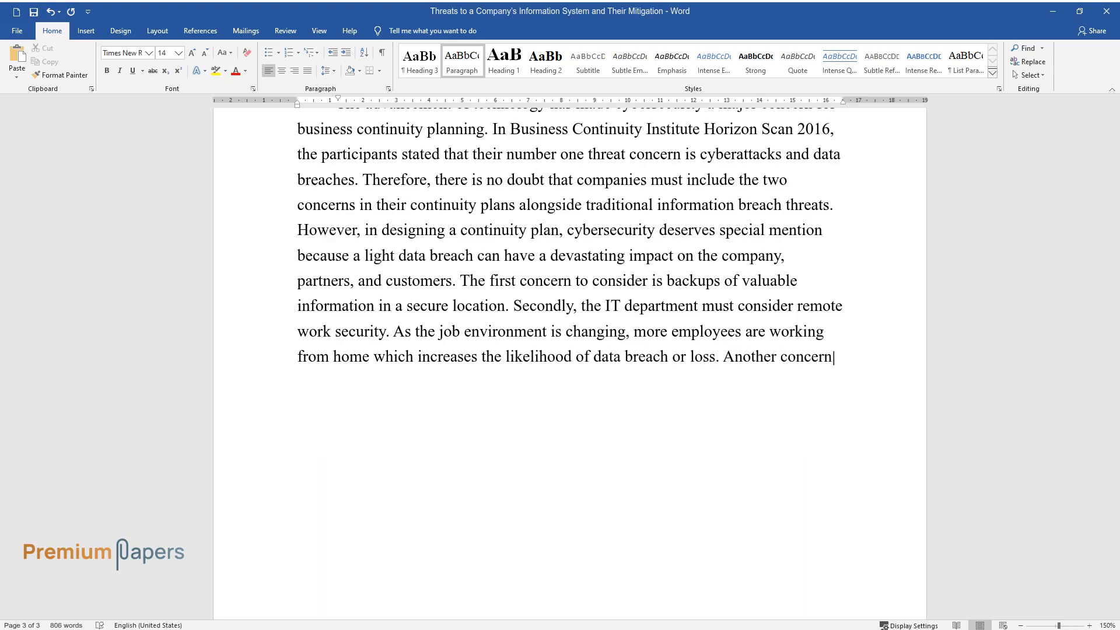
# Cover clear communication channels, lateral data movement and fast containment, then start the Ethical heading.
pyautogui.write('is communication channels which')
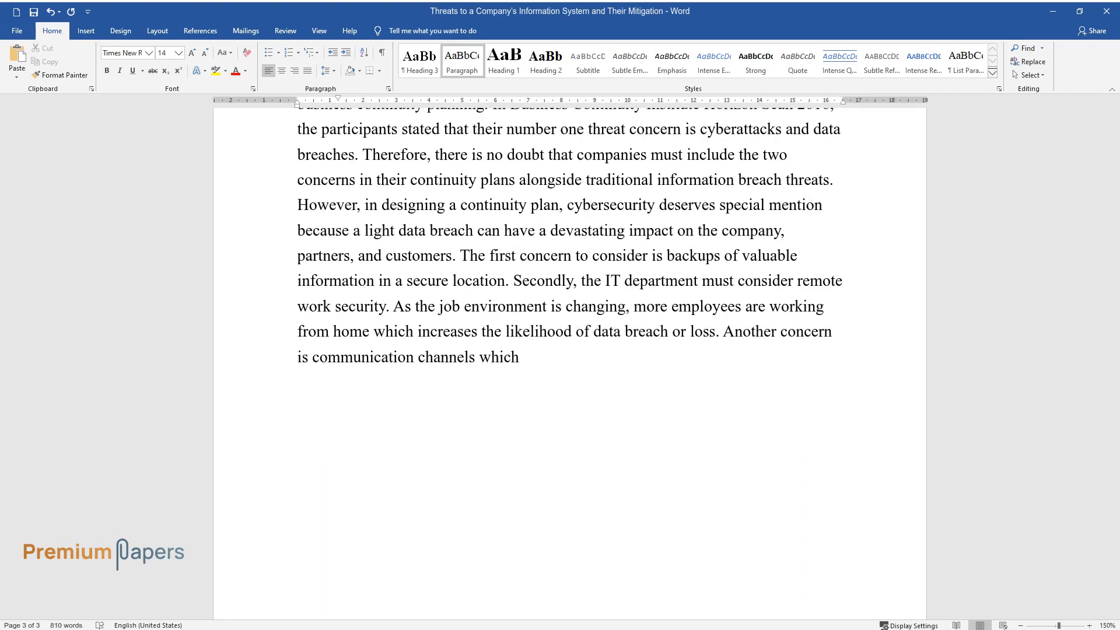
pyautogui.write('must be clear and free from exte')
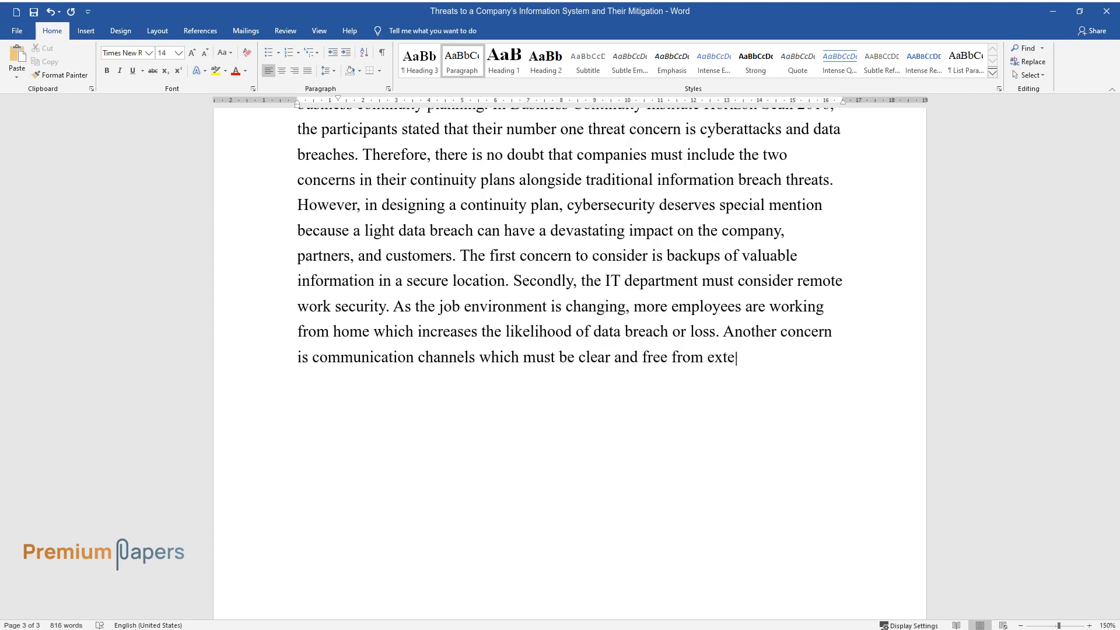
pyautogui.write('rnal interference. Lastly, it is')
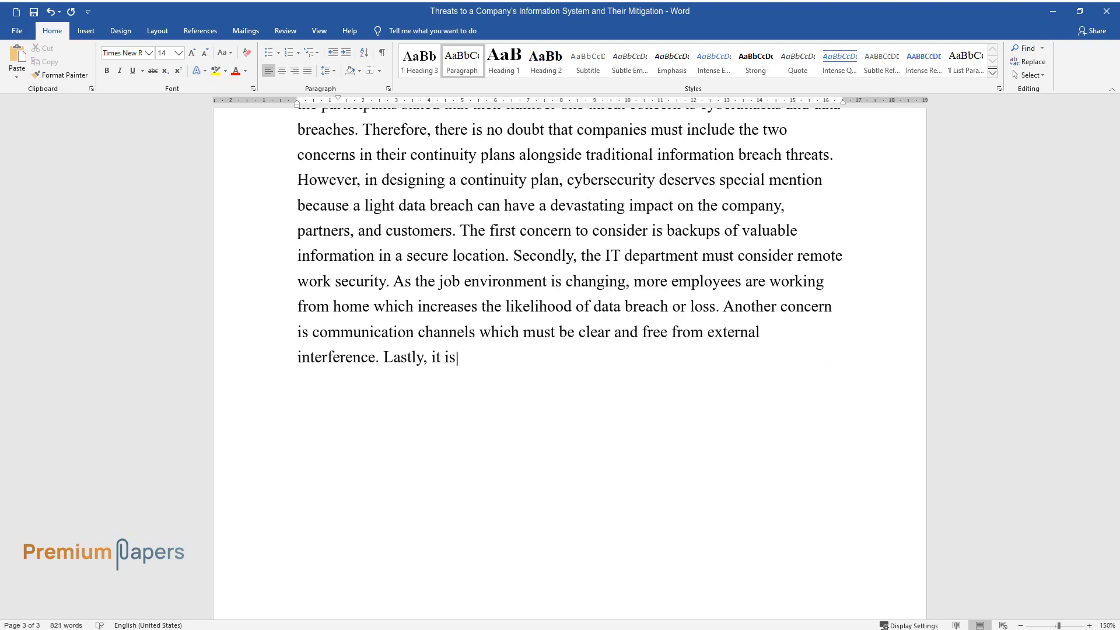
pyautogui.write('important to consider the lateral movement of data. Part of')
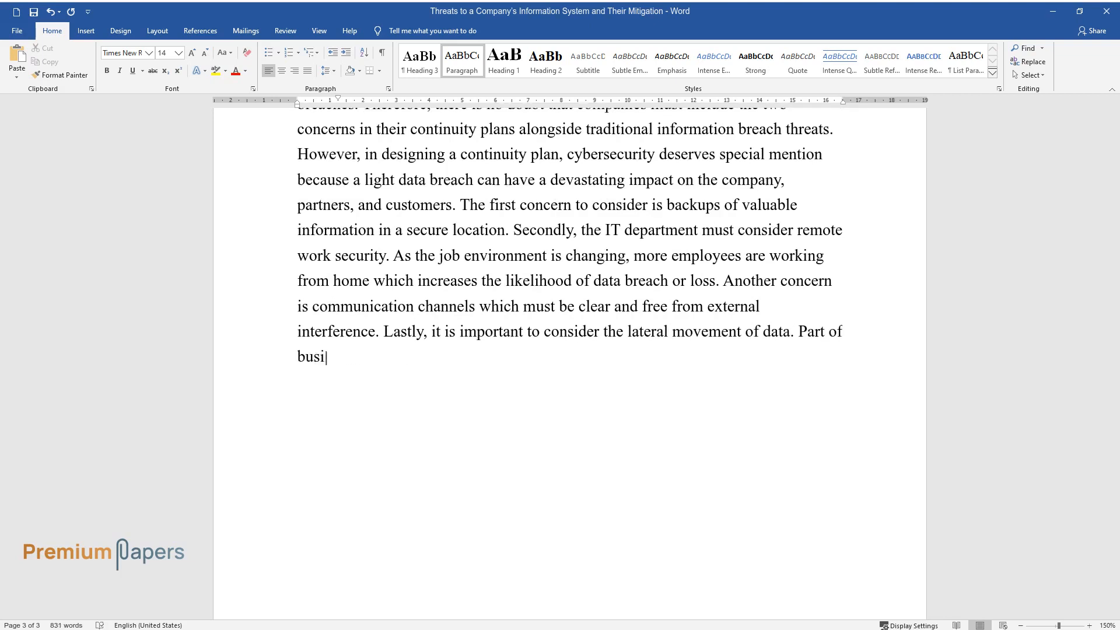
pyautogui.write('ness continuity involves resolvi')
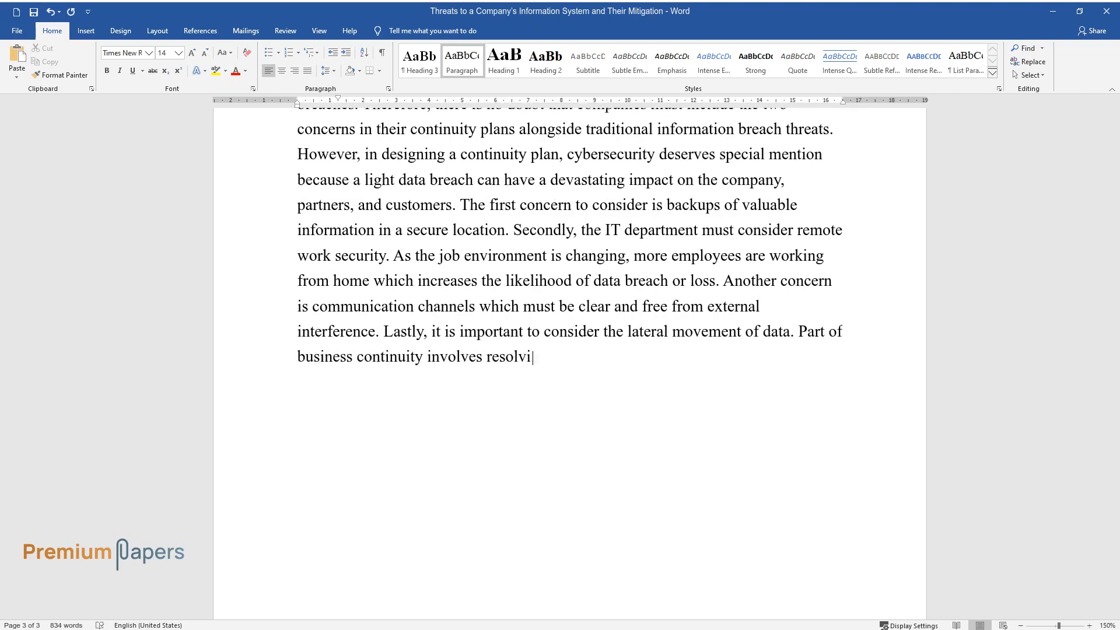
pyautogui.write('ng issues as quickly as possible')
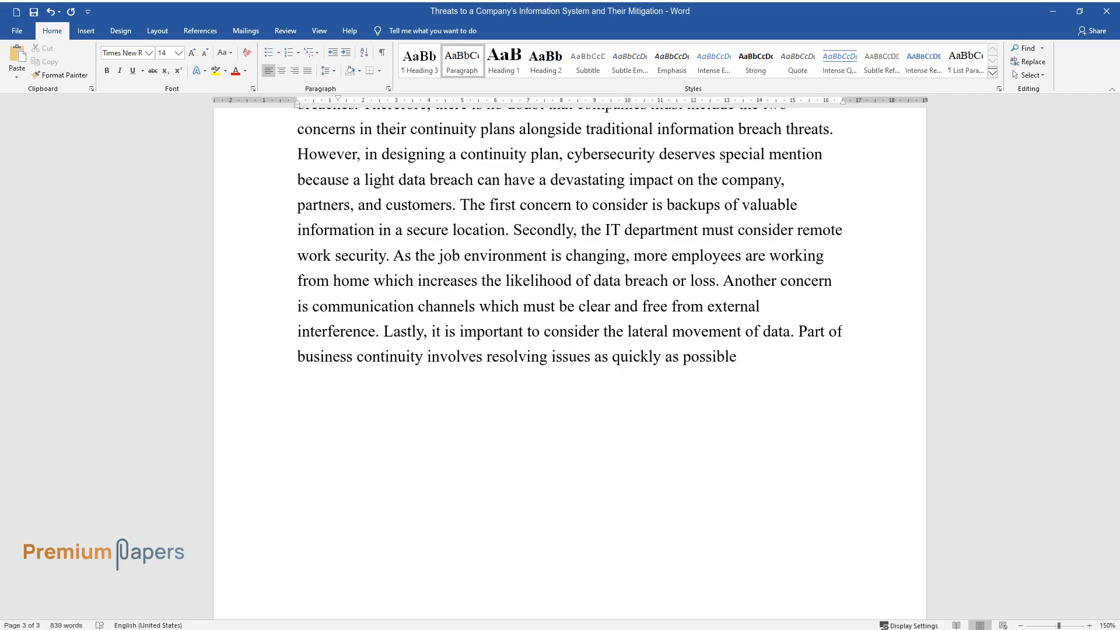
pyautogui.write('Therefore, the faster the IT t')
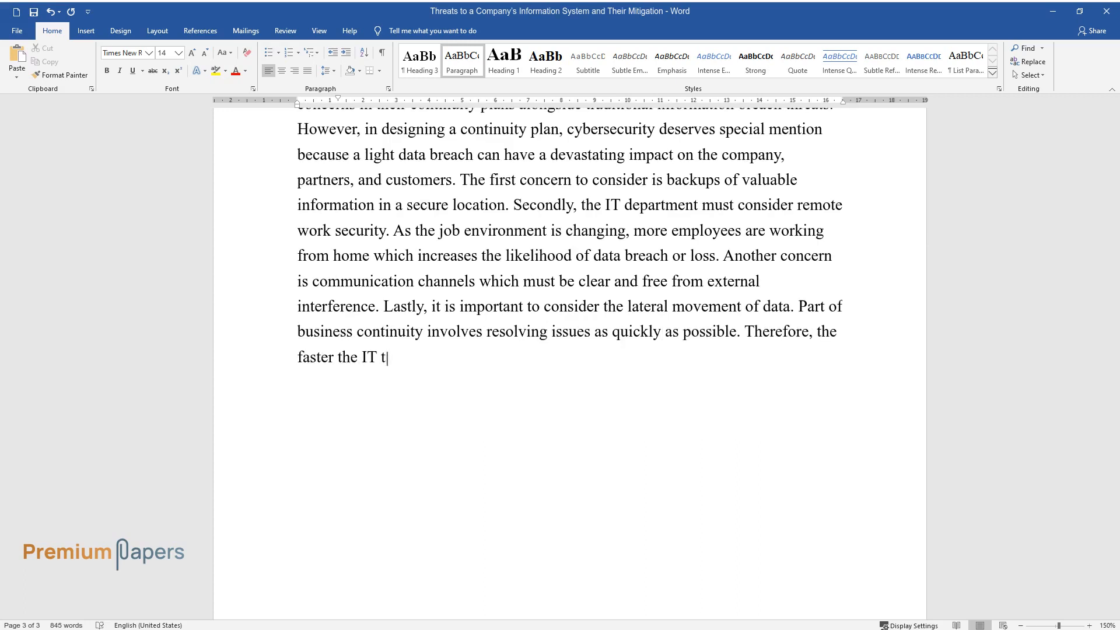
pyautogui.write('eam can contain data infiltratio')
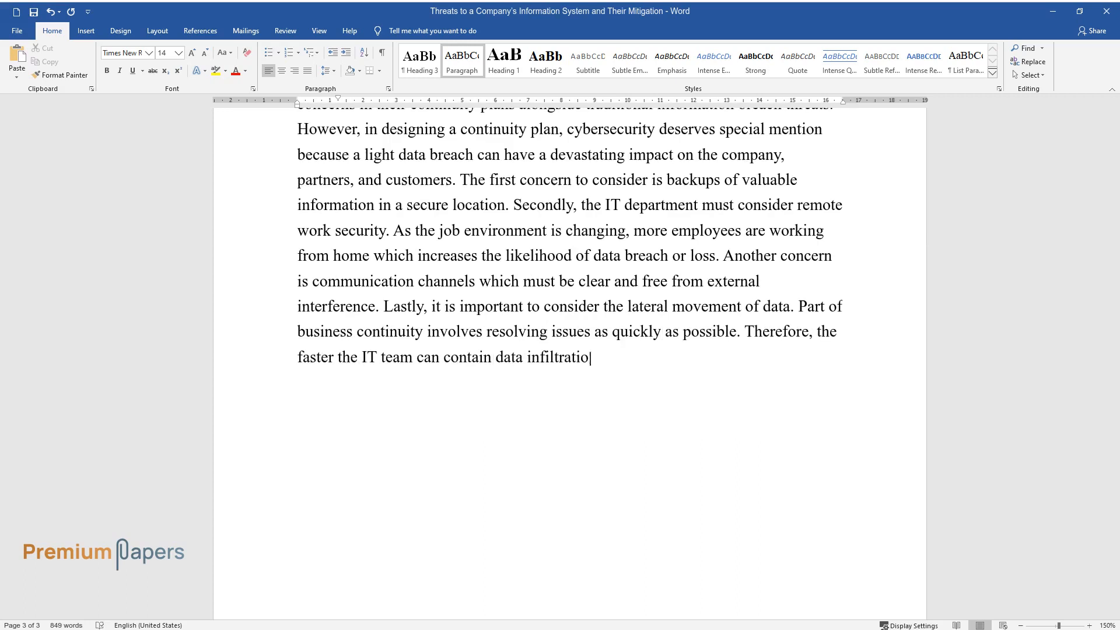
pyautogui.write('n, the faster business can get ba')
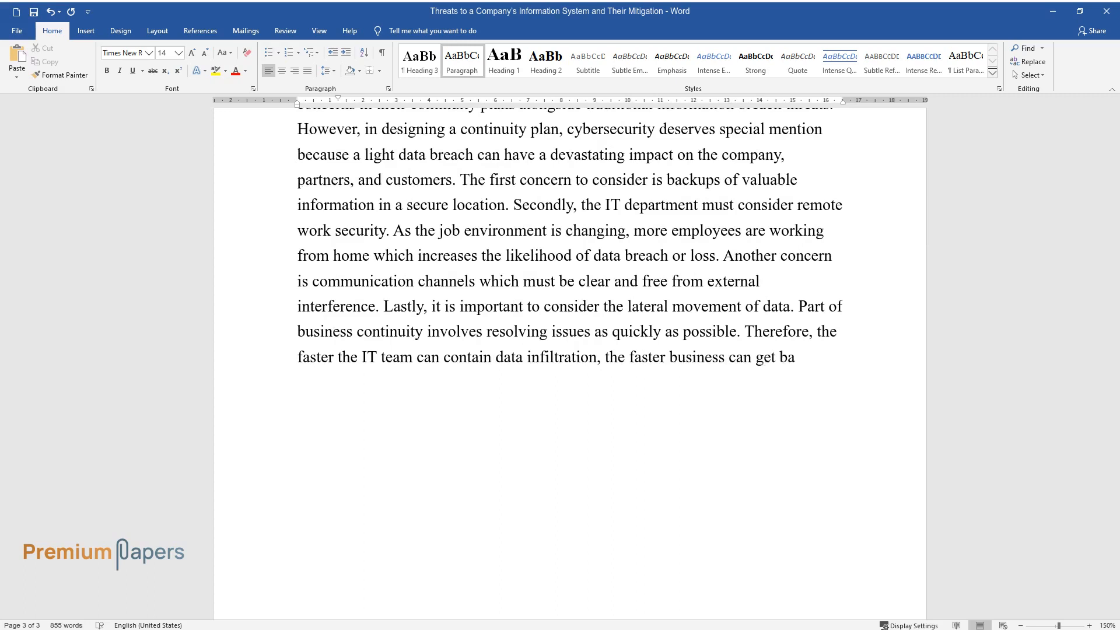
pyautogui.write('Et')
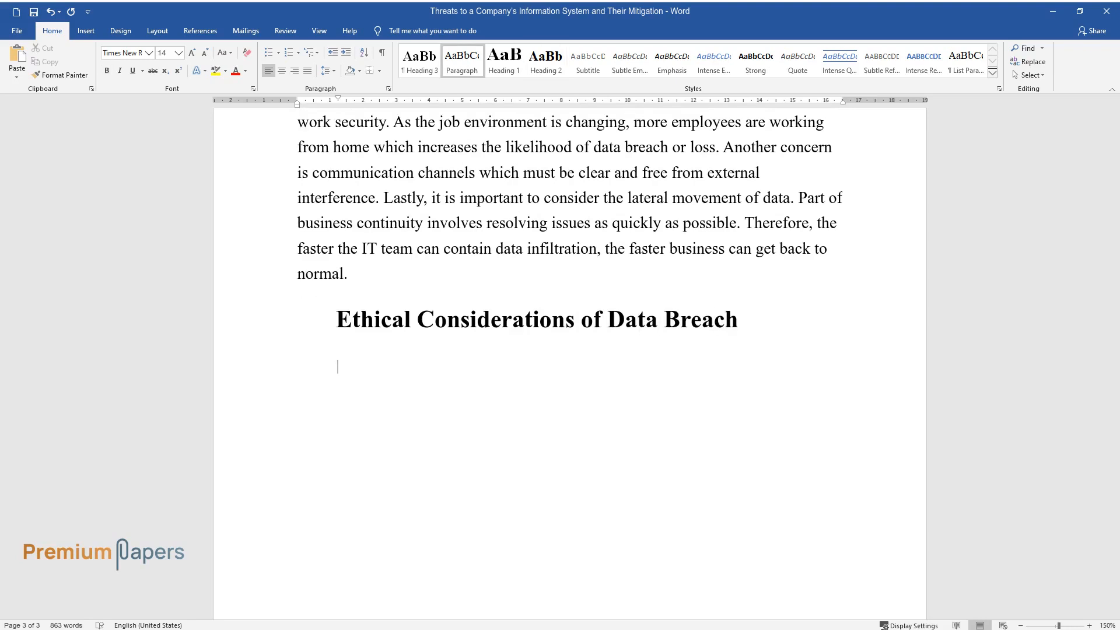
# Finish the heading and begin the paragraph on customer privacy, trust and professional moral principles.
pyautogui.write('The first consideration is priva')
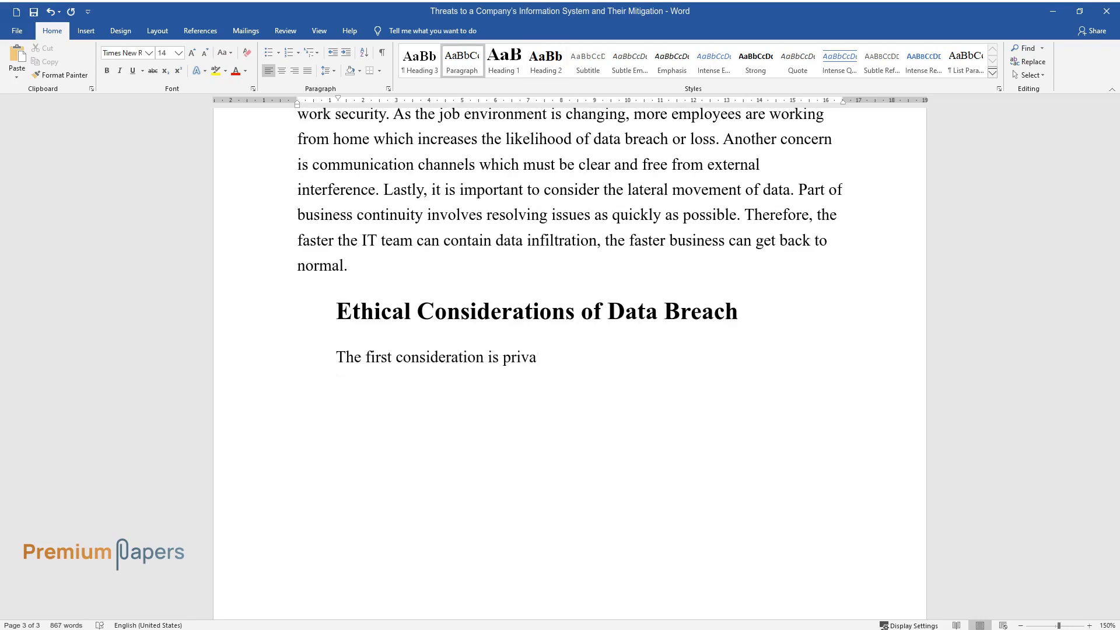
pyautogui.write('cy, security, and trust that the customers have')
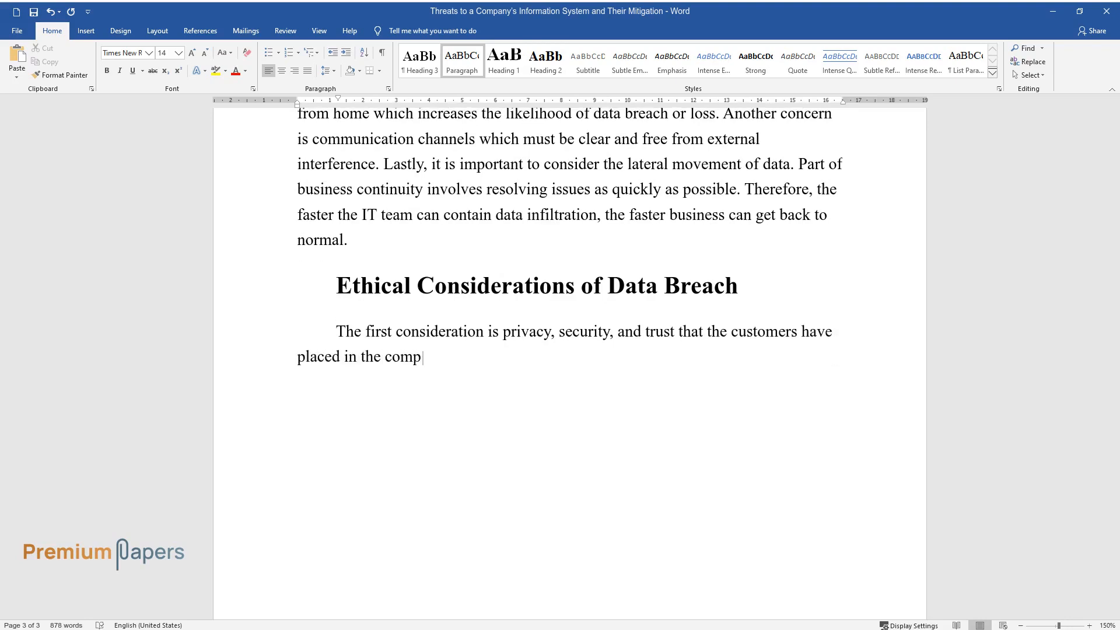
pyautogui.write('any by sharing their personal information. Foundations of all')
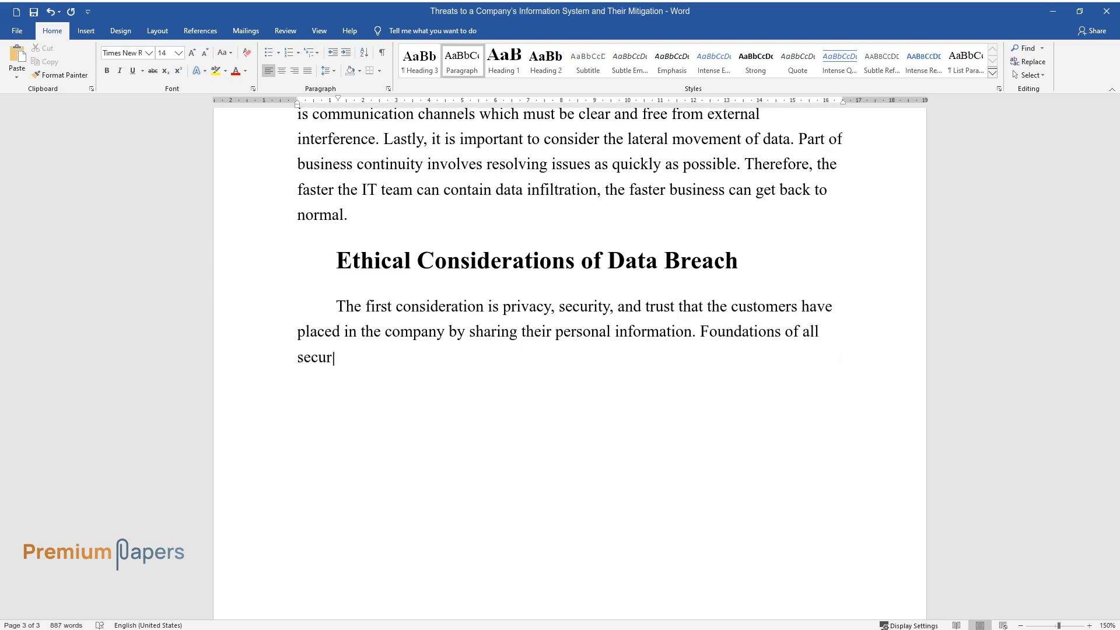
pyautogui.write('ity systems are based on the mora')
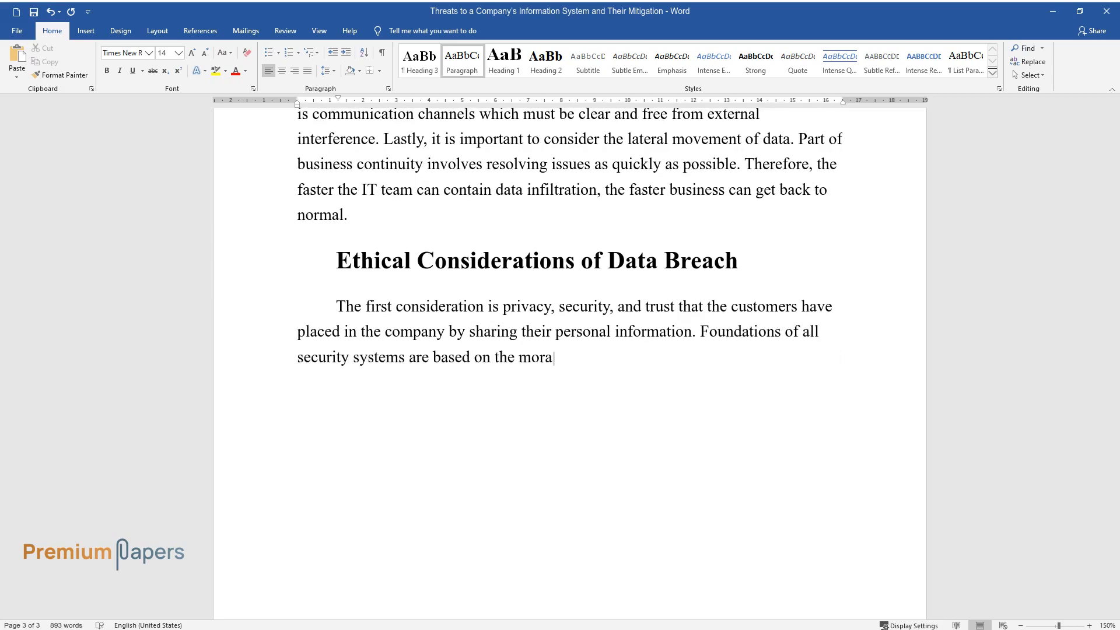
pyautogui.write('l principles and practices of the')
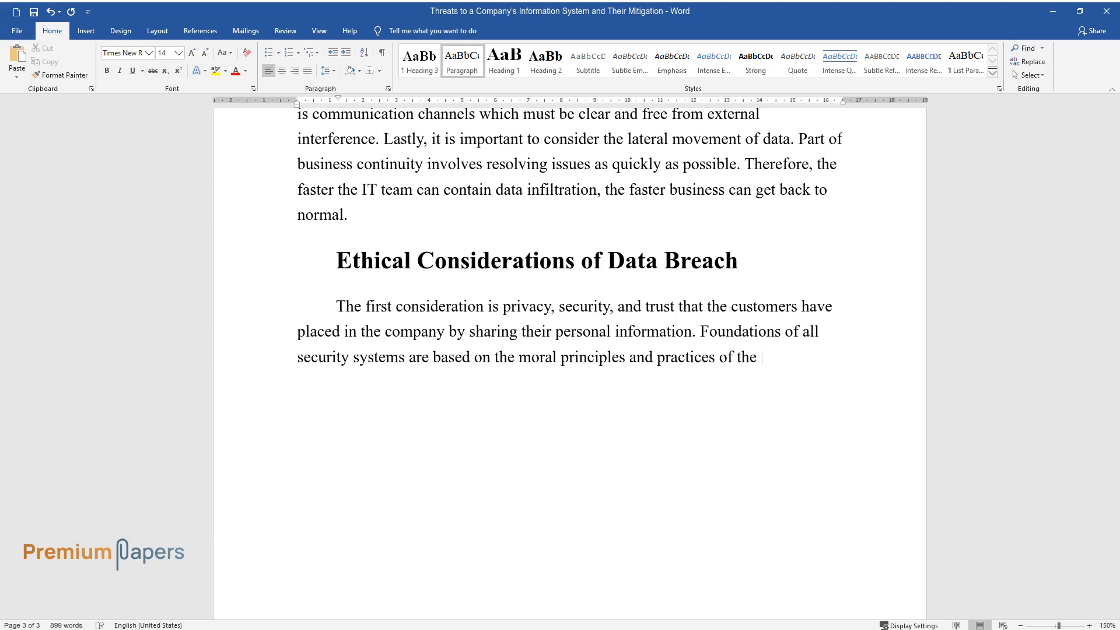
pyautogui.write('people involved in the standardiz')
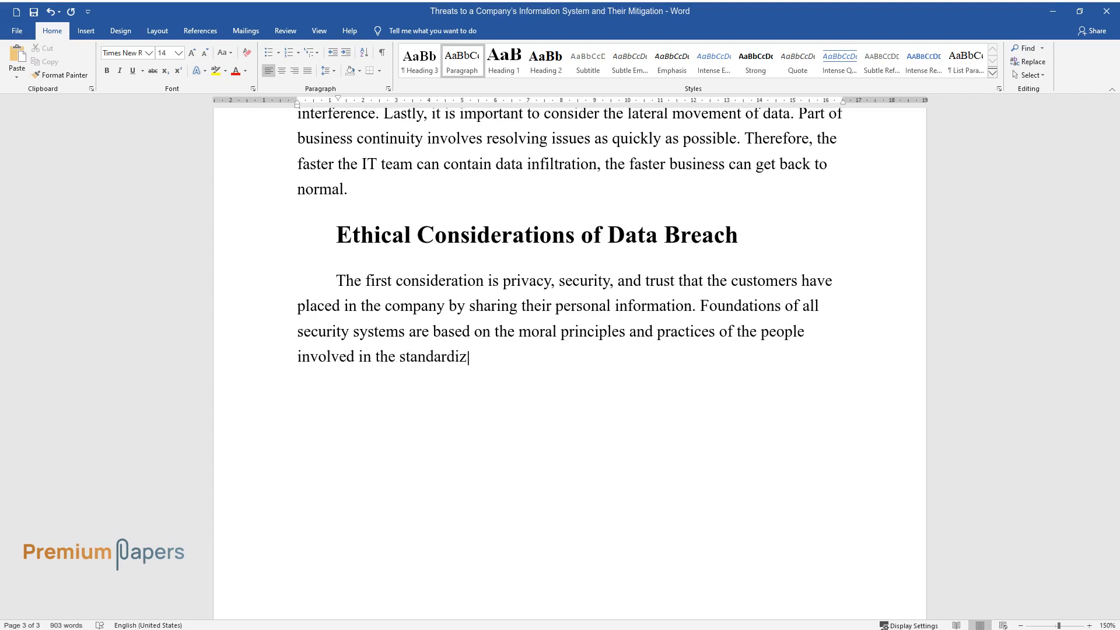
# List ethical issues: responsible decision-making, fraud, misuse, copyrights, trade secrets and sabotage.
pyautogui.write('ation of the profession. Therefore, security threats bring')
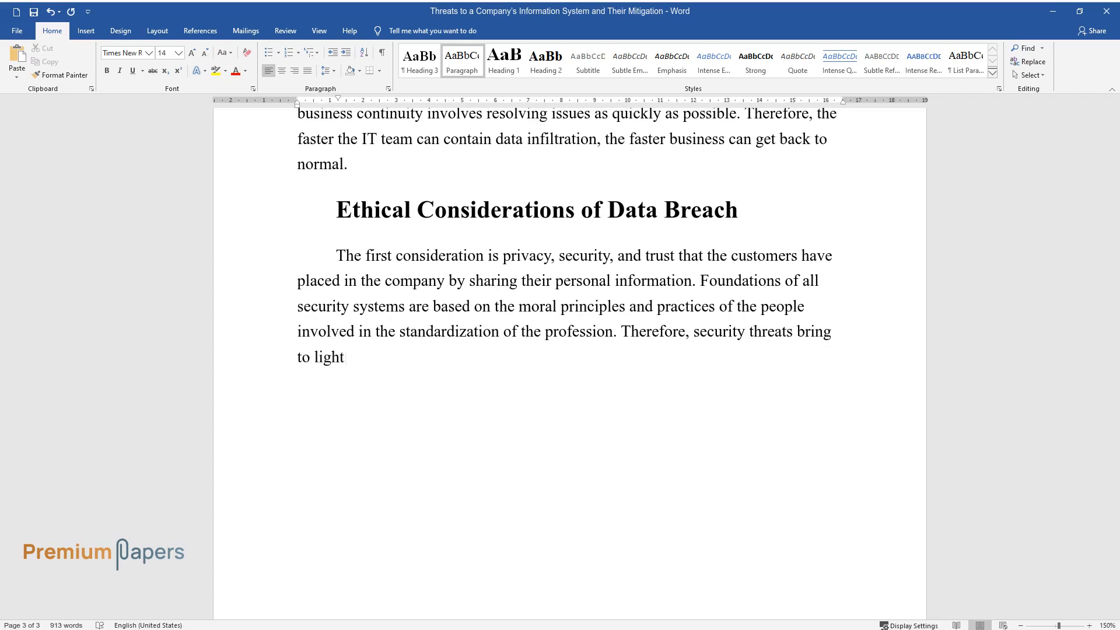
pyautogui.write('responsible decision-making, fra')
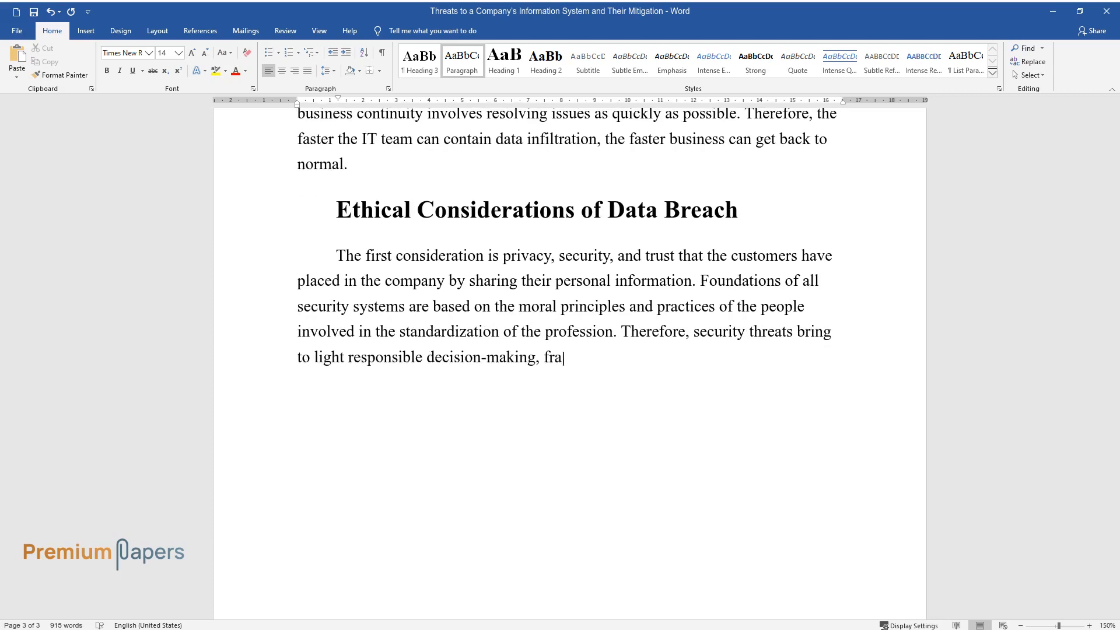
pyautogui.write('ud and misuse, copyrights, trade')
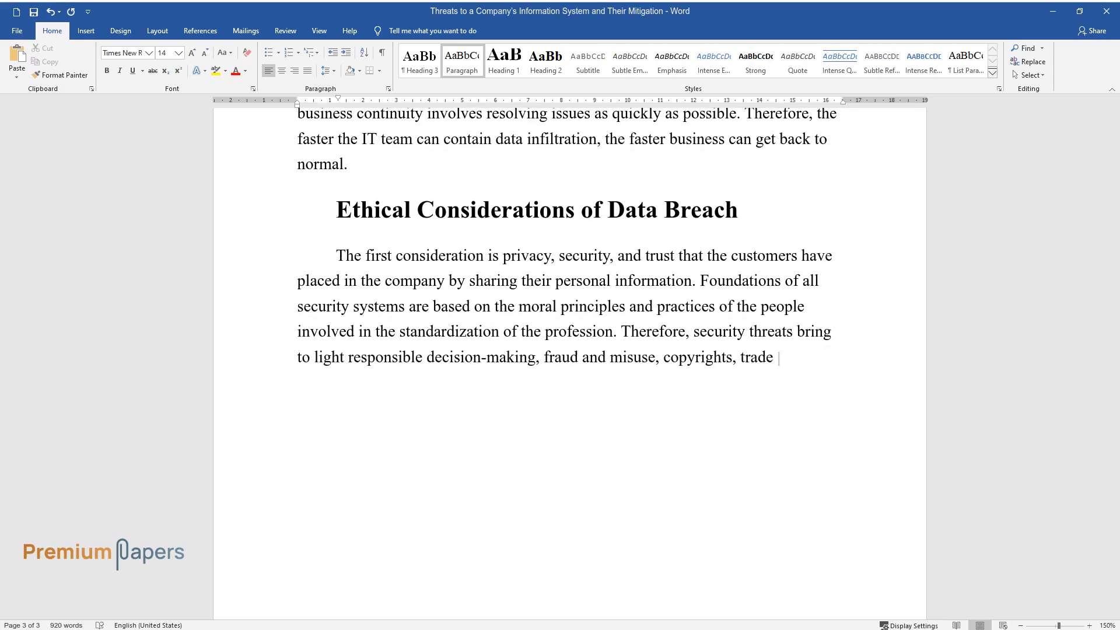
pyautogui.write('secrets, and sabotage. The threats')
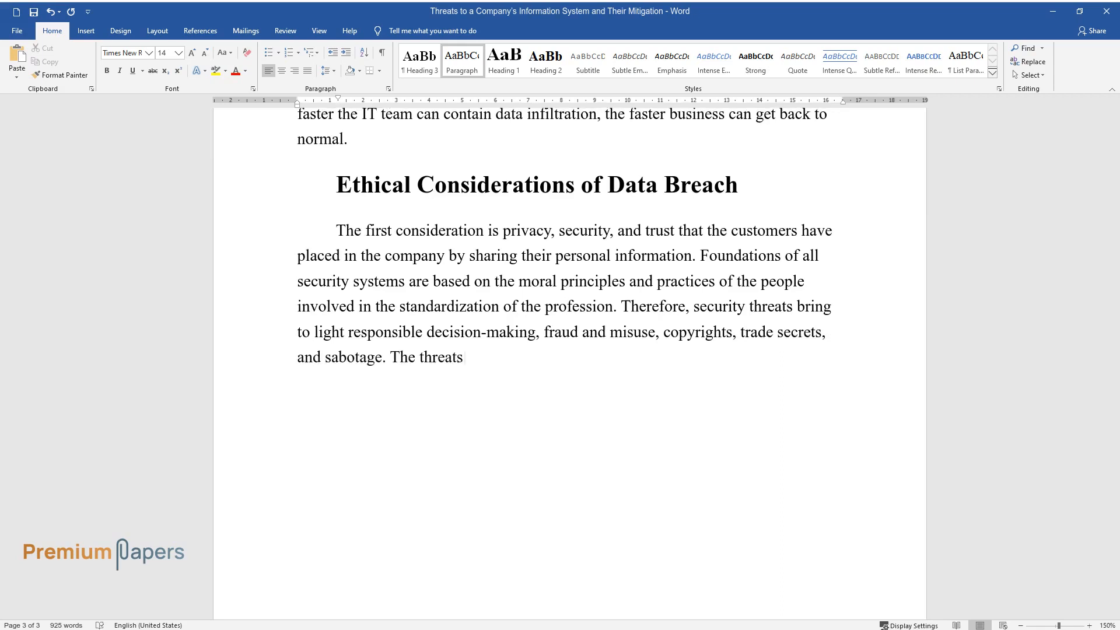
pyautogui.write('to information pose ethical conc')
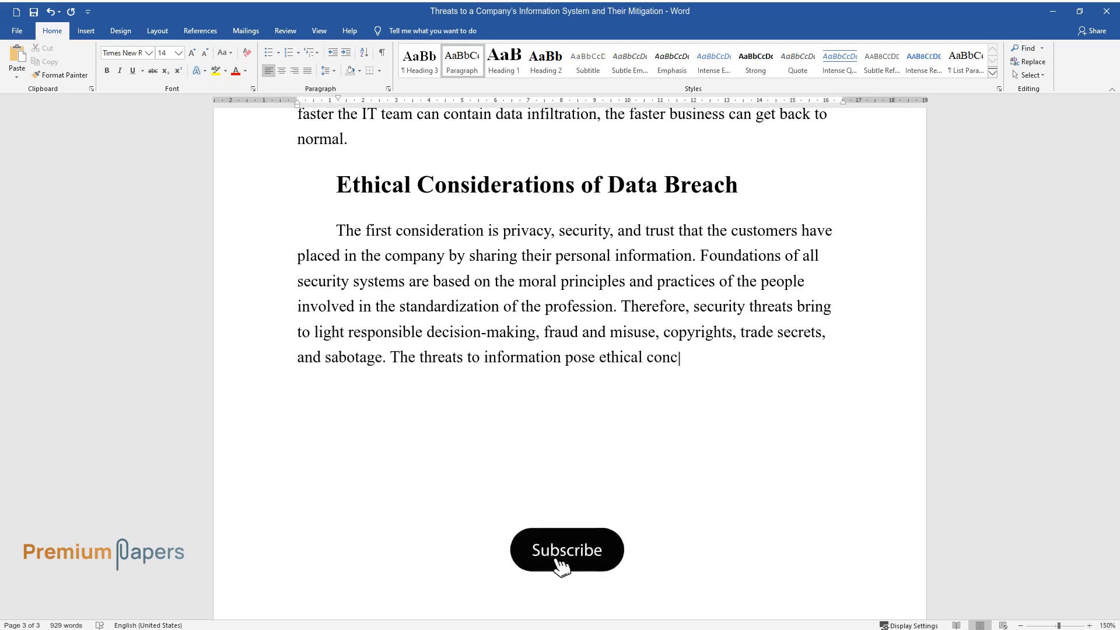
# Continue the ethics paragraph with liability for loss of customer data.
pyautogui.click(566, 550)
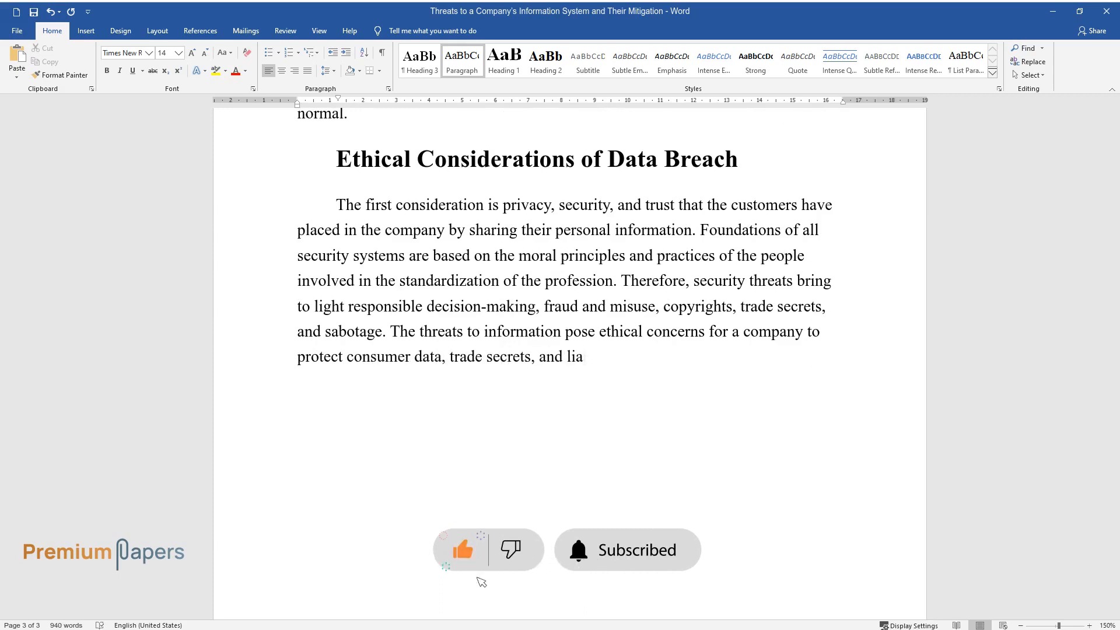
pyautogui.write('bility for loss of customer and c')
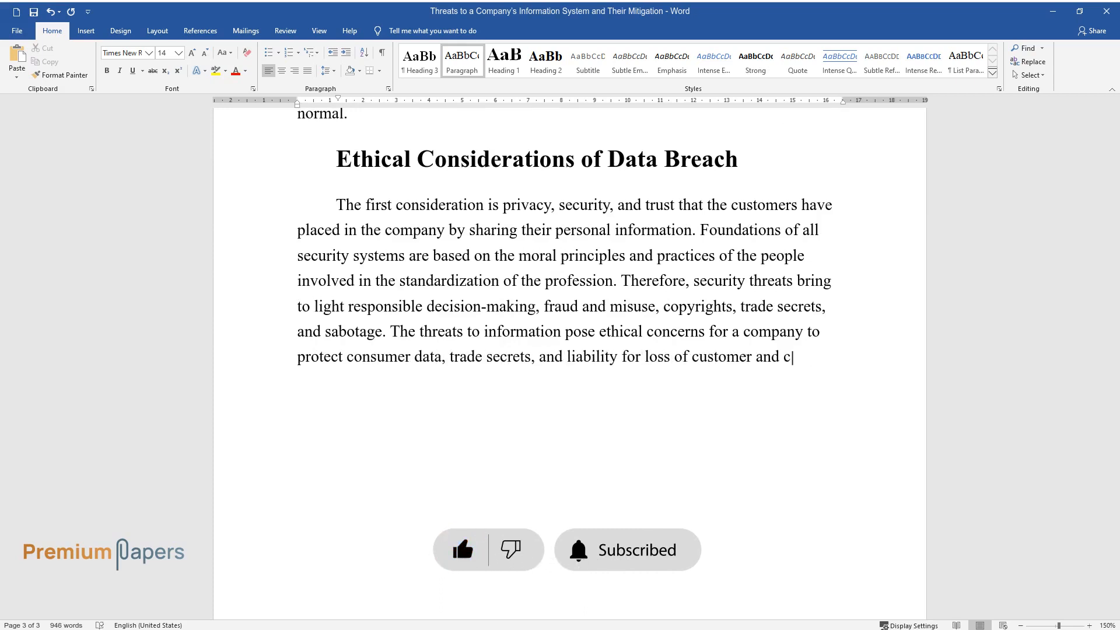